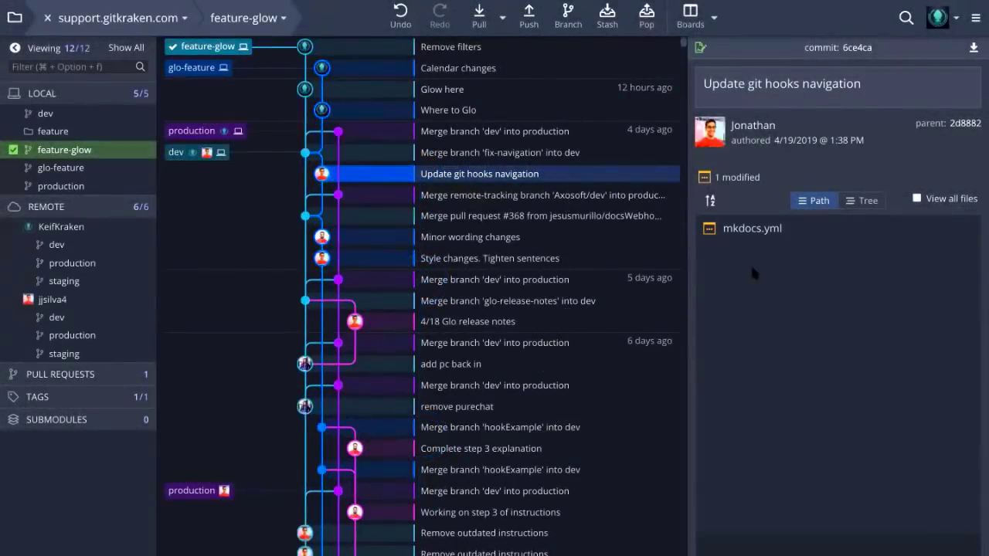
Show the line-by-line diff of mkdocs.yml from the 'Update git hooks navigation' commit.
click(750, 229)
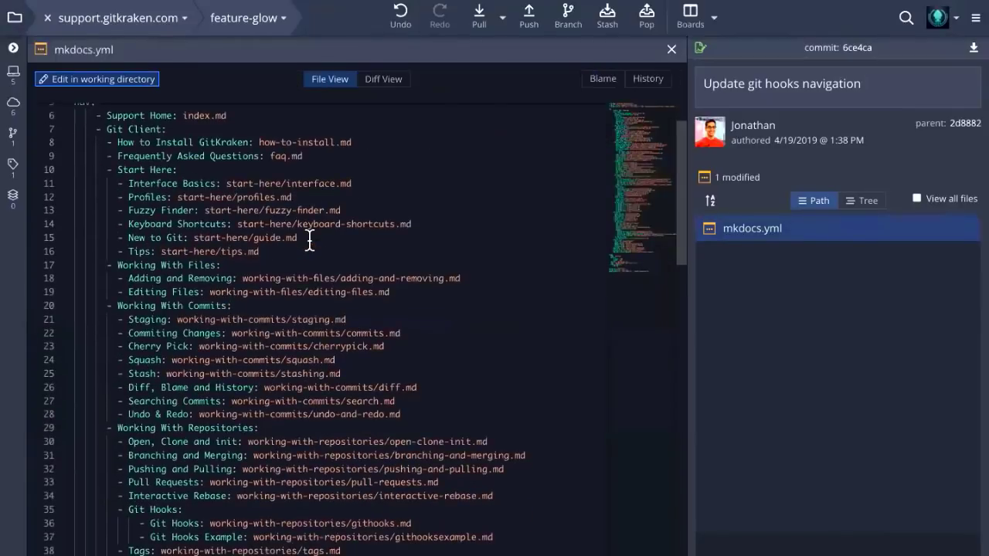
scroll(down, 3)
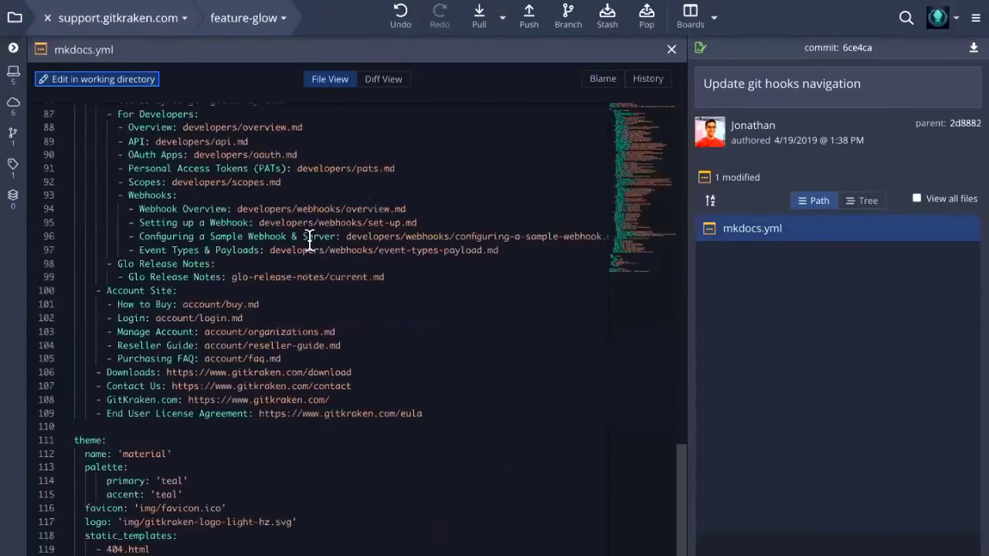
scroll(up, 3)
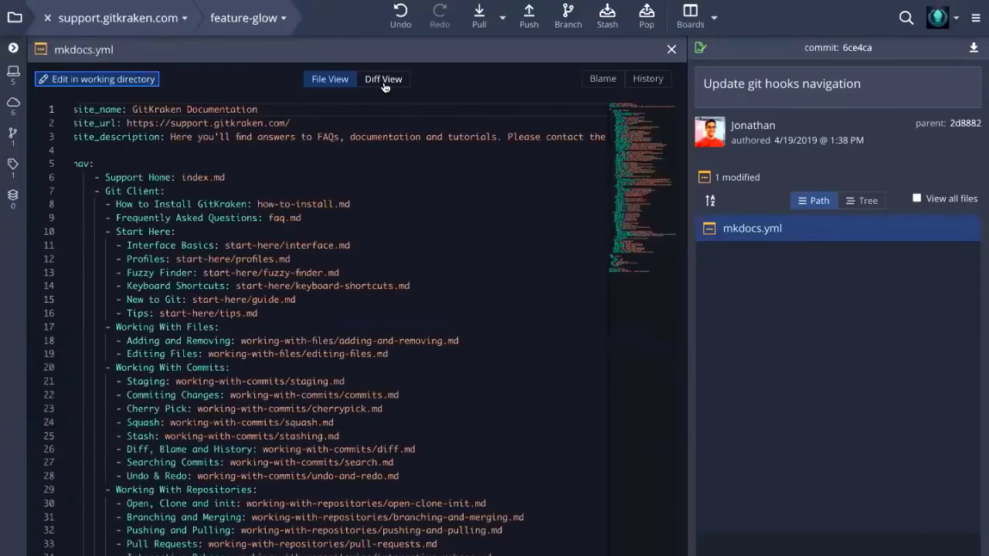
click(383, 78)
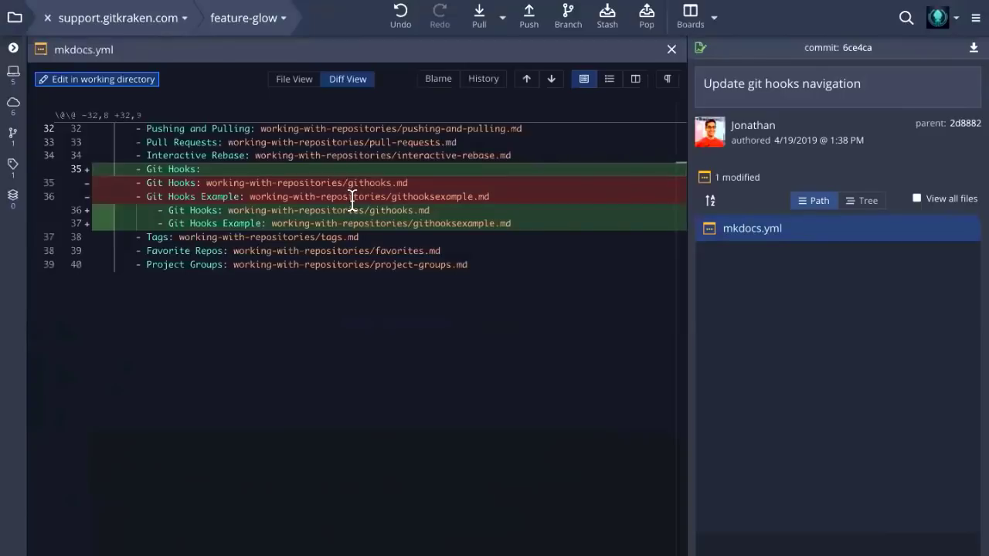
mouse_move(301, 259)
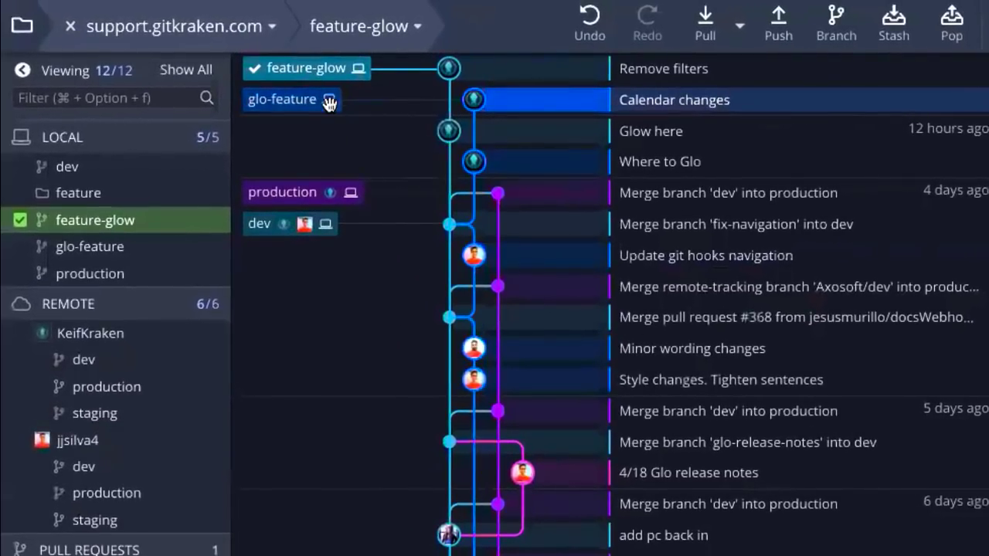
mouse_move(322, 127)
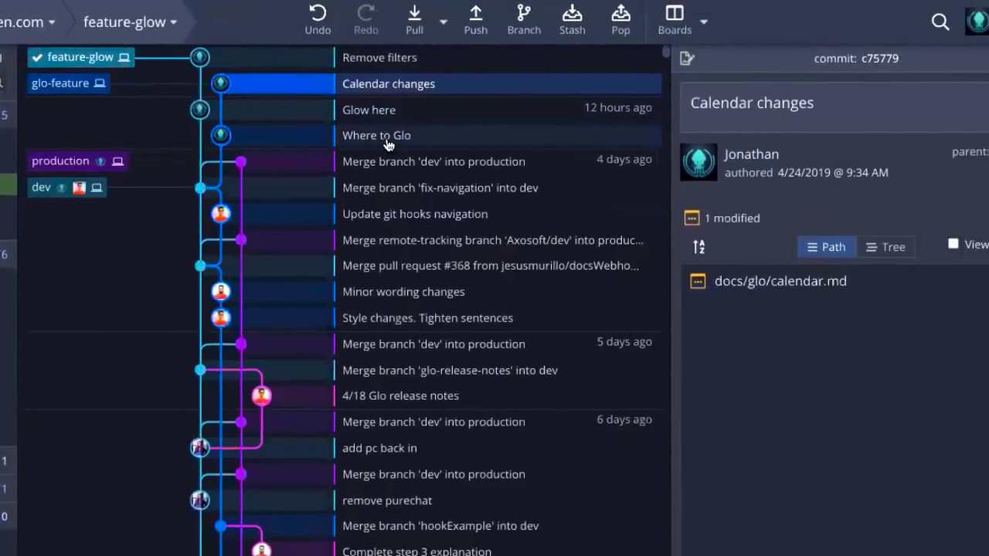
Inspect the Where to Glo, Glow here and Calendar changes commits in the graph.
click(377, 135)
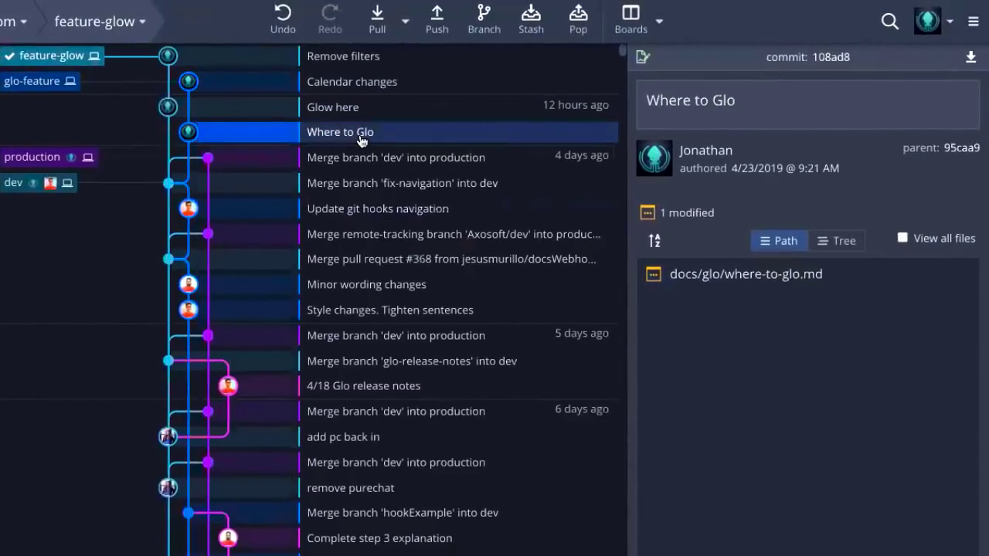
mouse_move(745, 273)
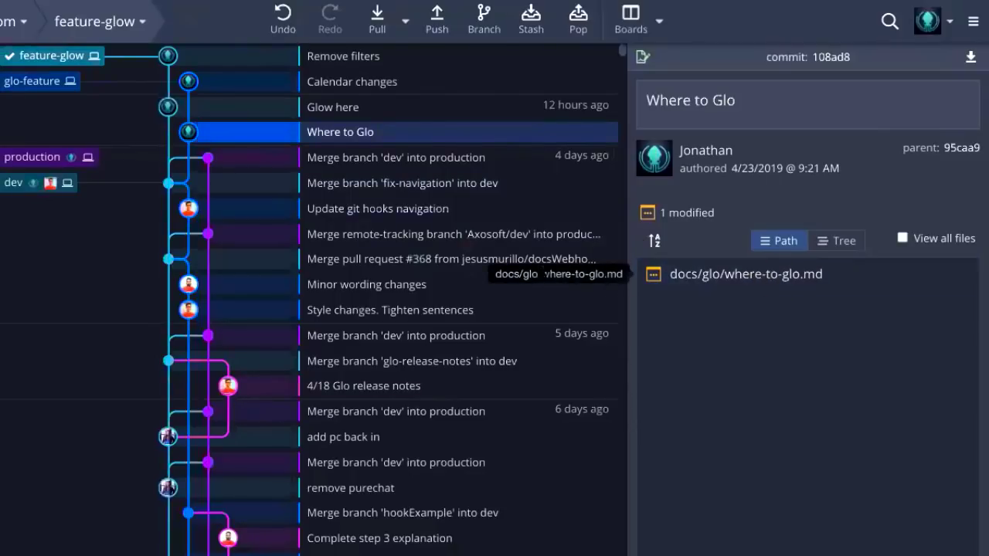
click(332, 107)
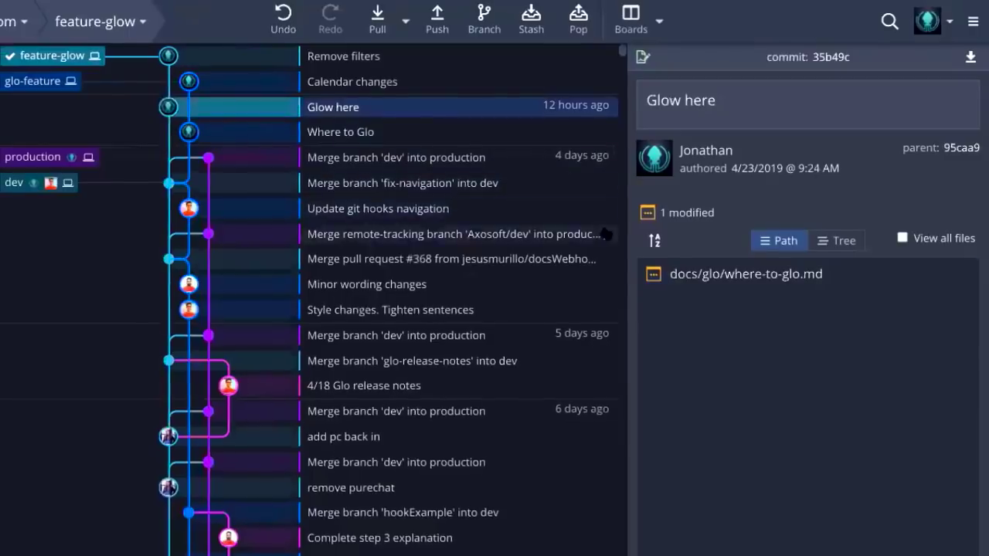
click(745, 273)
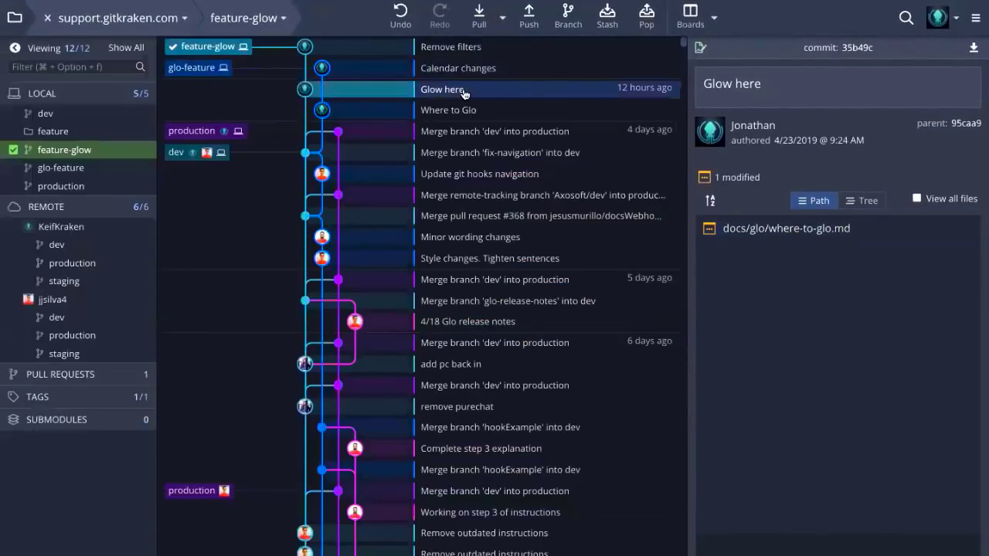
click(457, 68)
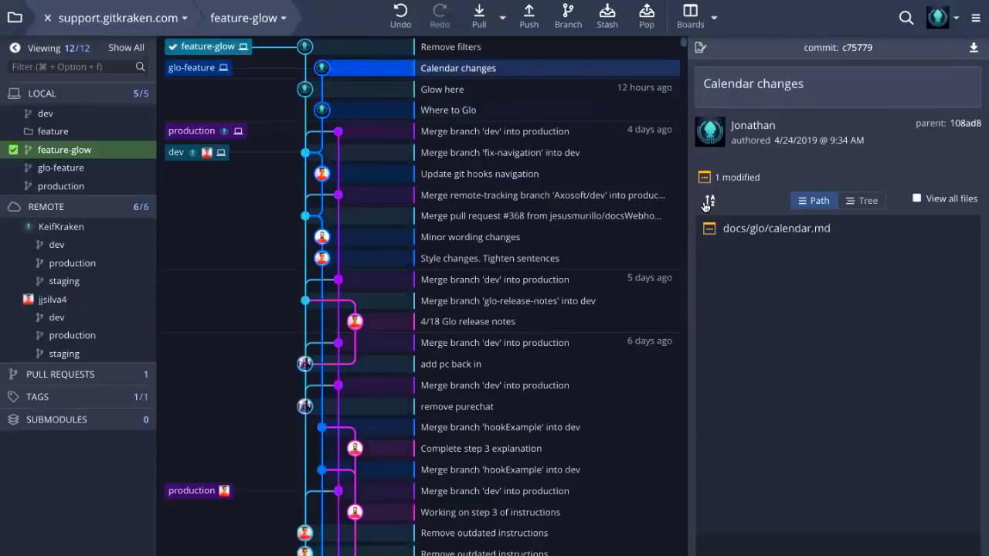
mouse_move(744, 208)
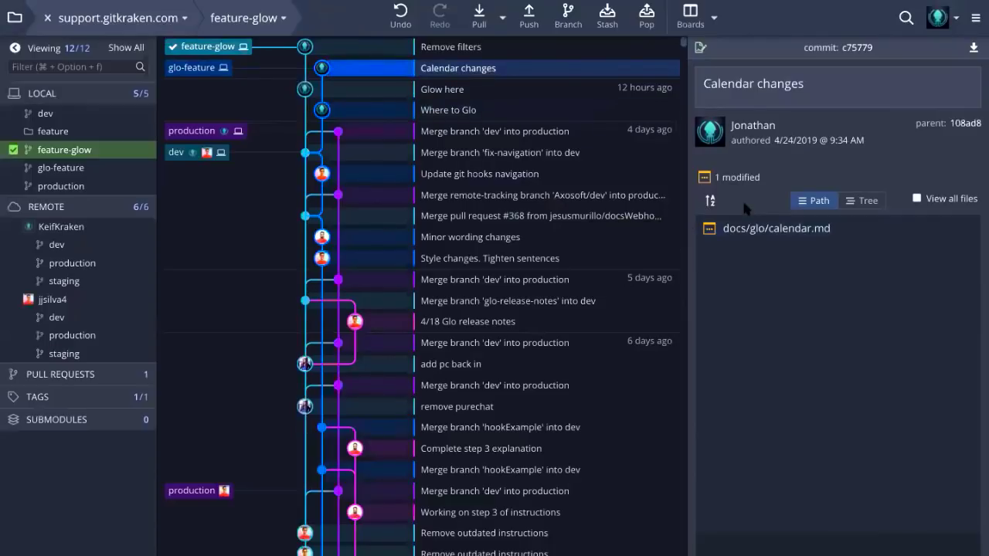
Inspect the Remove filters commit and select the glo-feature branch.
click(451, 46)
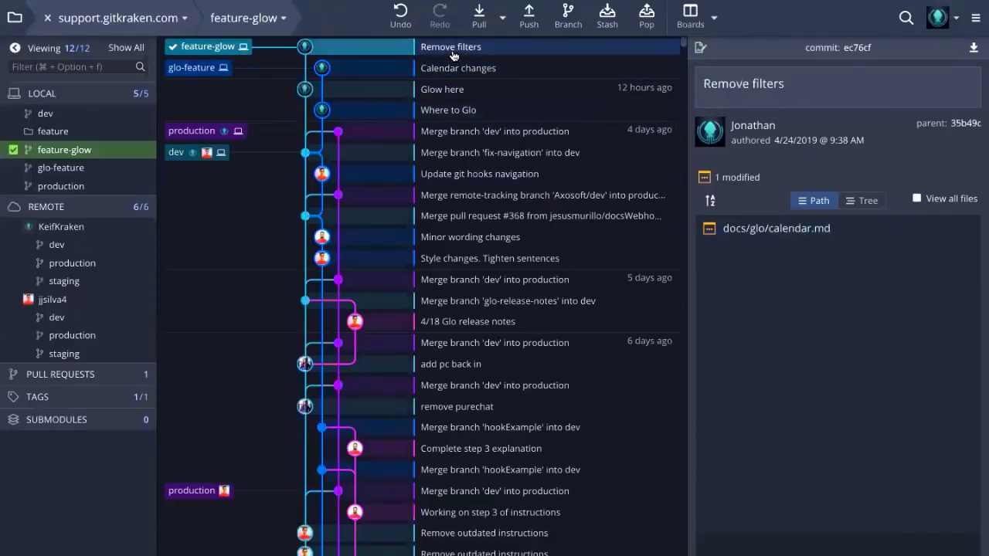
click(776, 228)
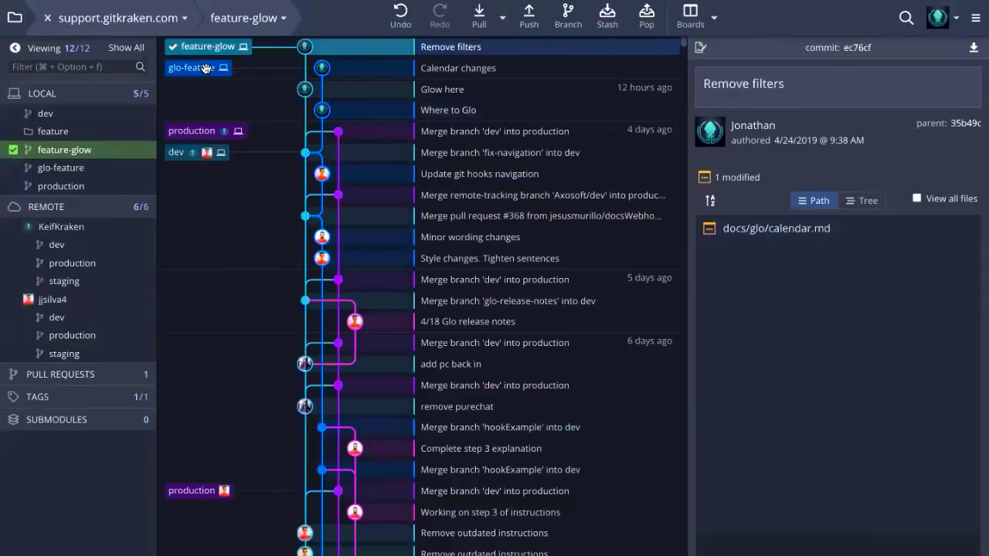
click(458, 68)
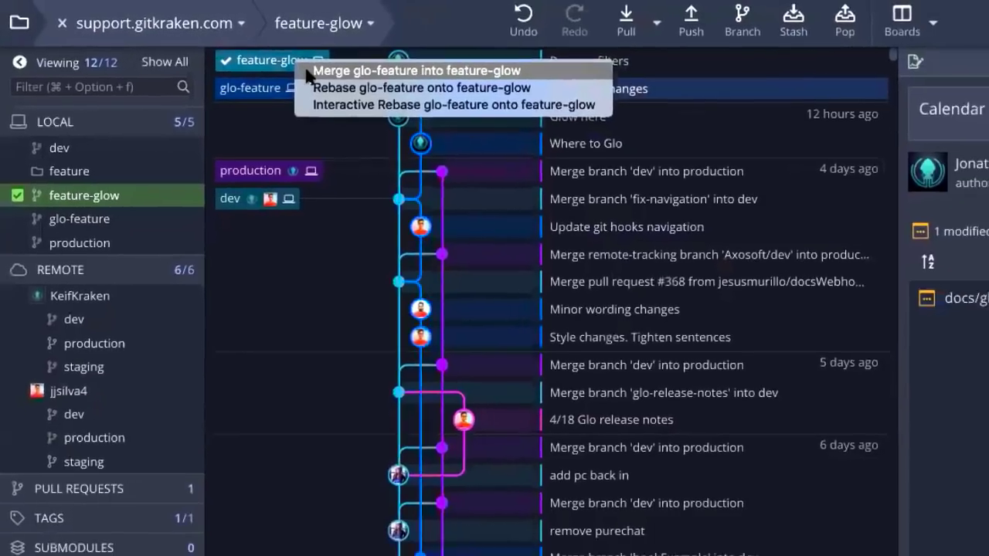
Merge glo-feature into feature-glow and show the resulting conflicted files list.
click(418, 71)
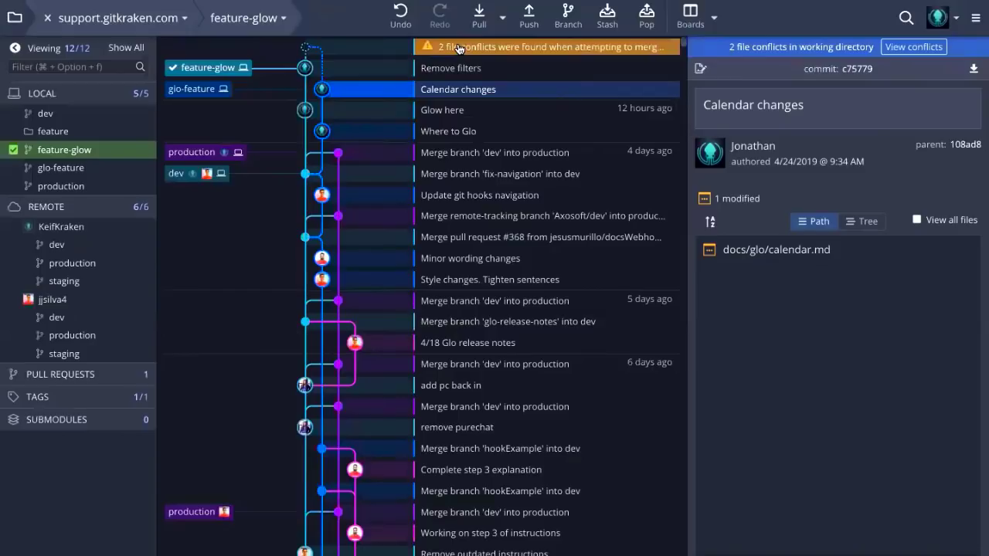
mouse_move(497, 48)
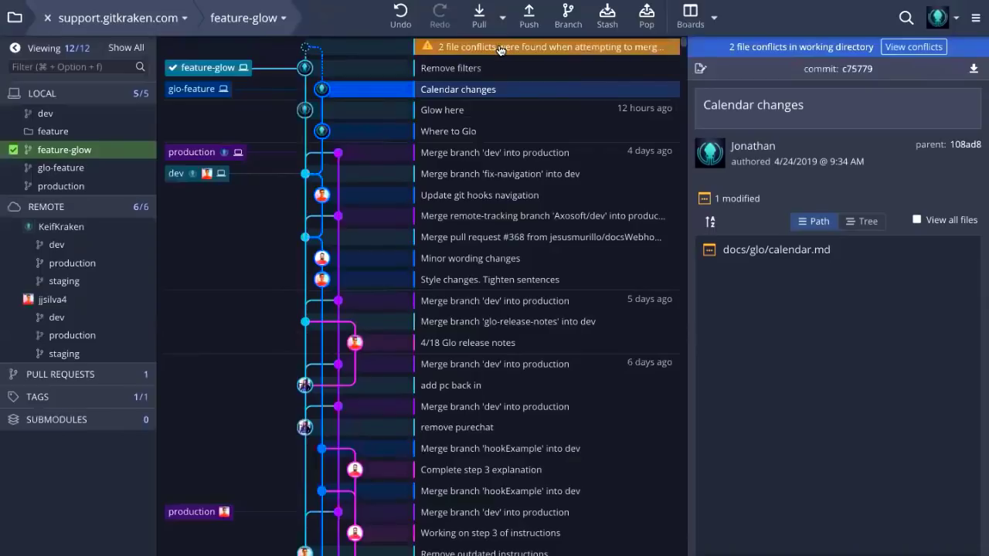
click(913, 46)
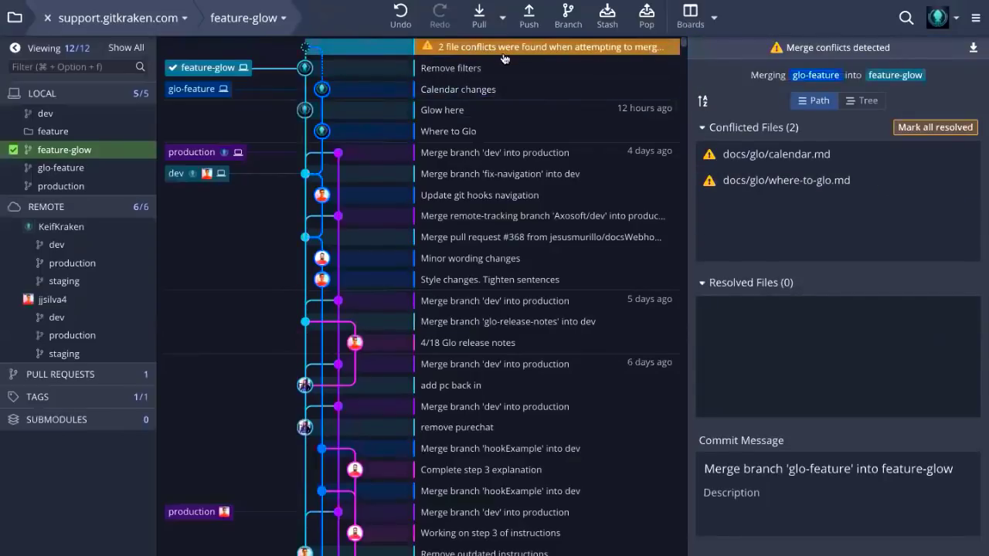
Open the docs/glo/calendar.md conflict in the merge tool.
click(451, 68)
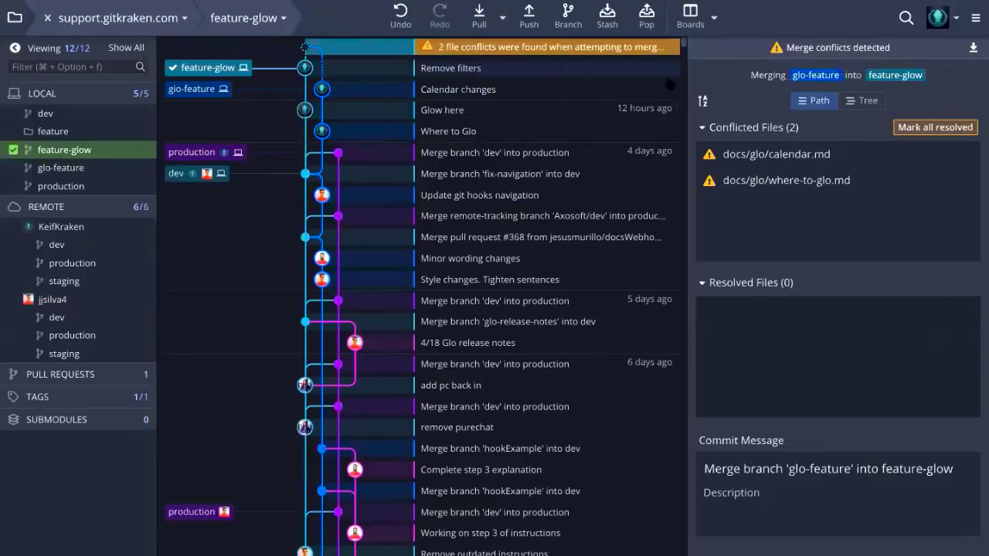
mouse_move(785, 179)
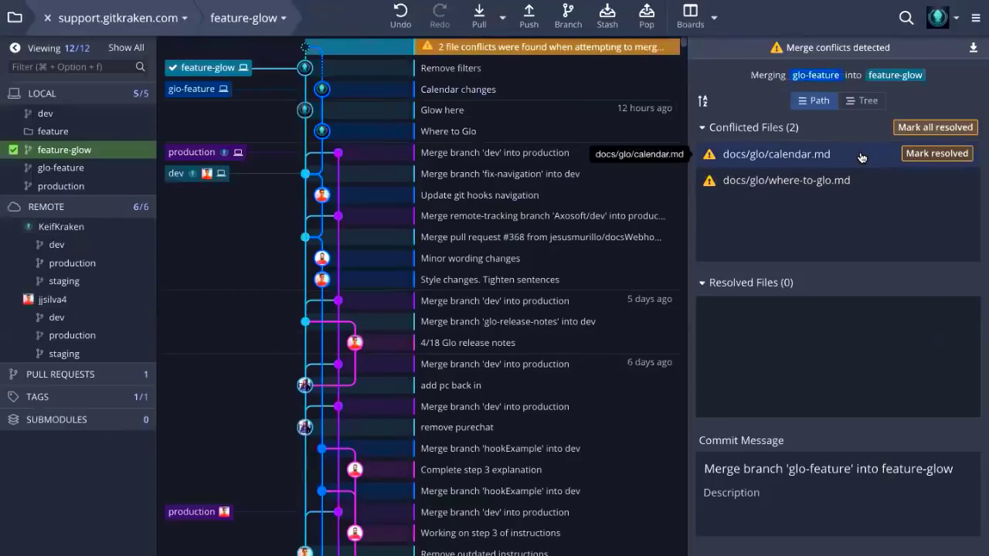
click(775, 155)
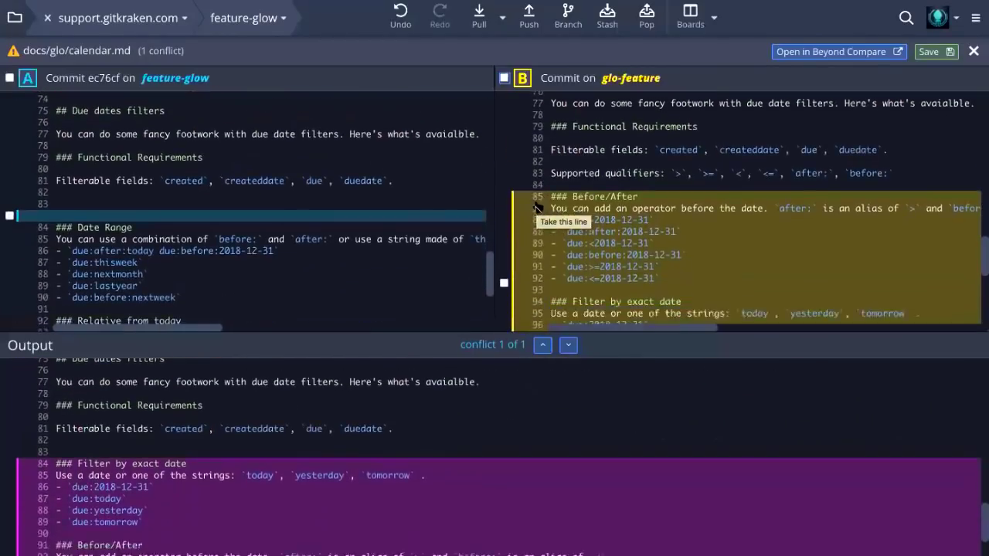
Take glo-feature's Before/After date-operator hunk into the calendar.md output.
click(537, 209)
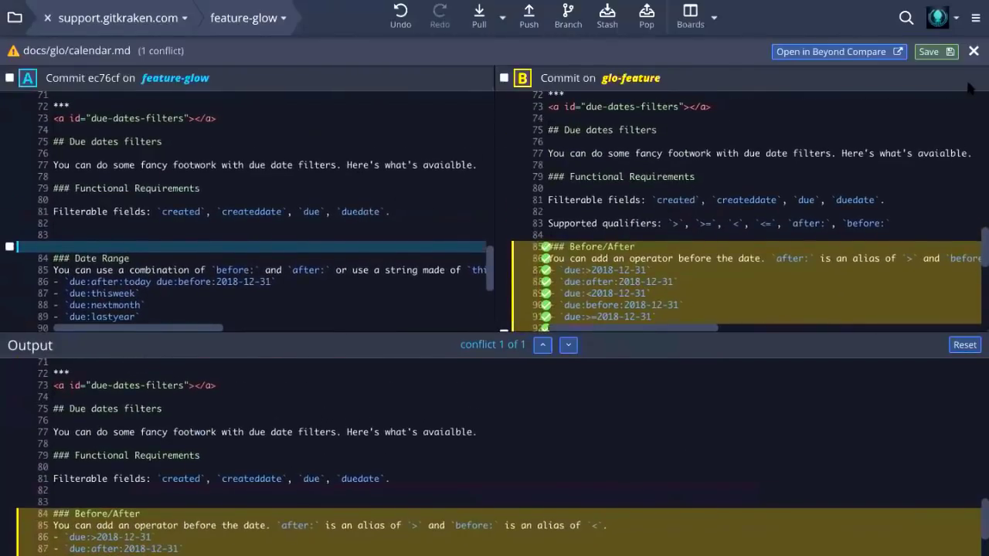
mouse_move(964, 77)
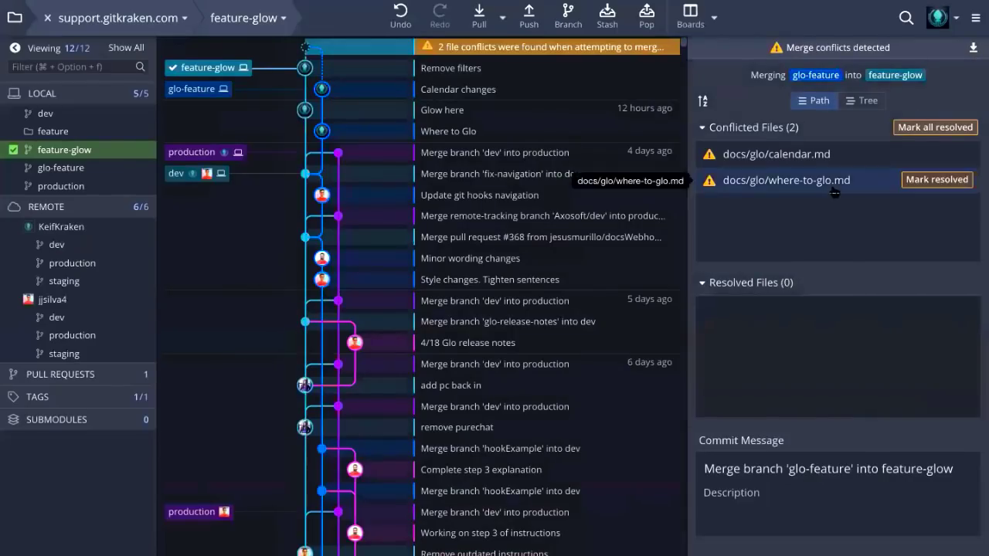
Open the docs/glo/where-to-glo.md conflict in the merge tool.
click(785, 180)
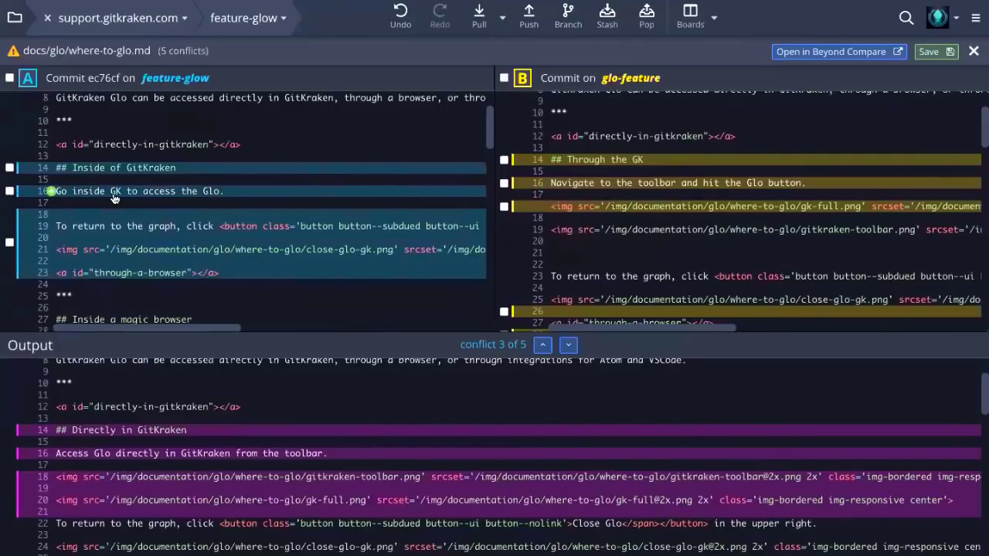
mouse_move(68, 230)
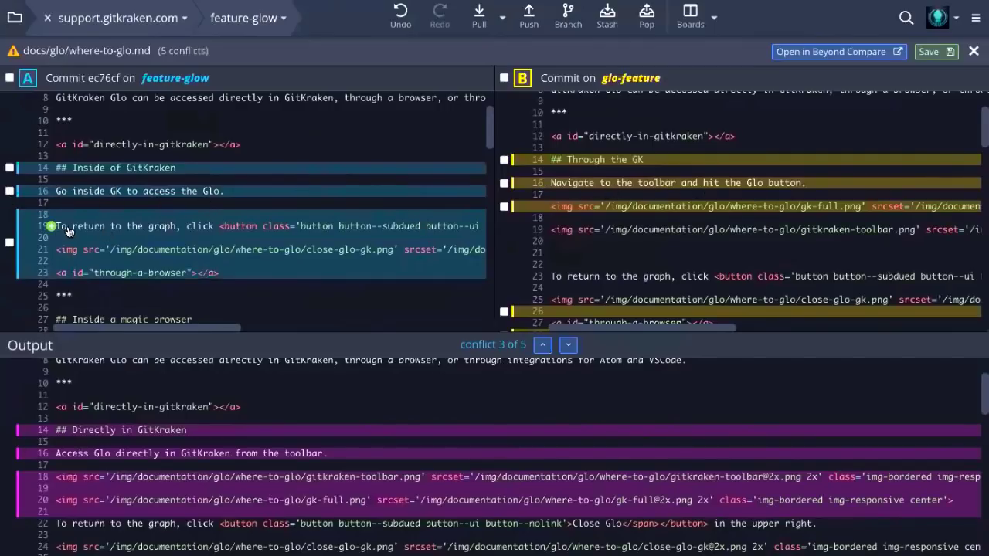
Take the gk-full image and 'Go inside GK' lines into the output and hand-edit it with 'Type'.
scroll(down, 3)
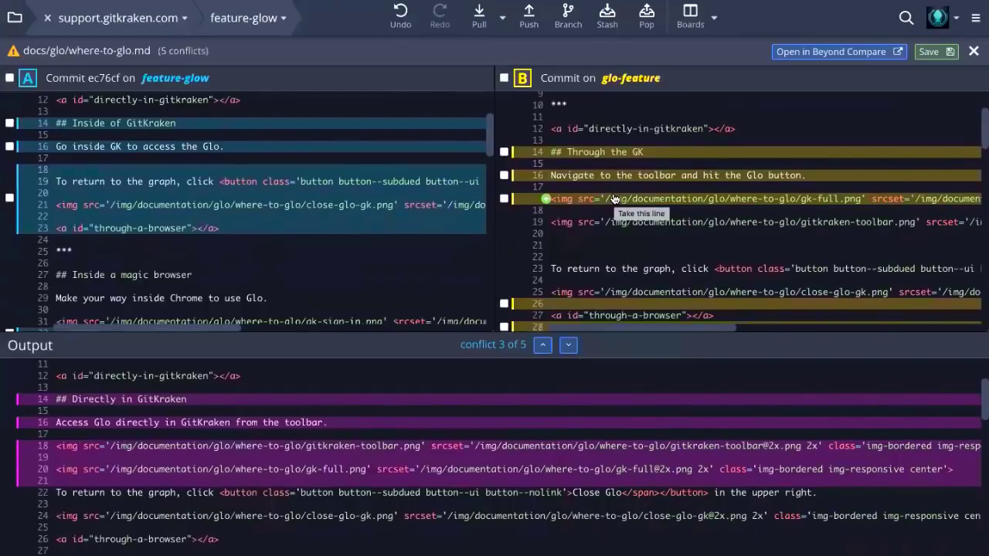
click(547, 198)
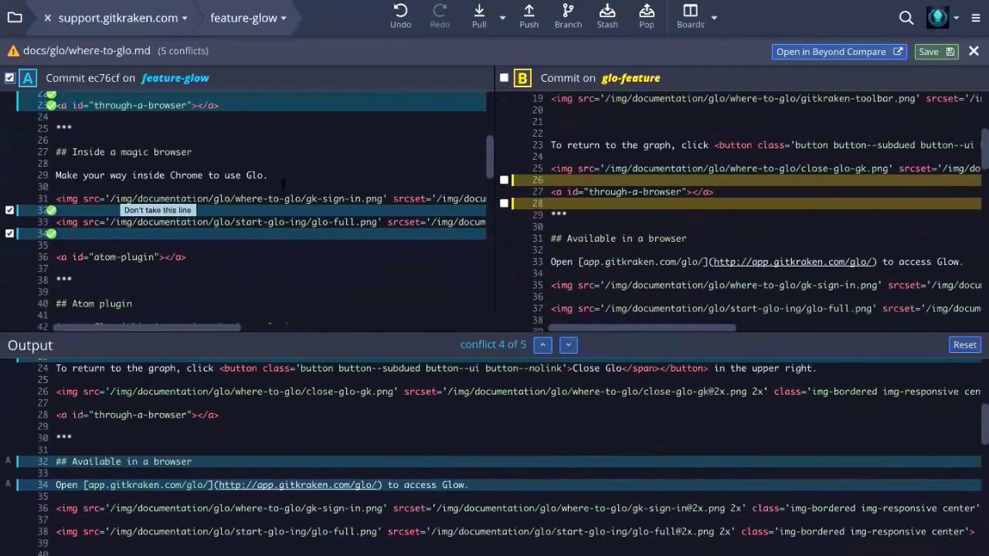
click(569, 344)
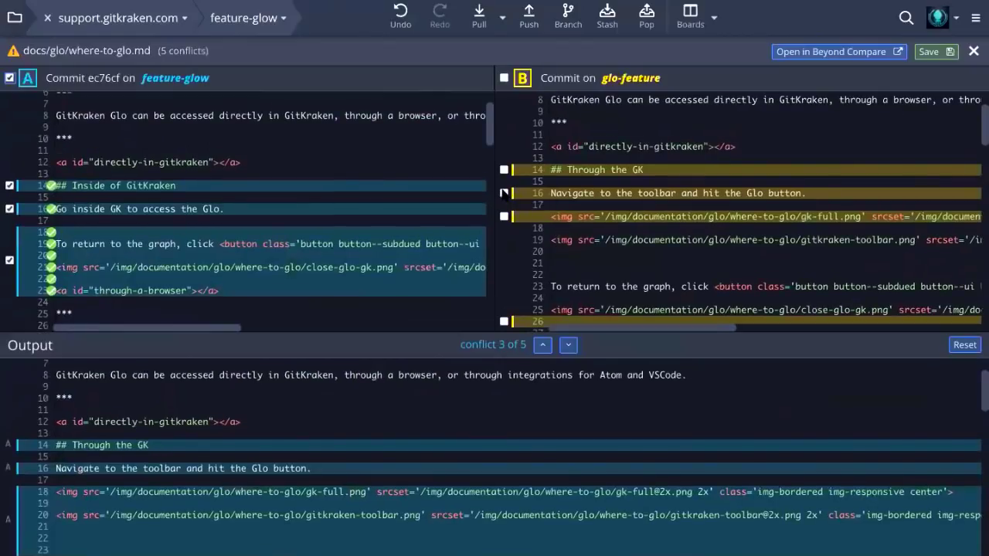
click(504, 193)
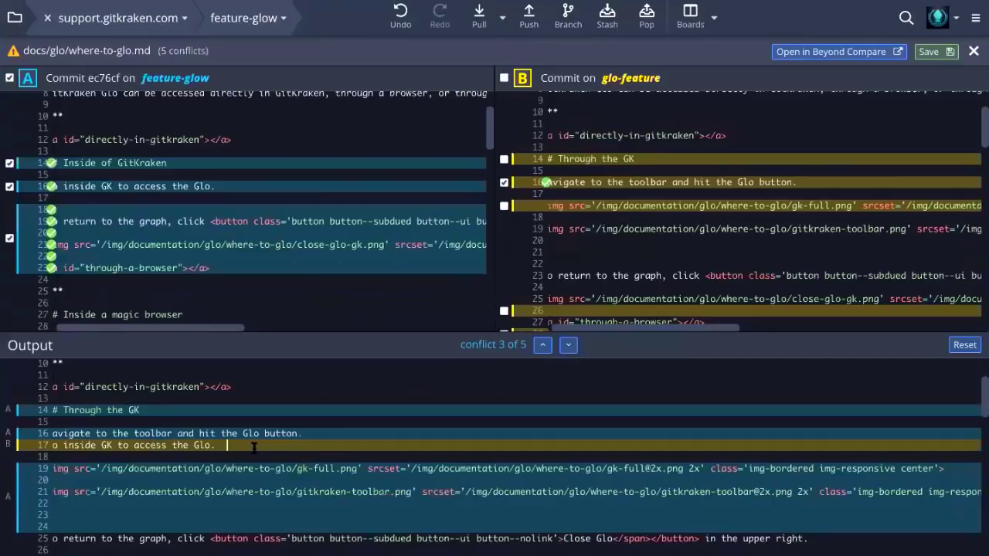
text(Type to edit more)
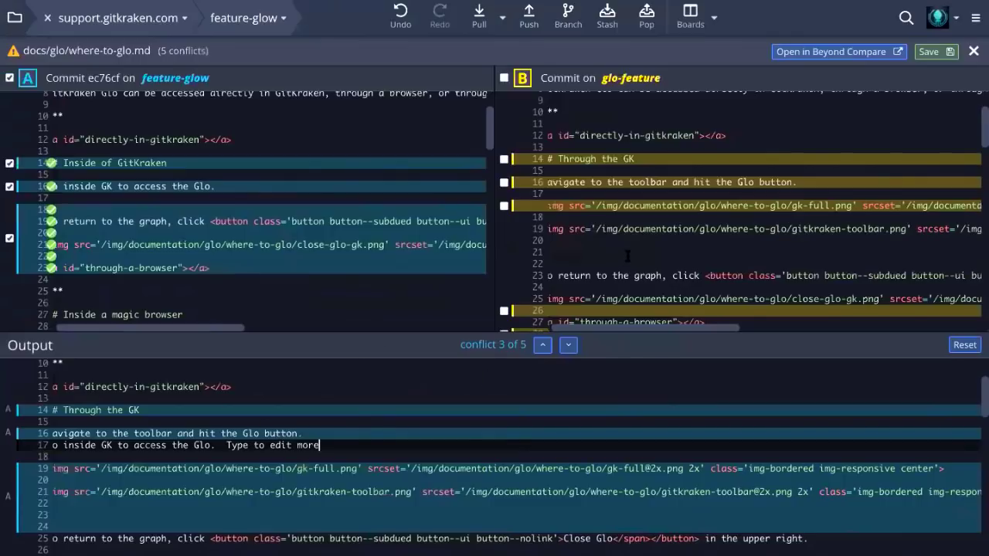
Step back and forth through the where-to-glo.md conflicts, ending on conflict 3 of 5.
scroll(down, 3)
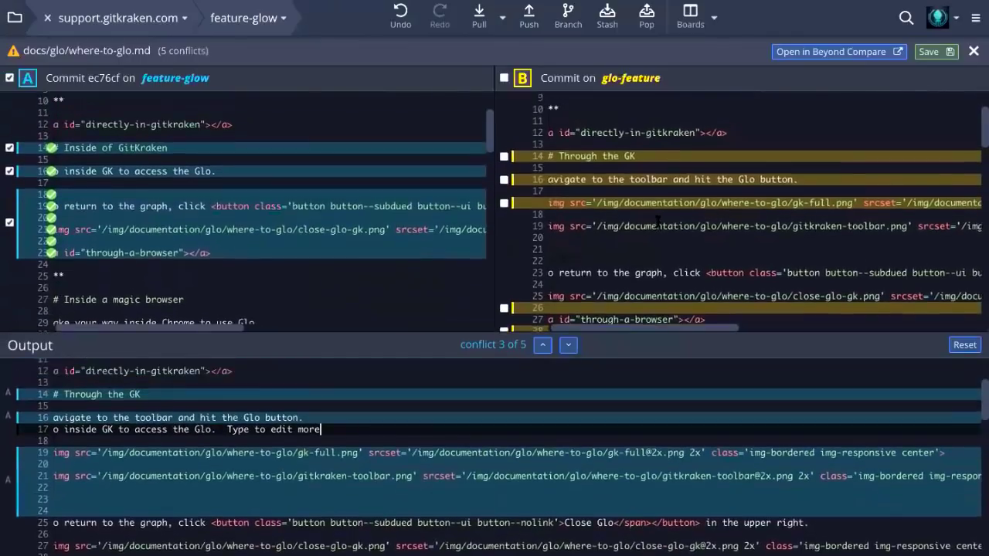
click(542, 344)
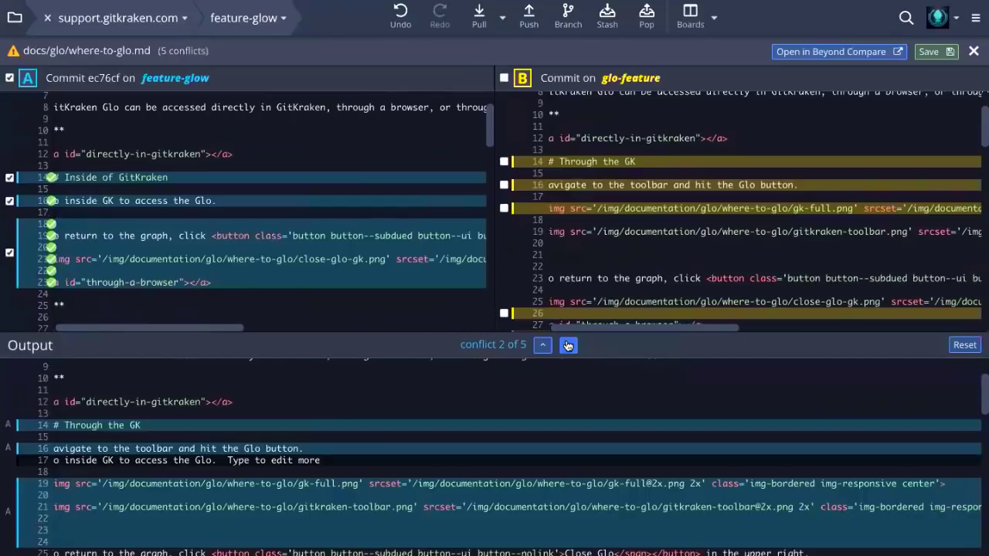
click(569, 345)
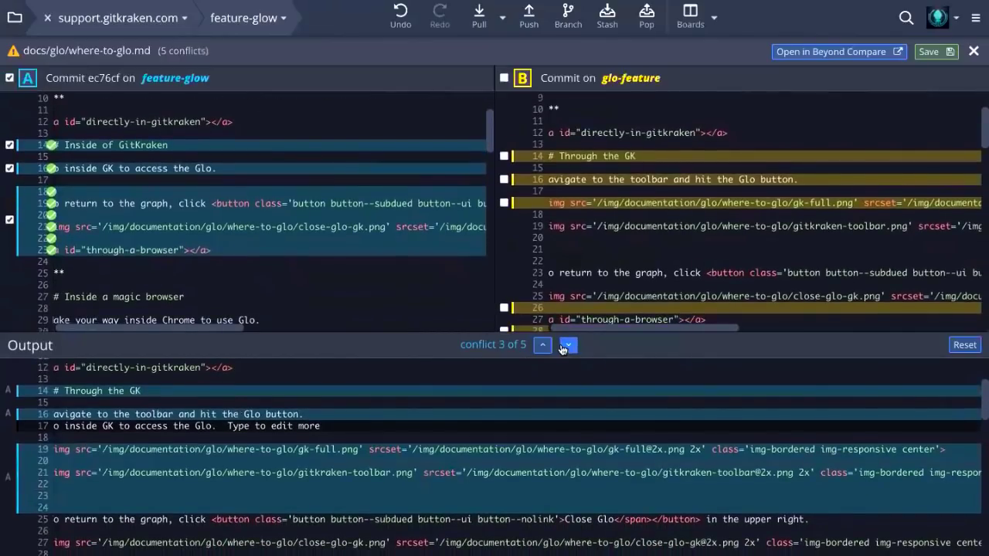
click(569, 344)
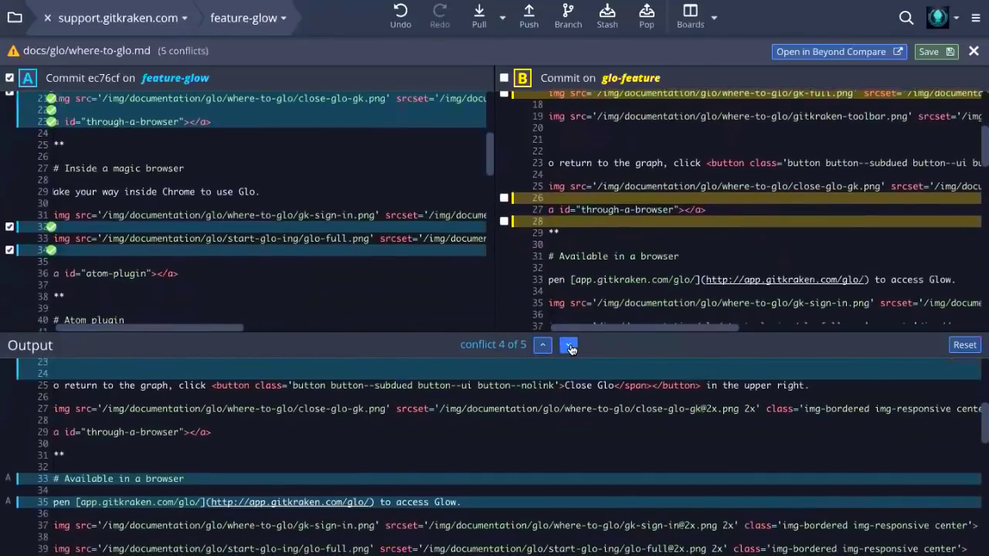
click(568, 345)
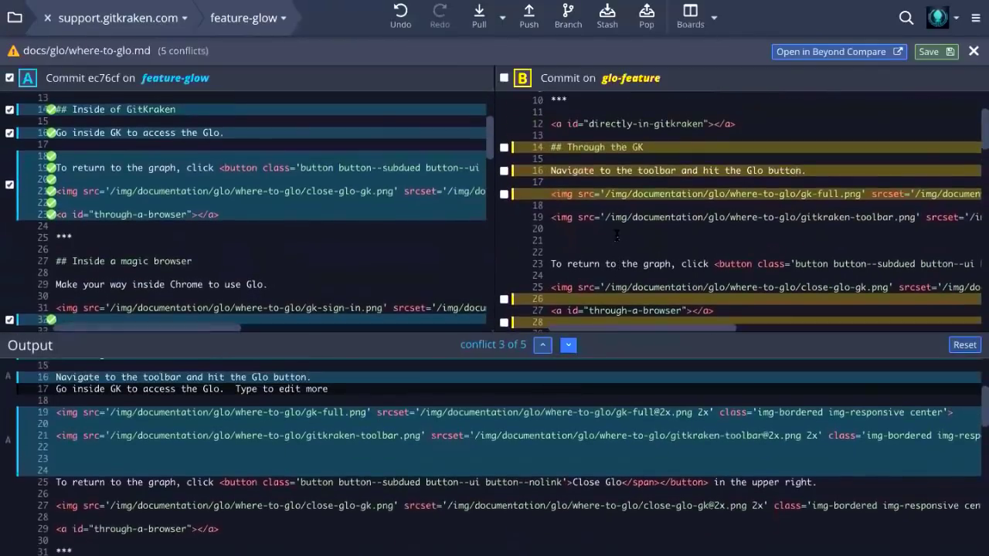
scroll(down, 3)
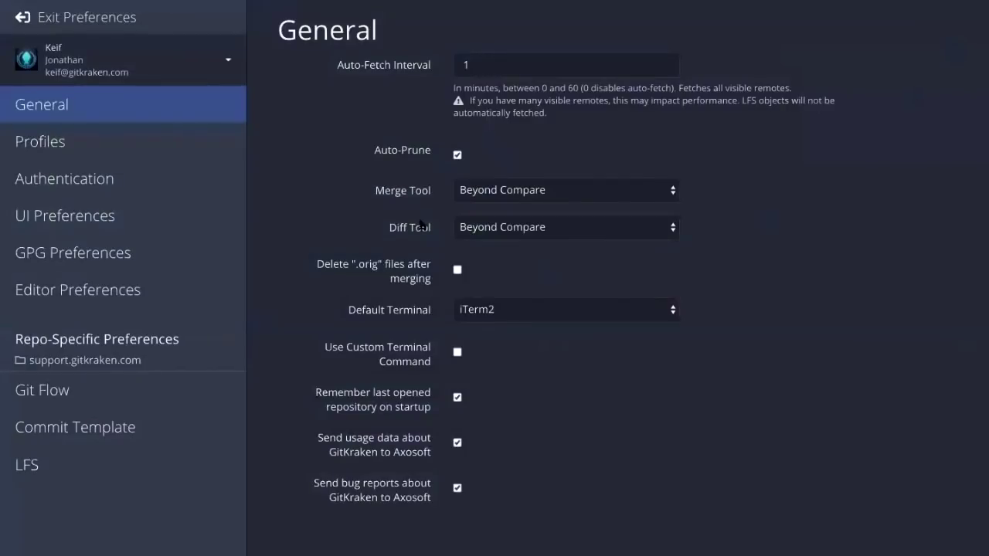
mouse_move(133, 31)
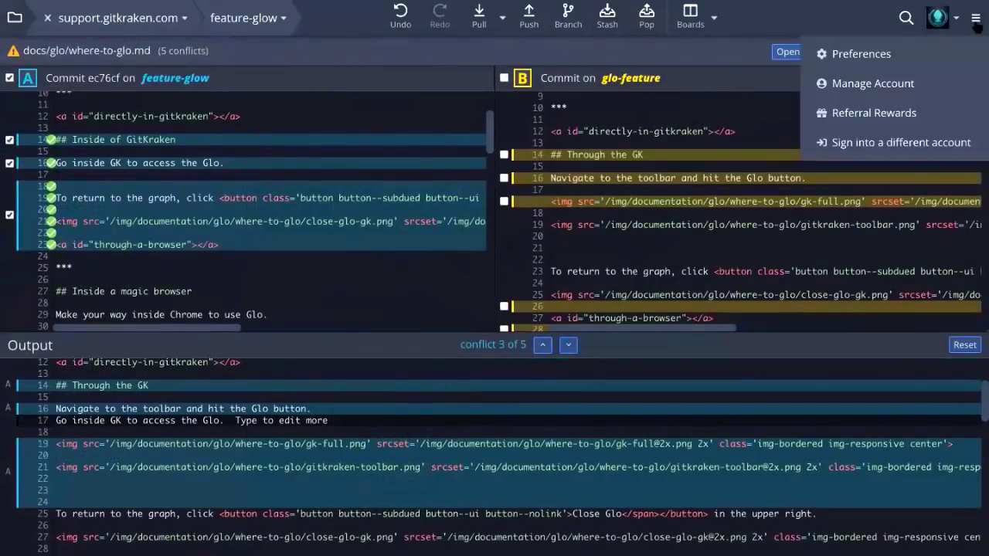
click(861, 52)
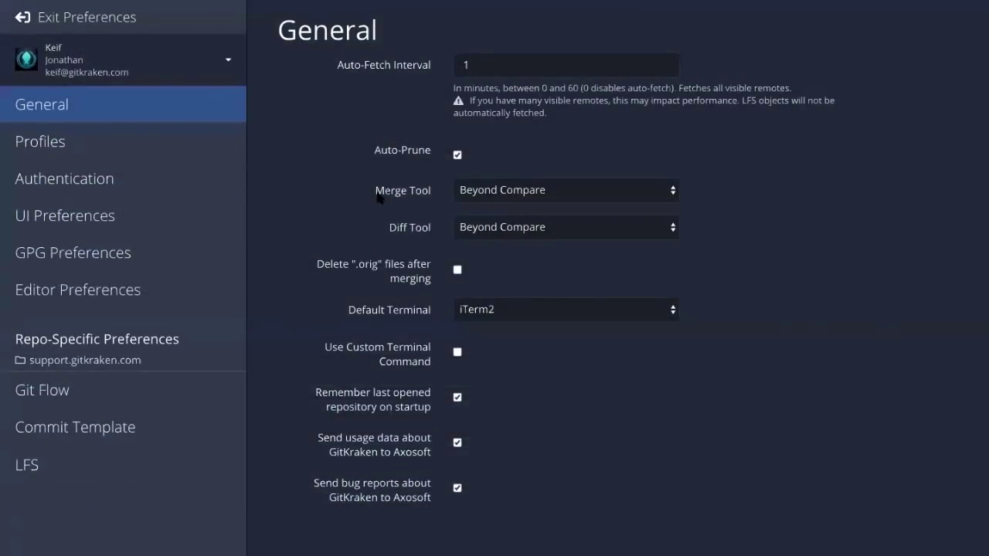
mouse_move(388, 190)
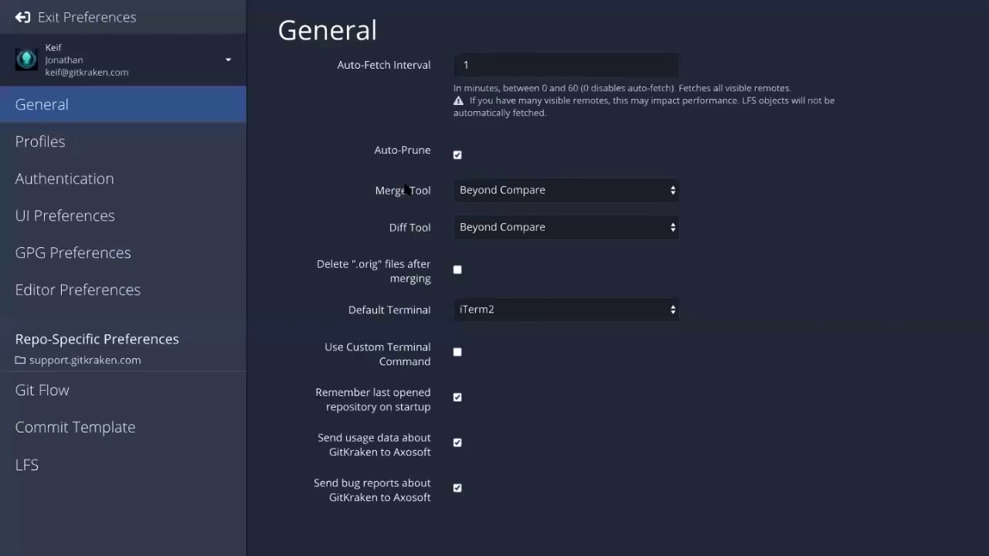
mouse_move(414, 235)
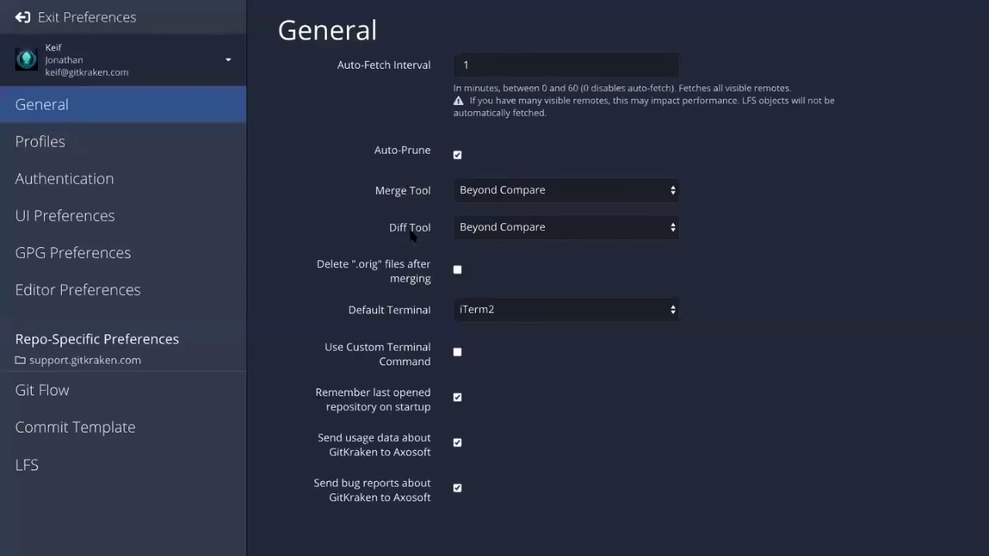
click(566, 190)
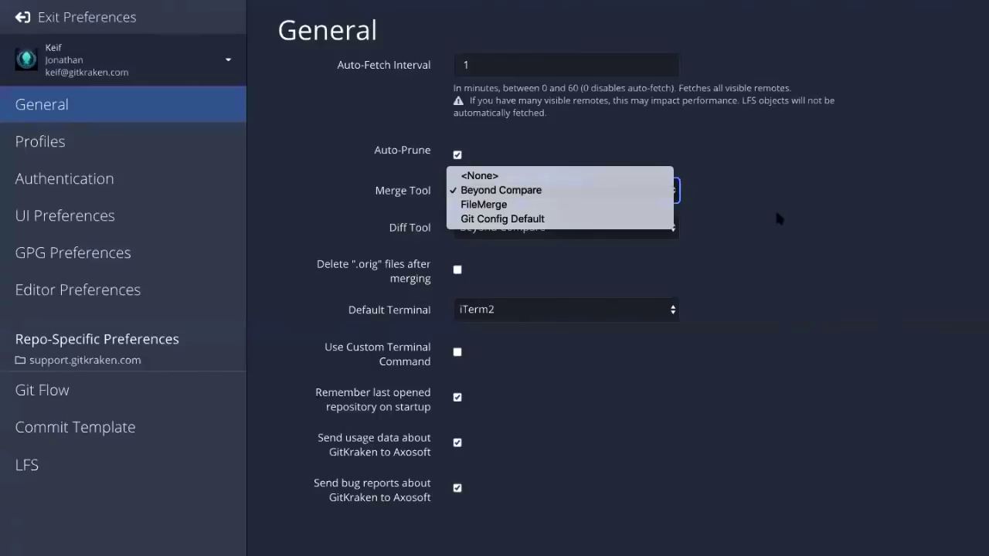
click(500, 189)
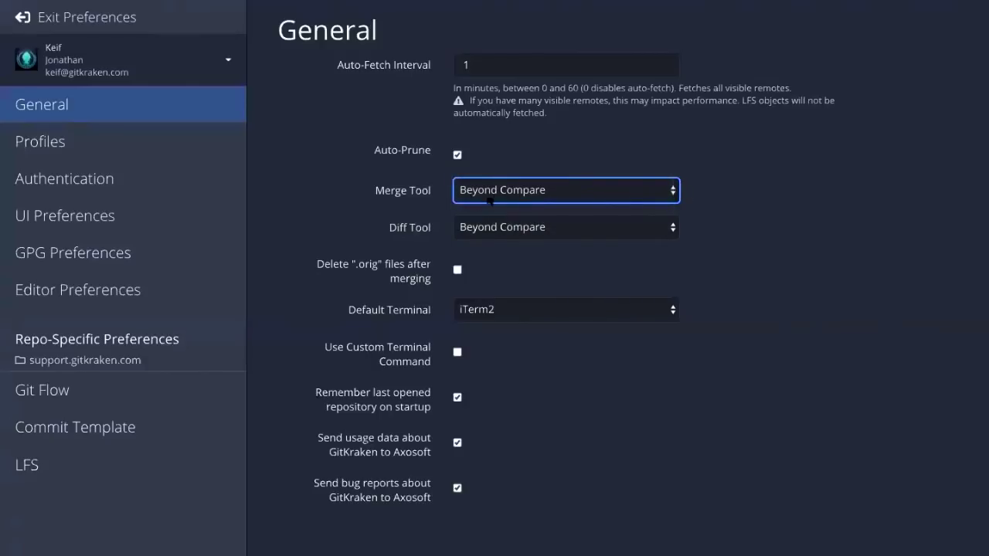
mouse_move(147, 77)
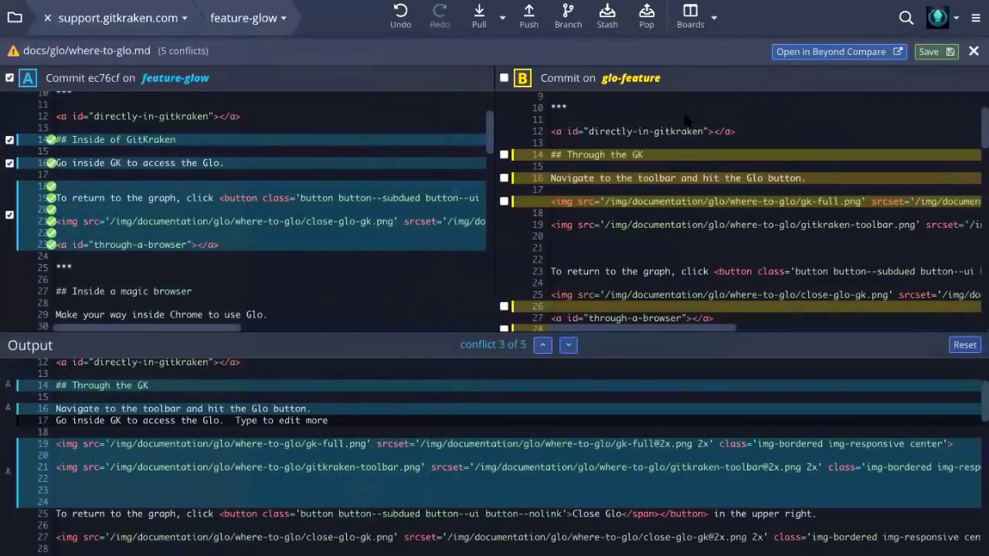
mouse_move(826, 59)
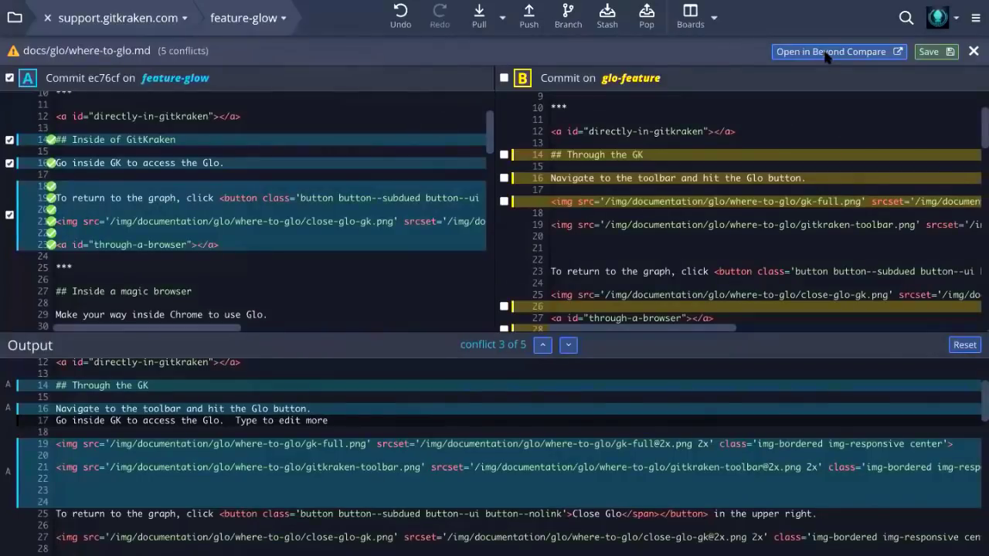
click(831, 50)
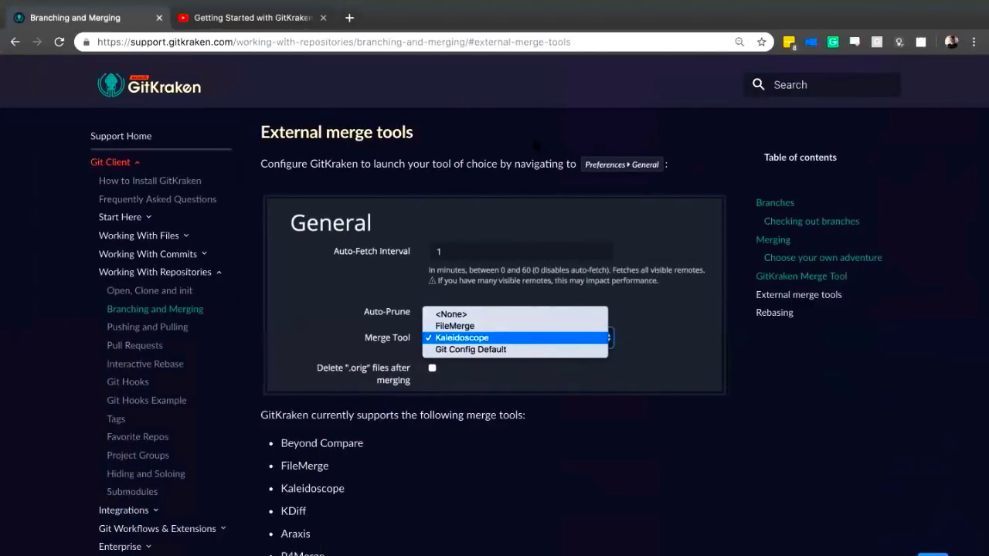
Scroll the support article to the list of external merge tools GitKraken supports.
scroll(down, 3)
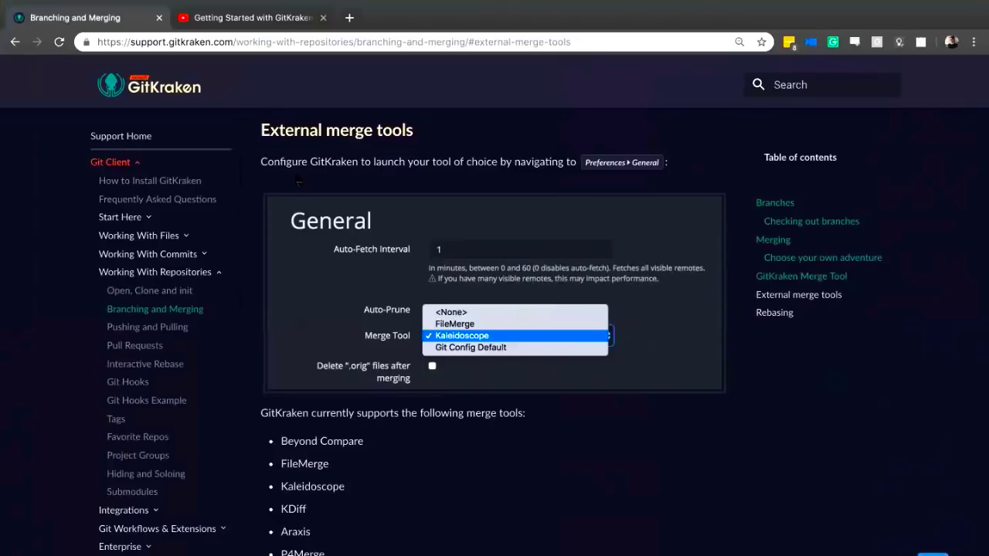
scroll(down, 3)
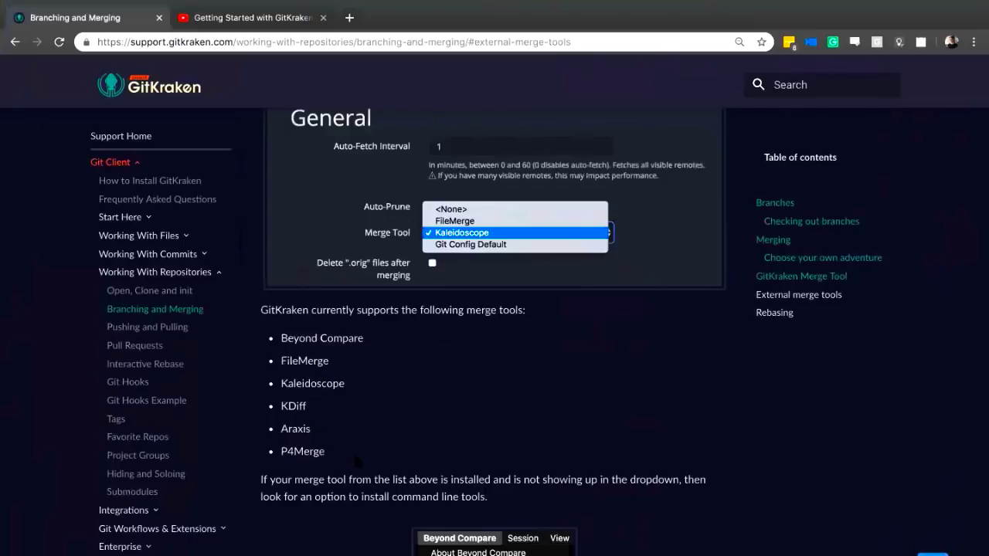
scroll(up, 3)
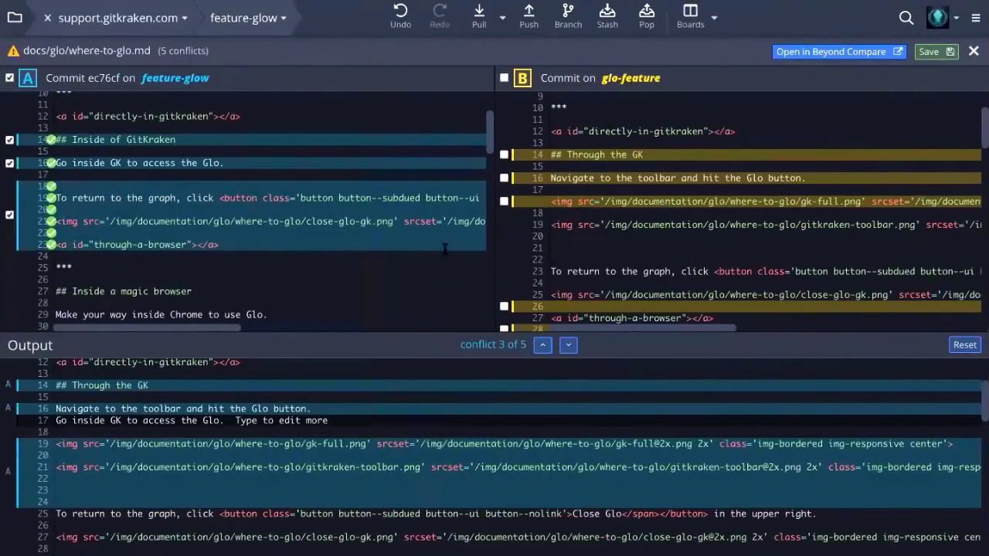
mouse_move(711, 58)
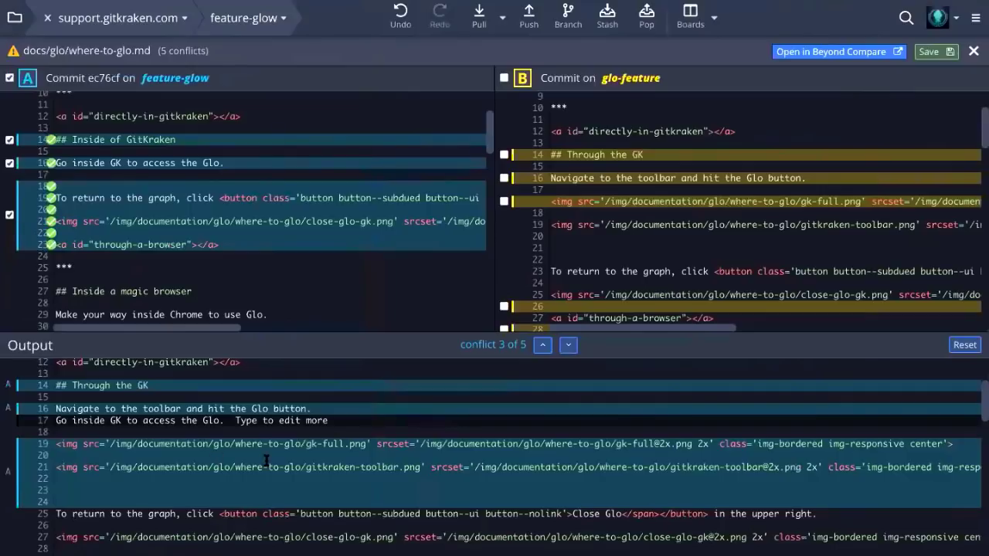
Save the merged where-to-glo.md output so it is marked resolved.
scroll(down, 3)
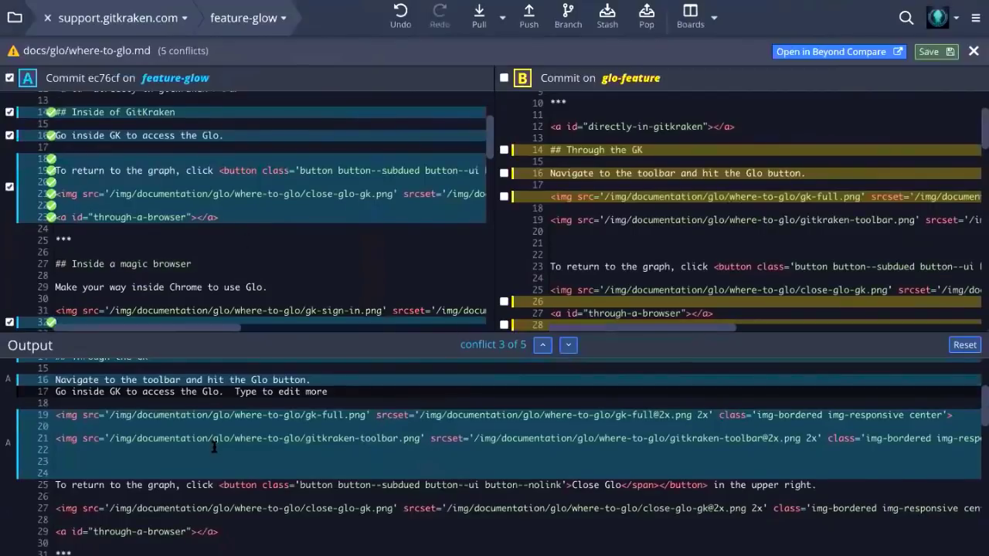
click(542, 345)
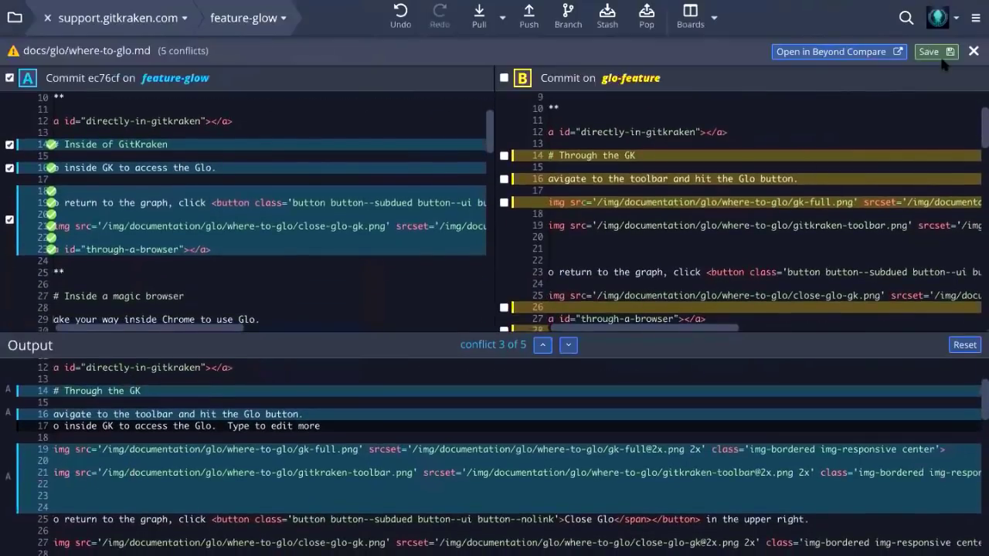
click(927, 51)
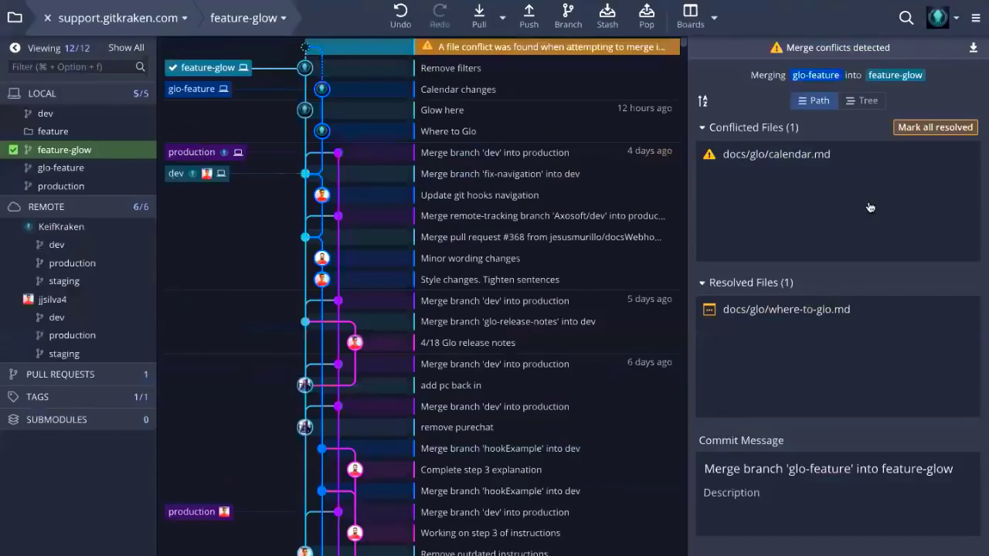
mouse_move(785, 309)
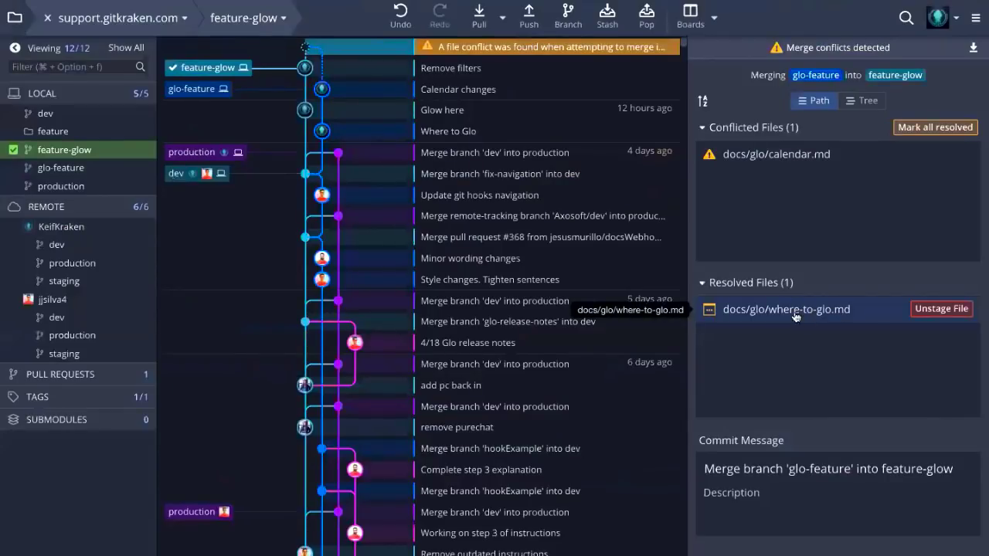
mouse_move(801, 319)
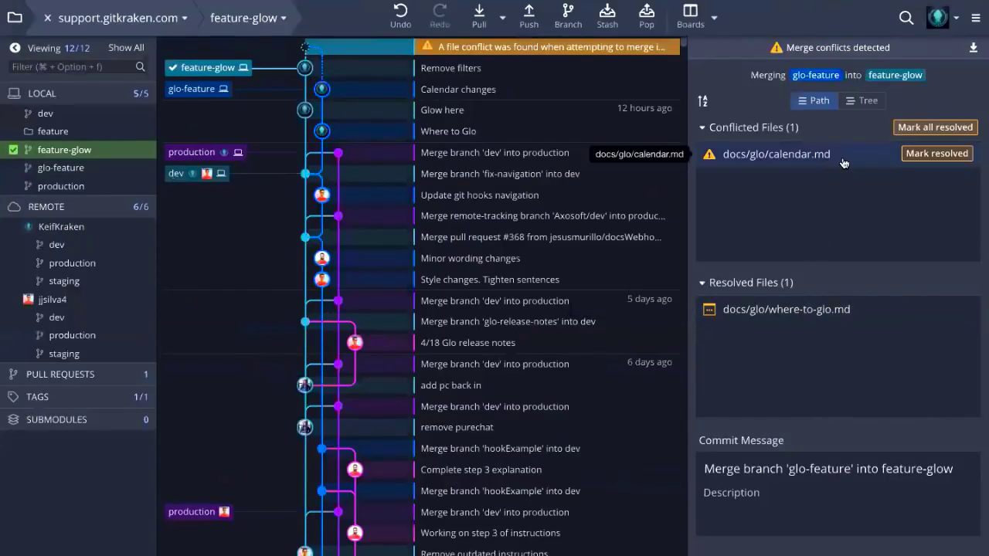
Open the remaining calendar.md conflict and review it for resolution.
click(776, 155)
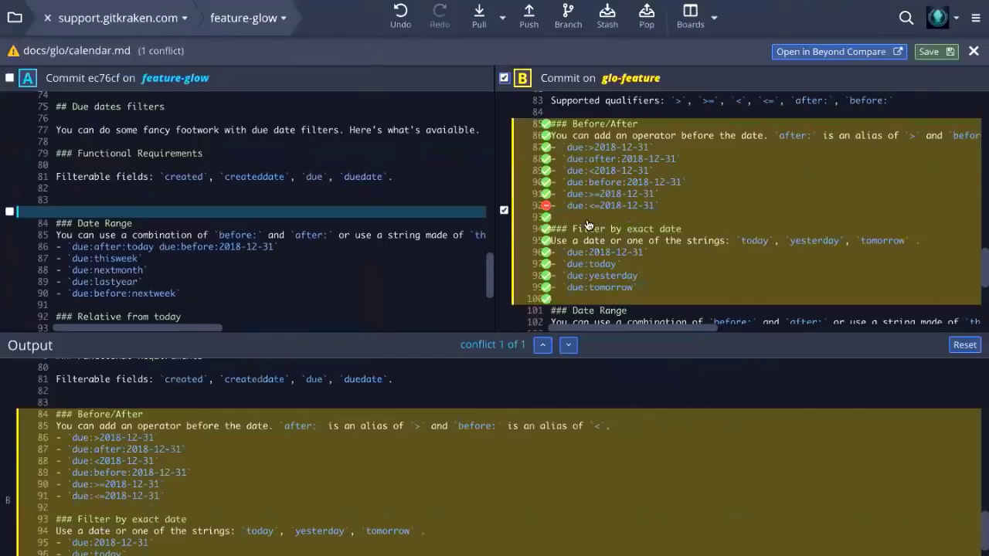
mouse_move(547, 228)
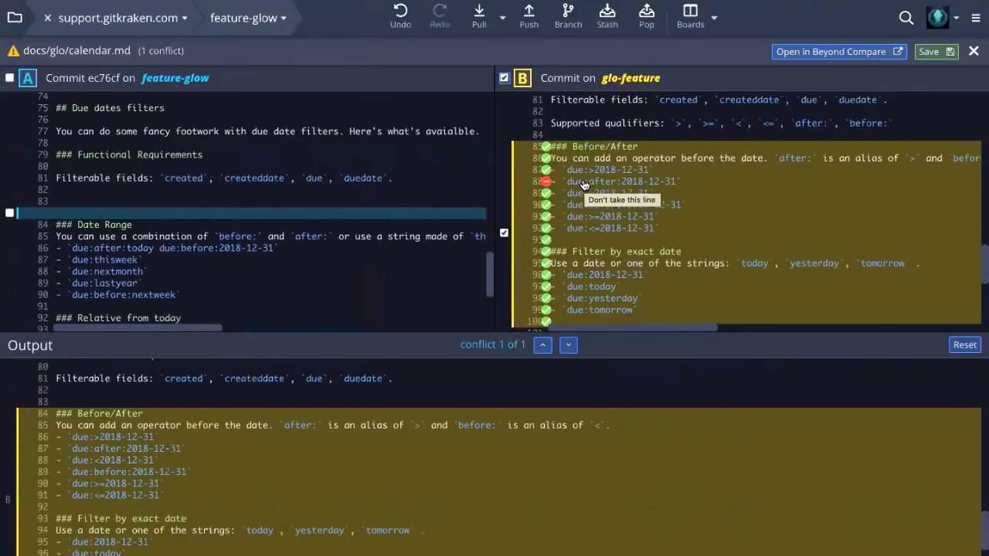
scroll(down, 3)
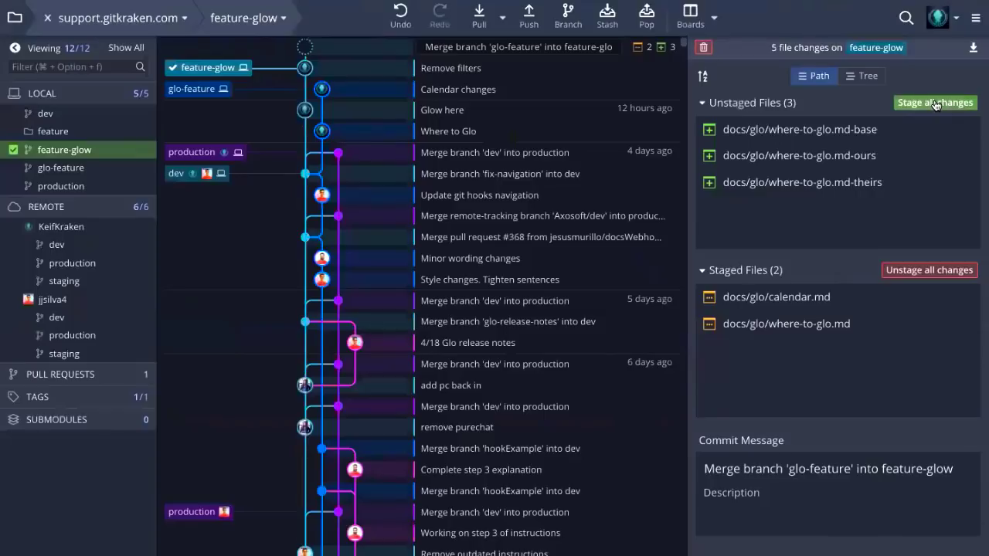
Stage all remaining changes for the glo-feature into feature-glow merge.
click(934, 102)
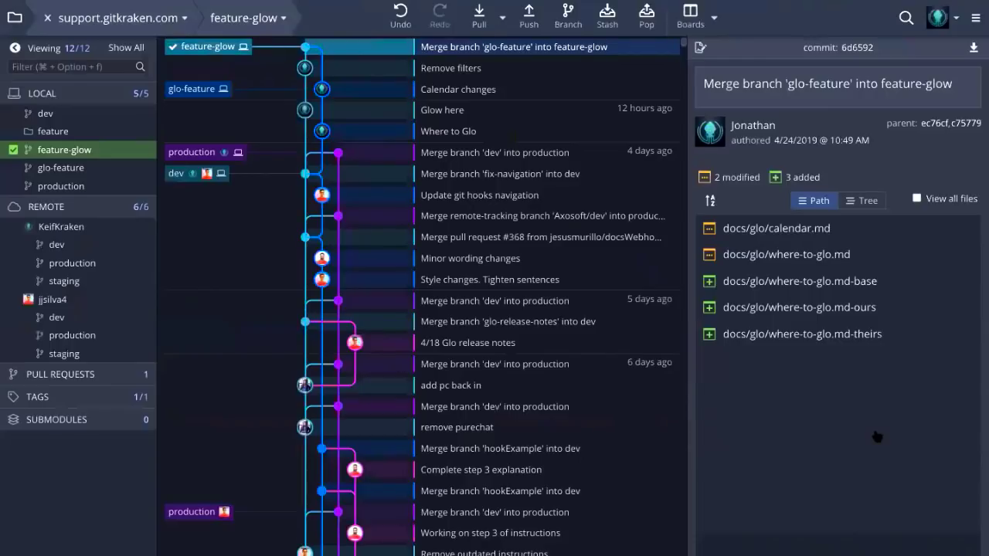
mouse_move(775, 229)
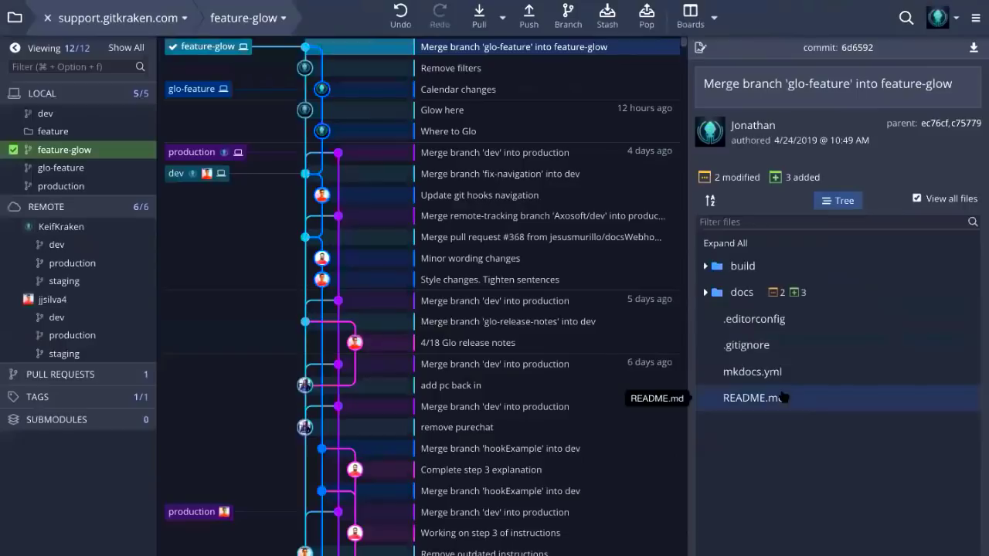
mouse_move(815, 31)
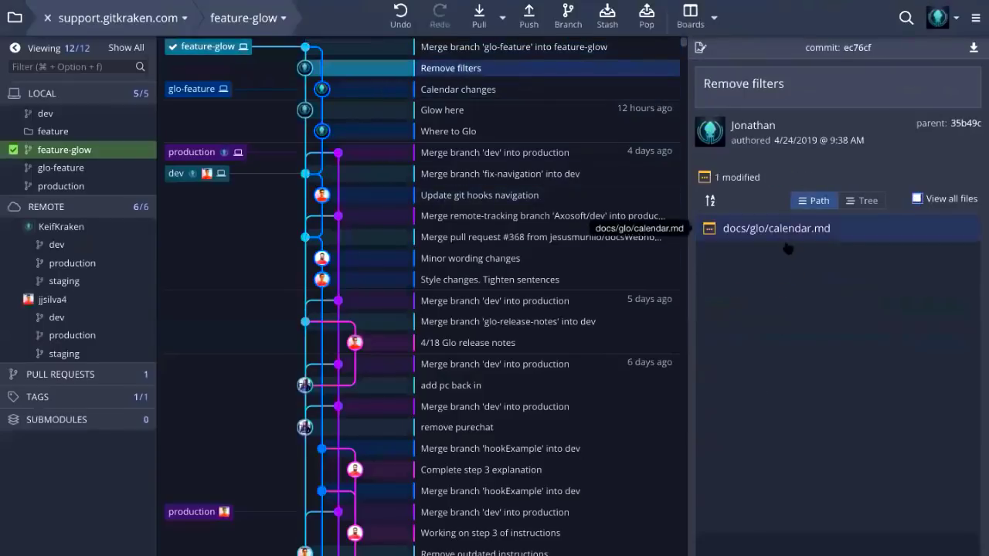
mouse_move(787, 238)
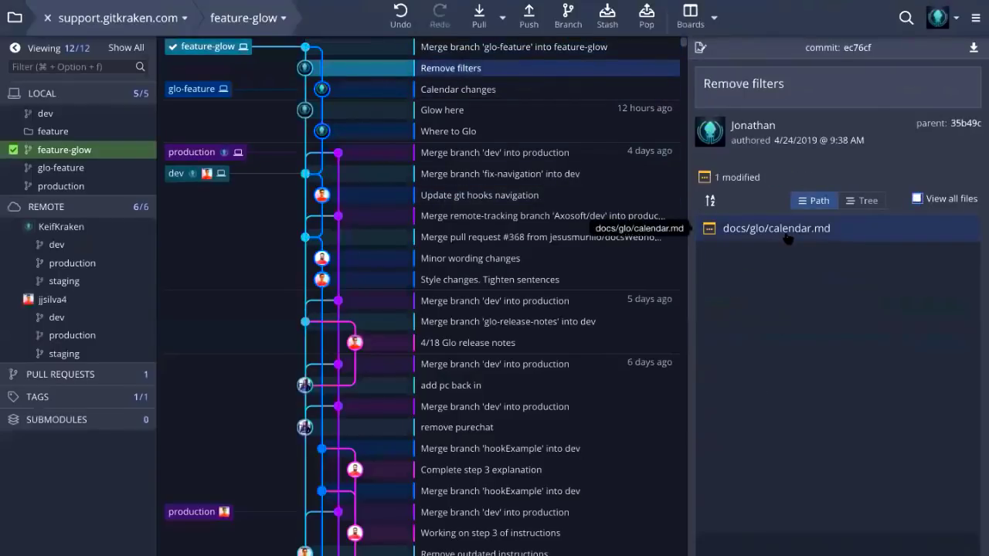
mouse_move(864, 235)
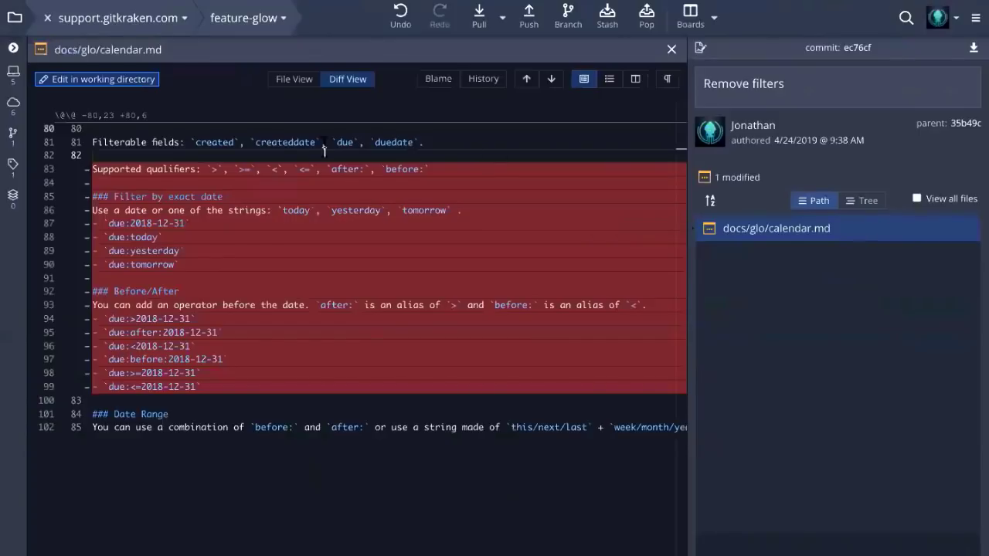
Show the full calendar.md from the Remove filters commit in File View.
click(331, 79)
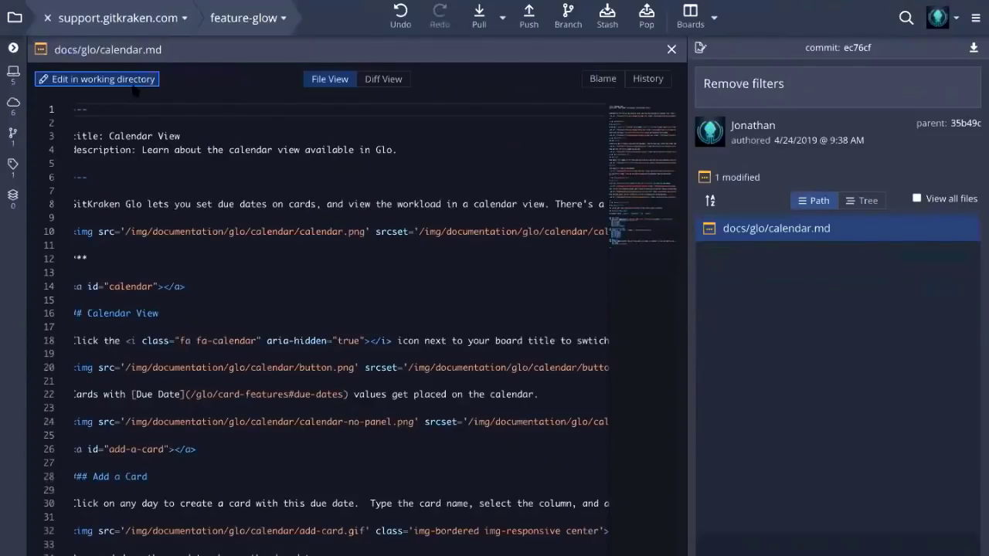
Edit calendar.md's title to 'Calendar View Happy' in the working copy and view it as an unstaged change.
click(96, 79)
text( Type to mo)
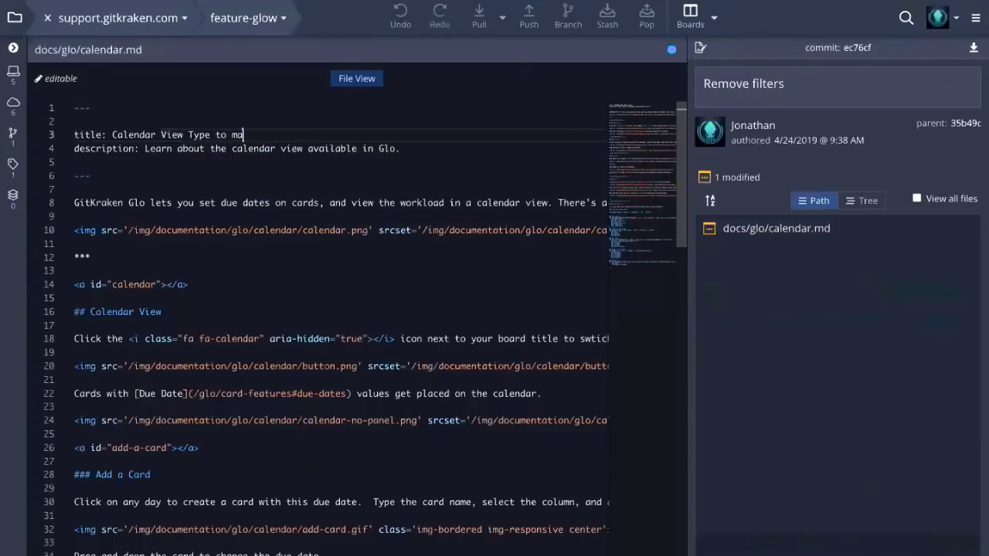
key(Backspace)
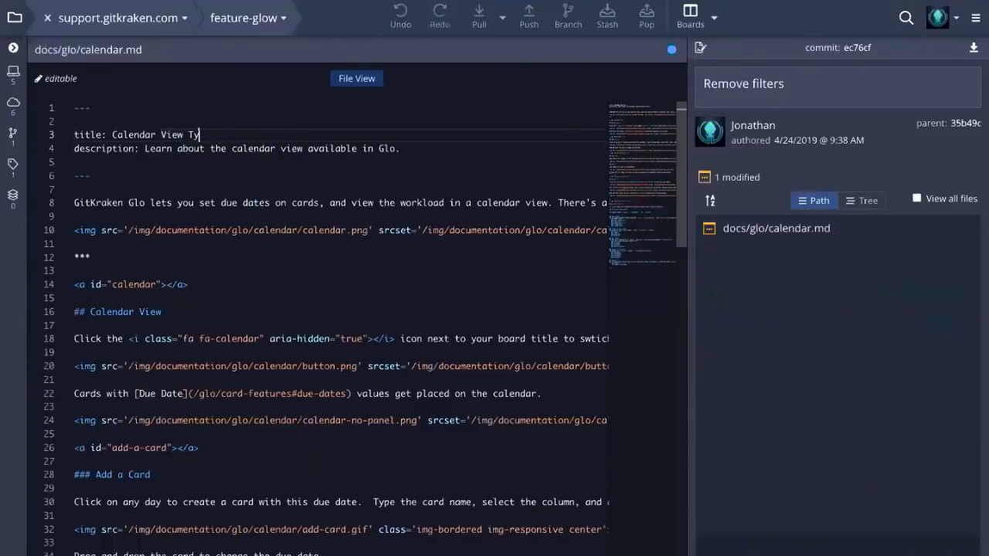
key(Backspace)
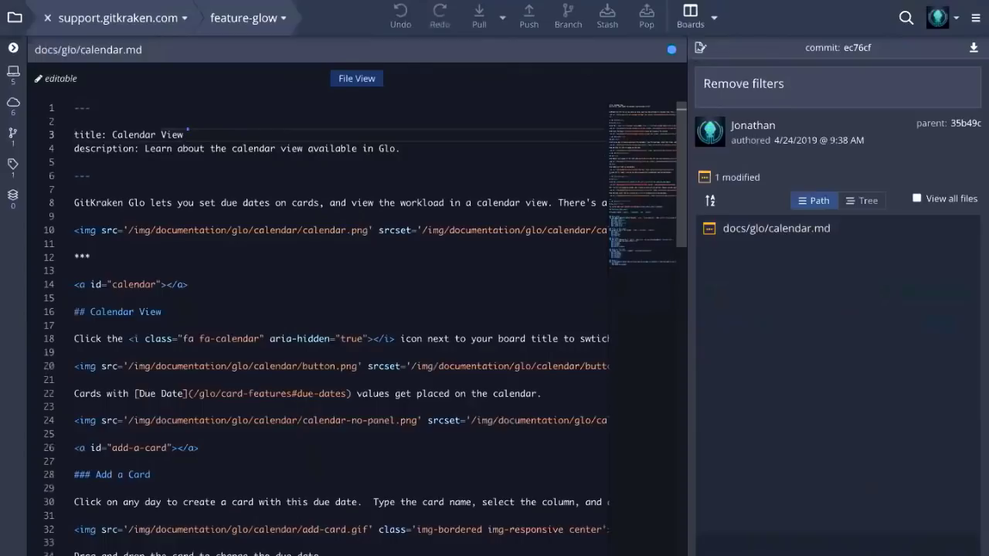
text(Happy)
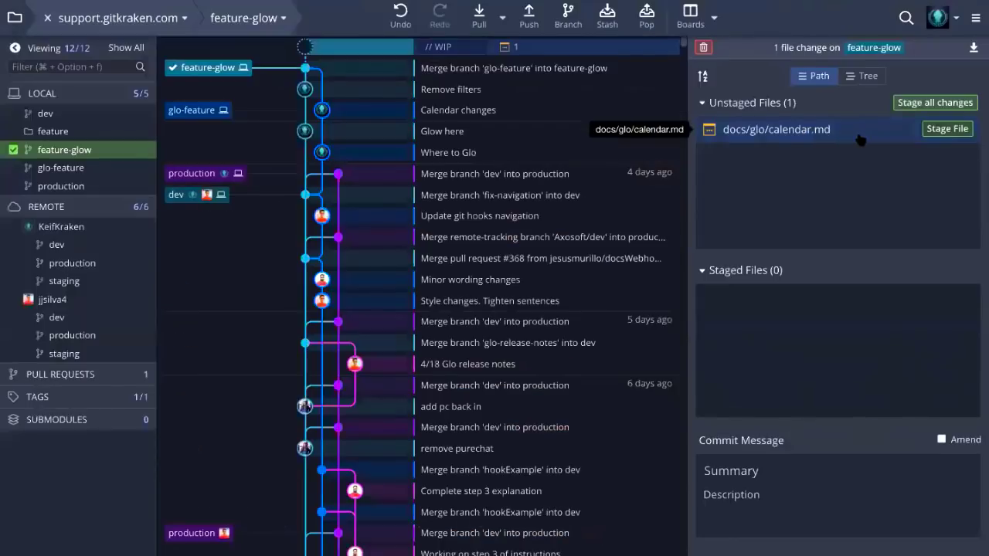
mouse_move(837, 139)
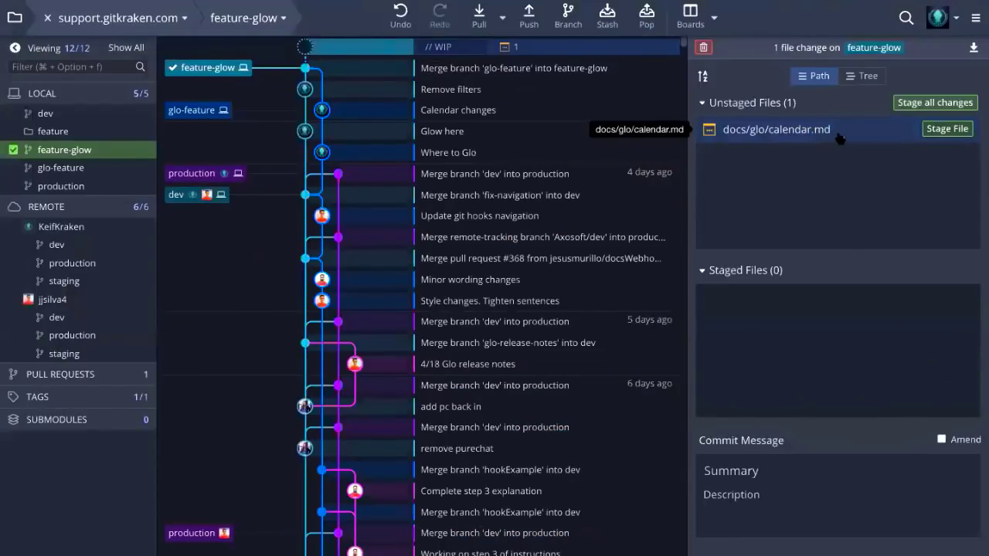
click(776, 130)
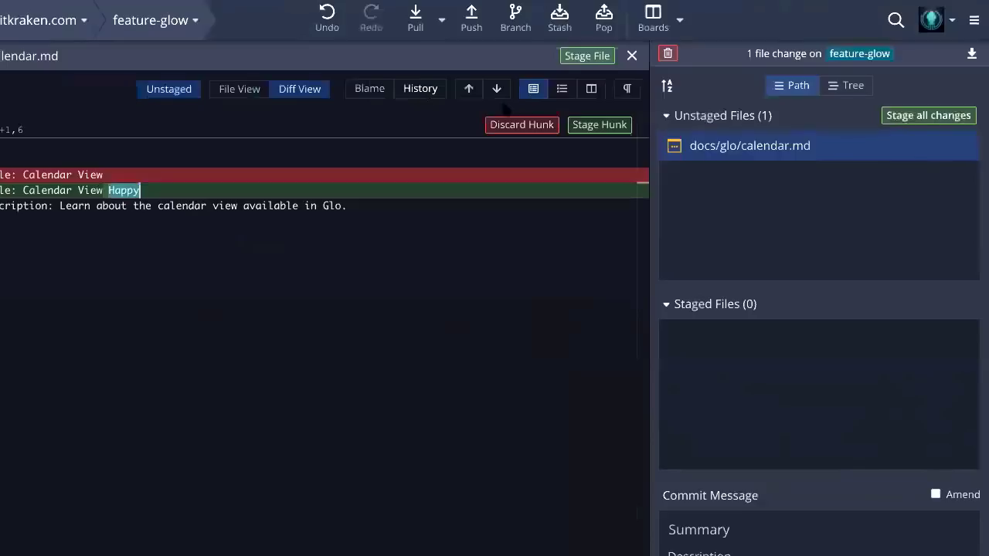
Open calendar.md's file history and show the Remove filters commit's changes.
right_click(749, 145)
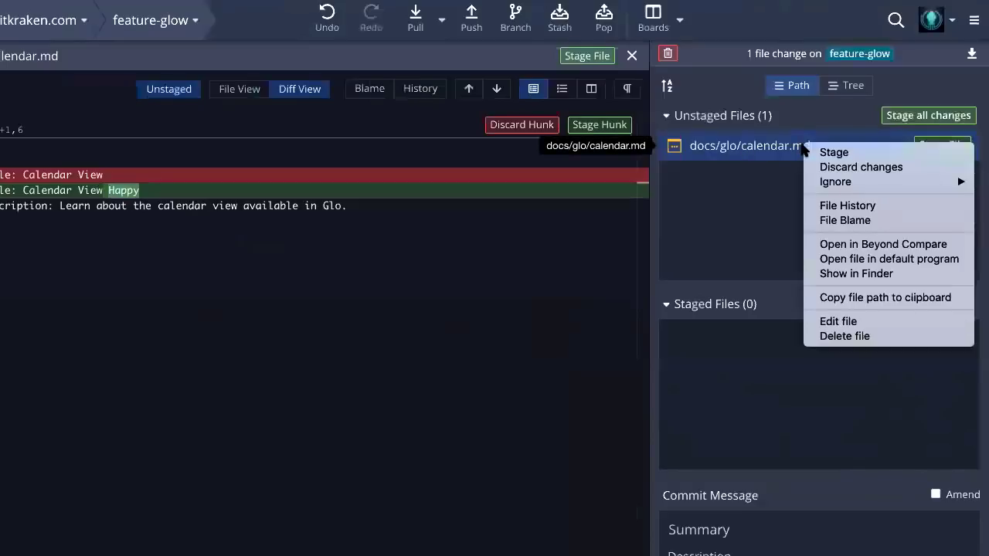
mouse_move(847, 206)
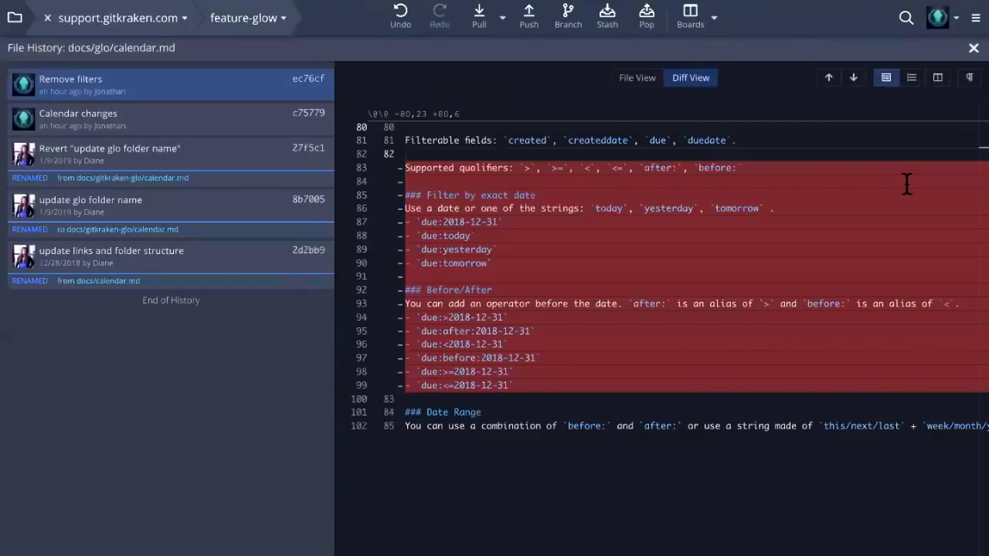
mouse_move(893, 187)
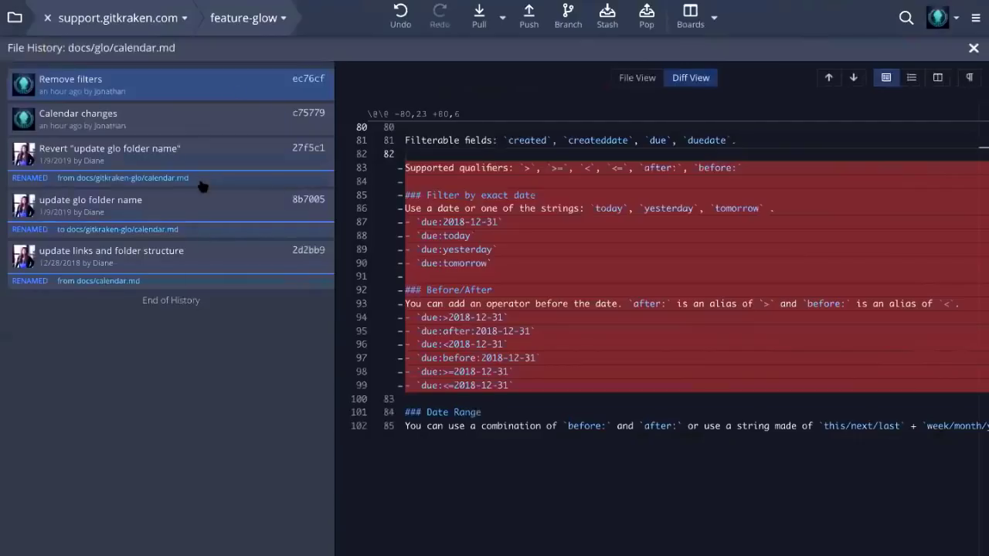
mouse_move(198, 94)
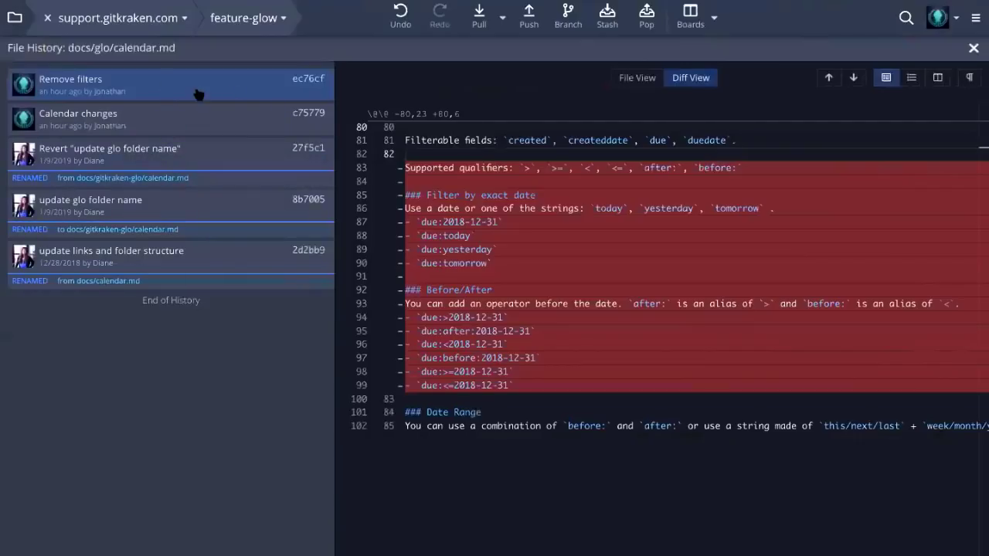
mouse_move(224, 167)
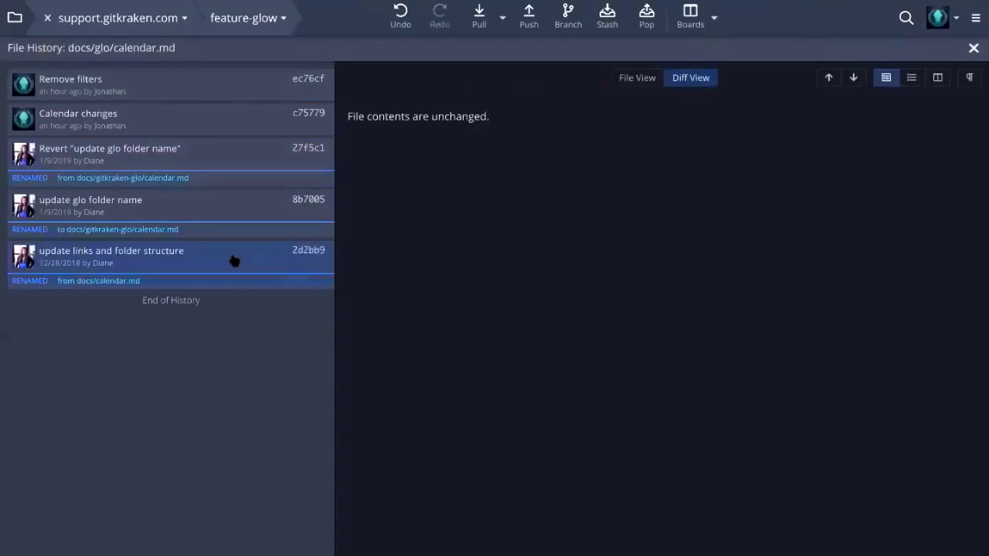
mouse_move(18, 277)
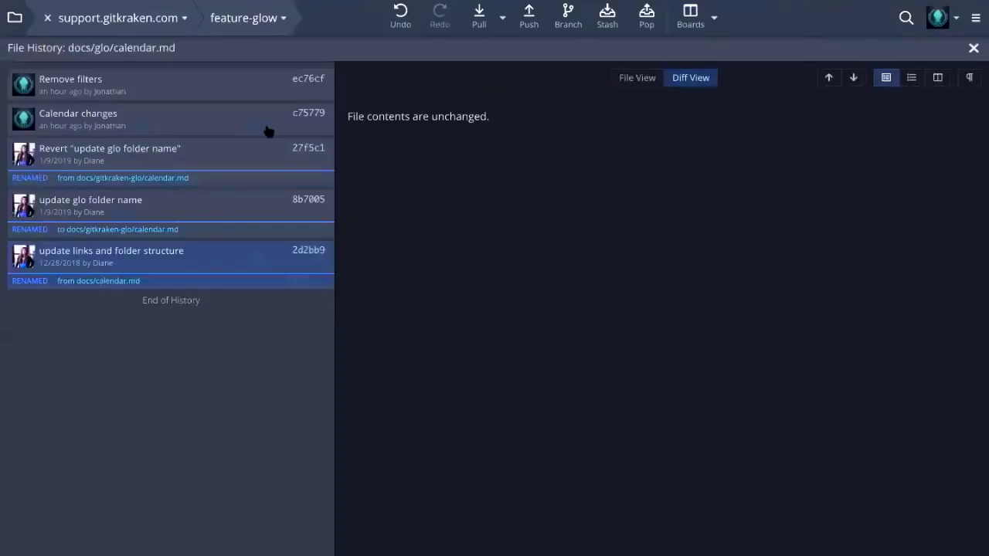
click(71, 79)
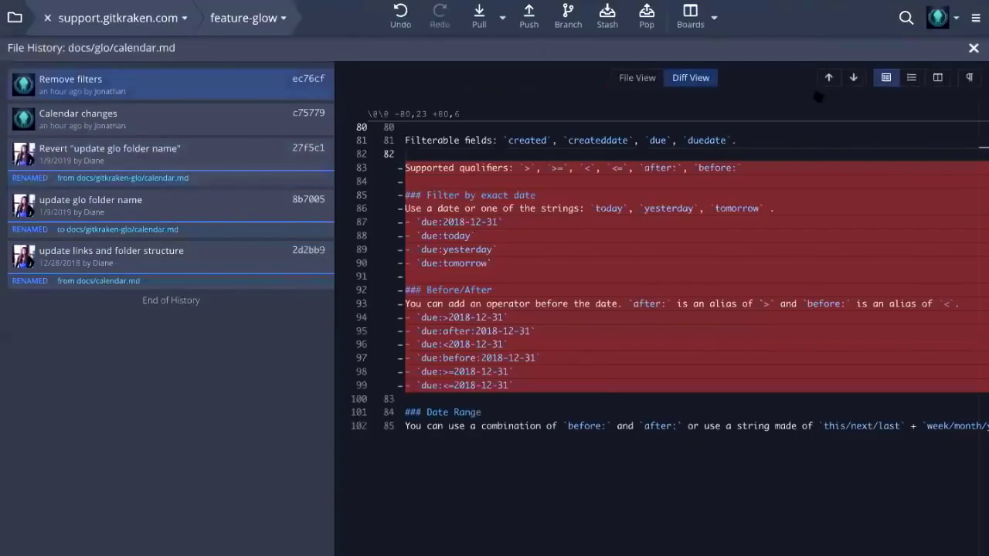
mouse_move(757, 96)
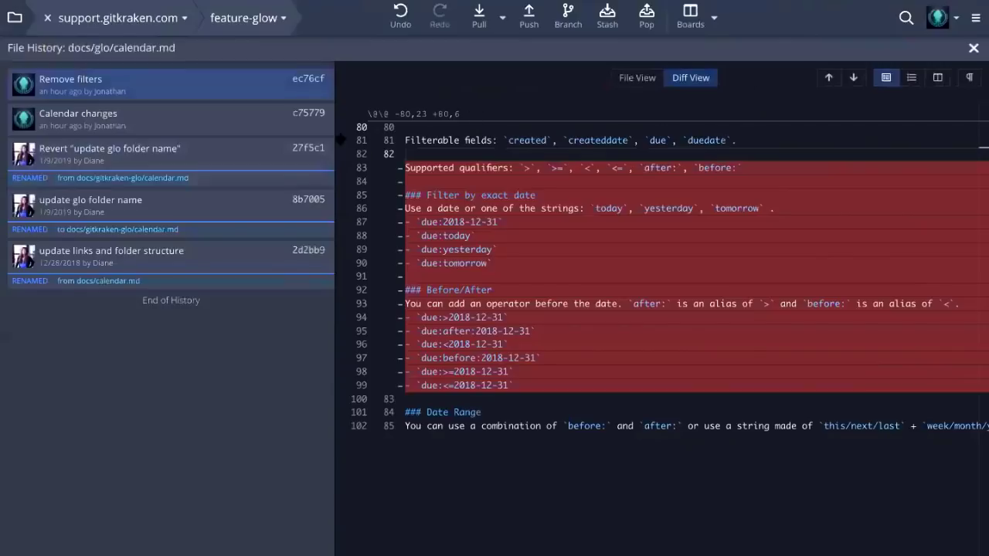
mouse_move(309, 148)
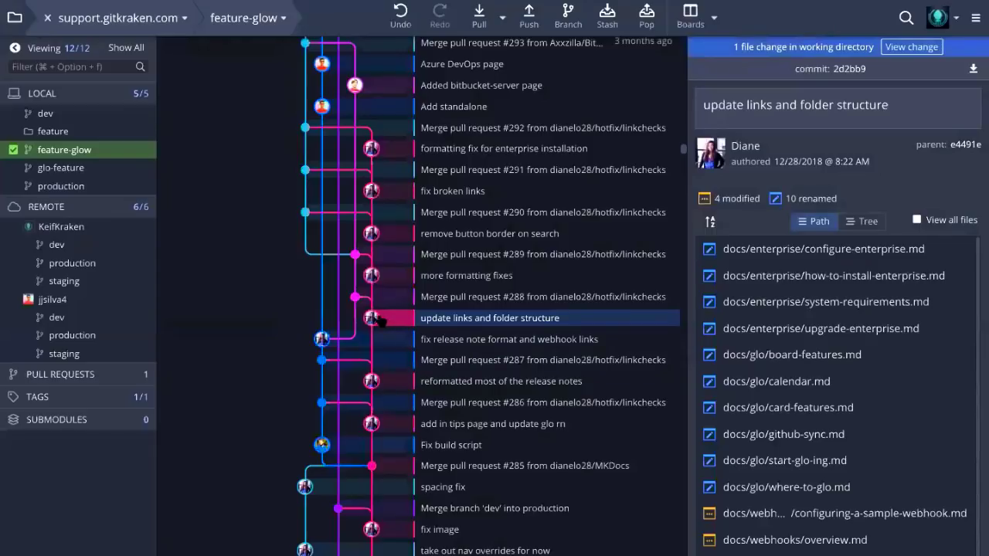
scroll(down, 3)
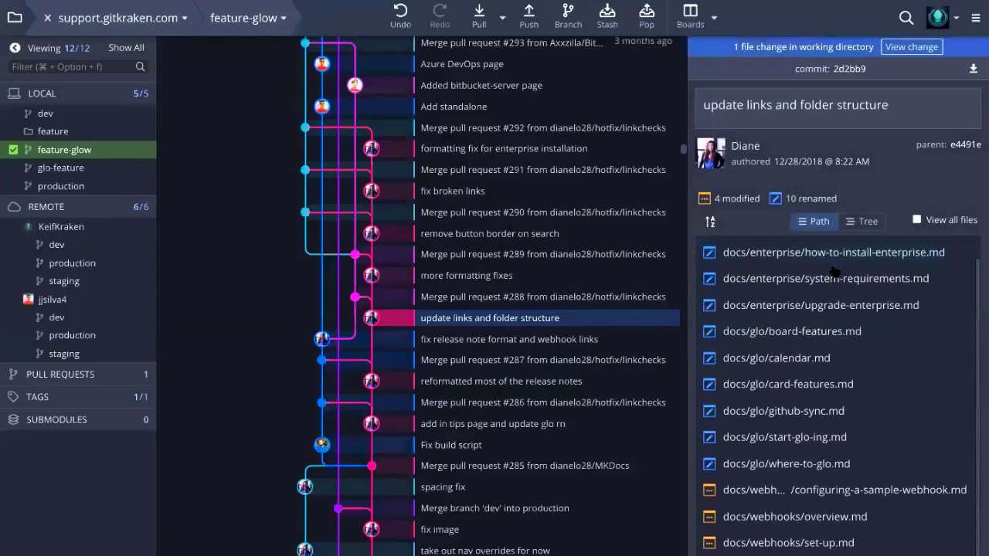
scroll(down, 3)
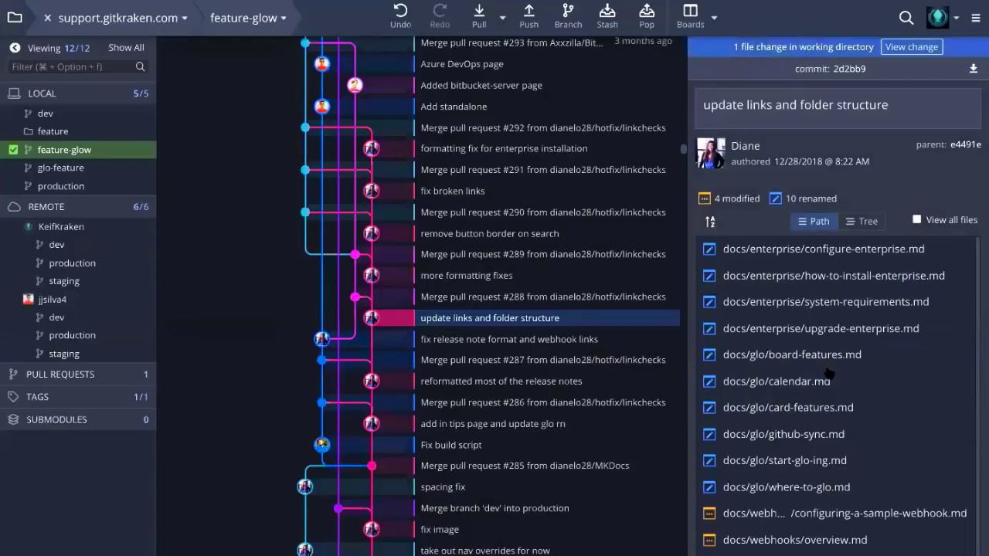
mouse_move(775, 380)
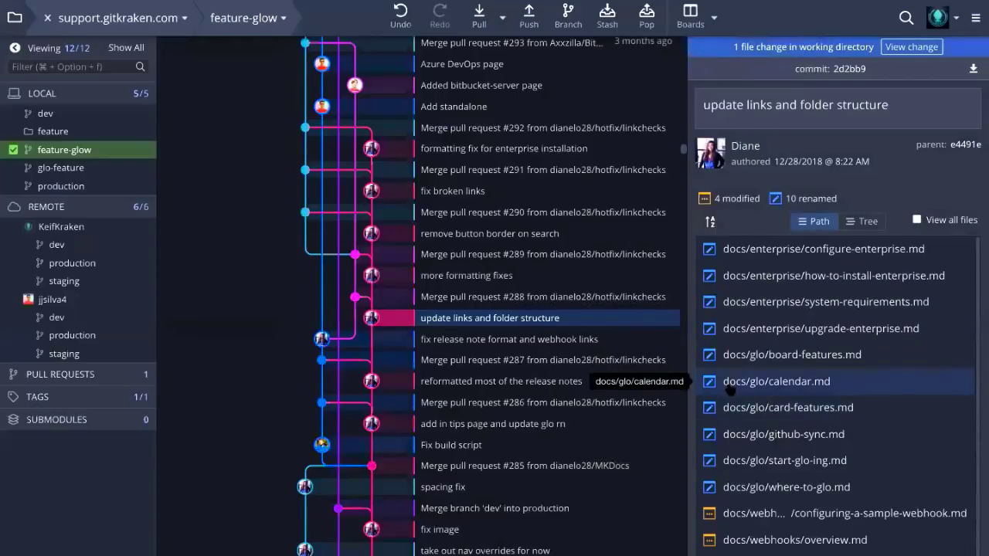
mouse_move(726, 389)
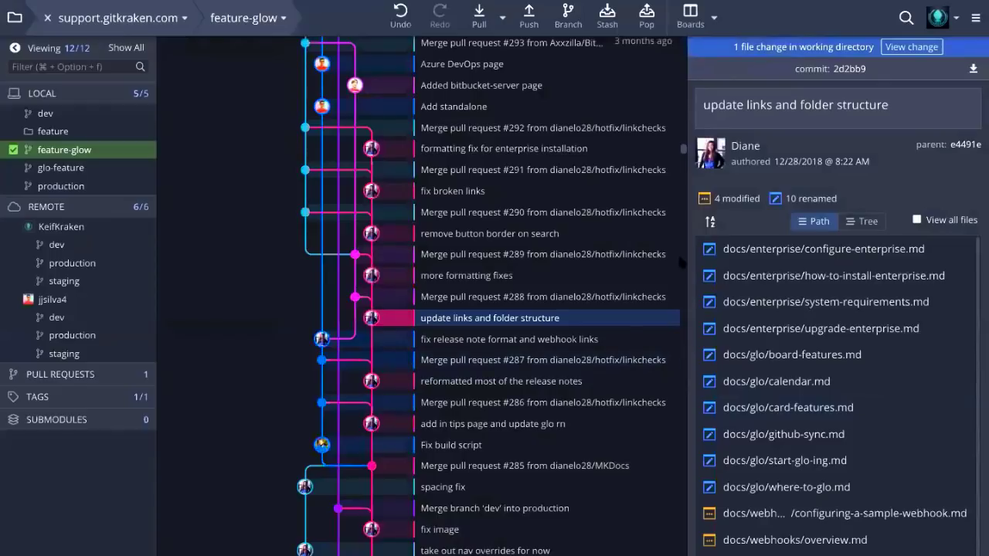
mouse_move(794, 541)
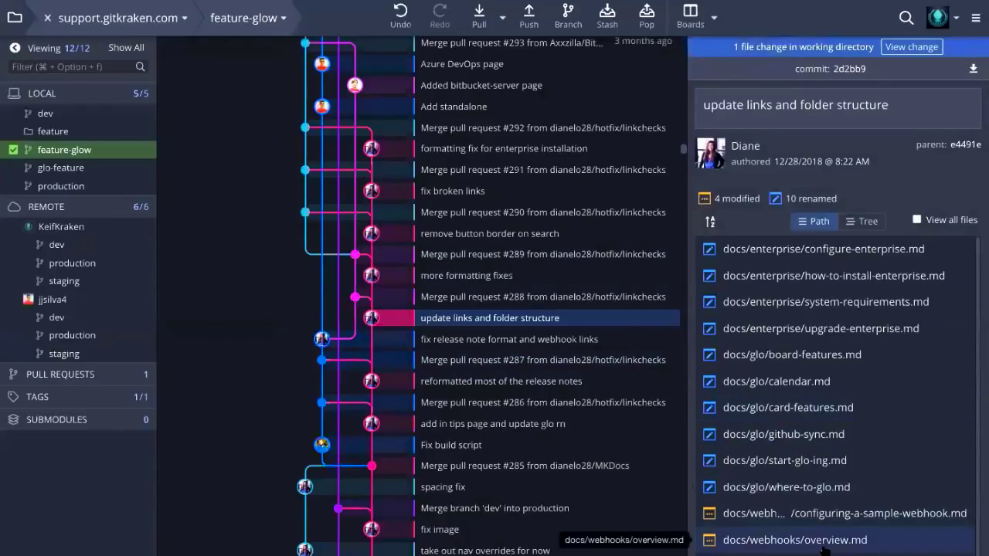
mouse_move(911, 46)
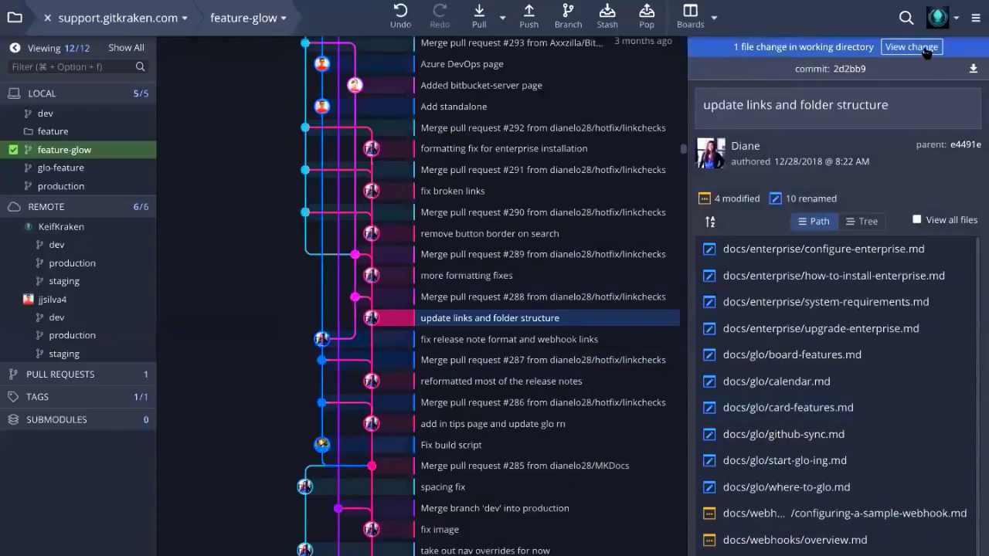
mouse_move(590, 320)
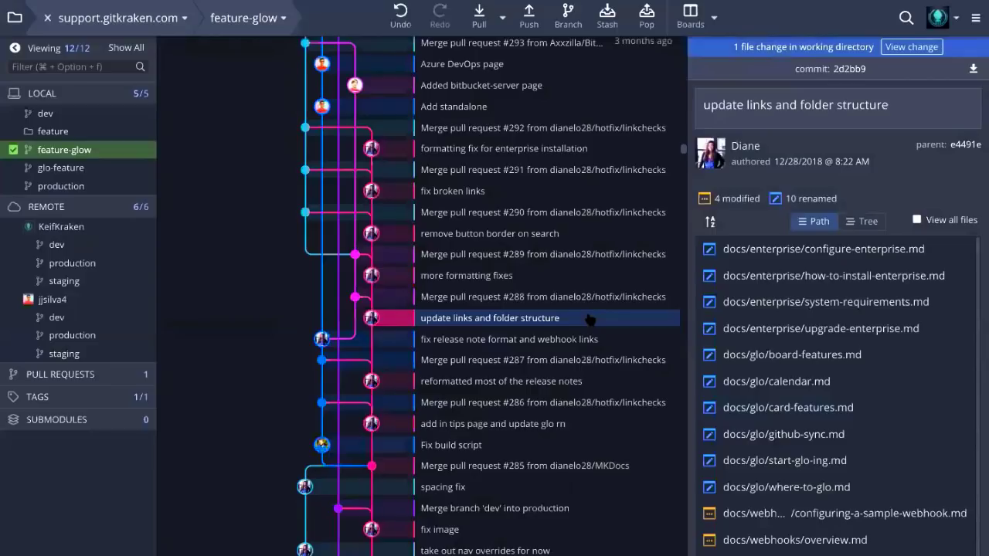
Scroll the commit panel back toward the working directory's uncommitted change.
scroll(down, 3)
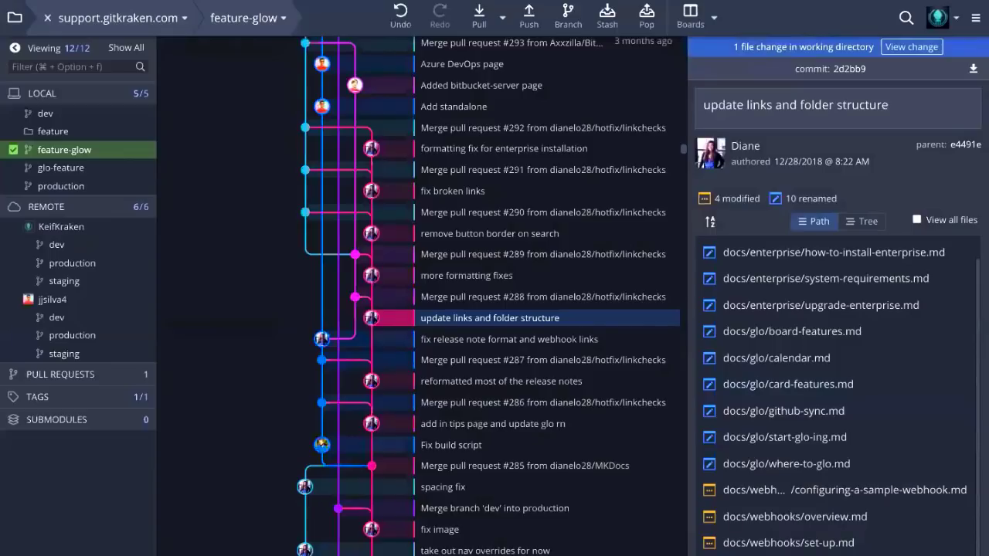
mouse_move(519, 380)
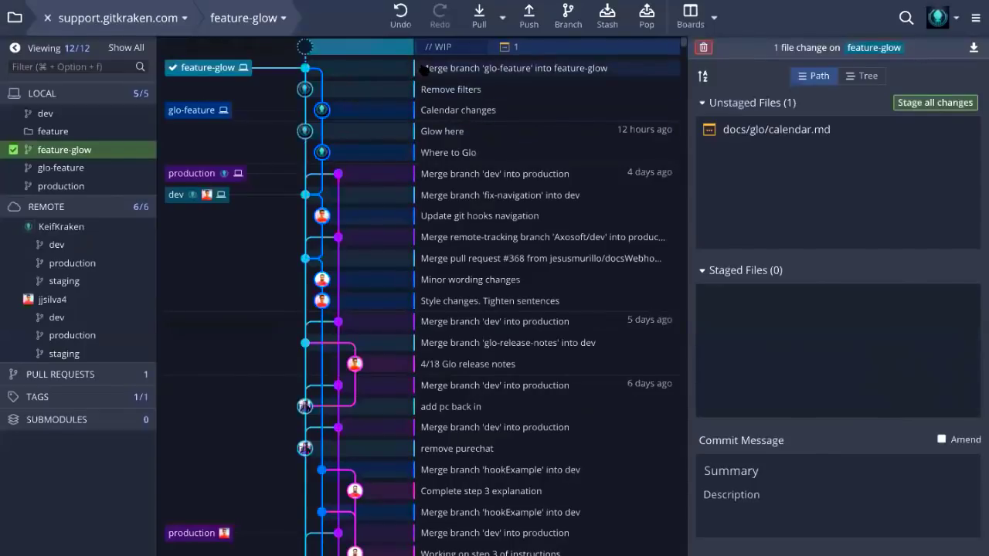
From the glo-feature merge commit's file list, reveal .editorconfig in Finder.
click(513, 68)
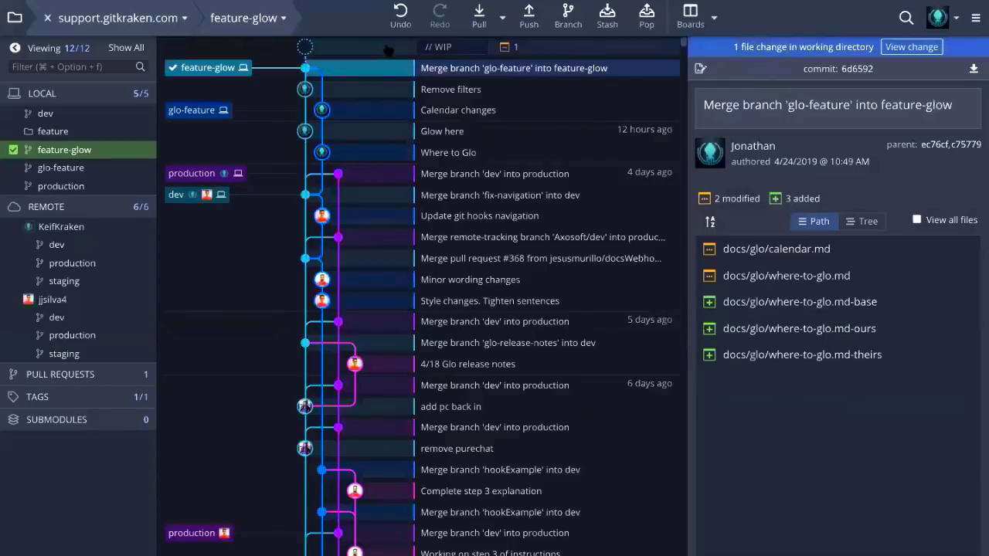
right_click(776, 249)
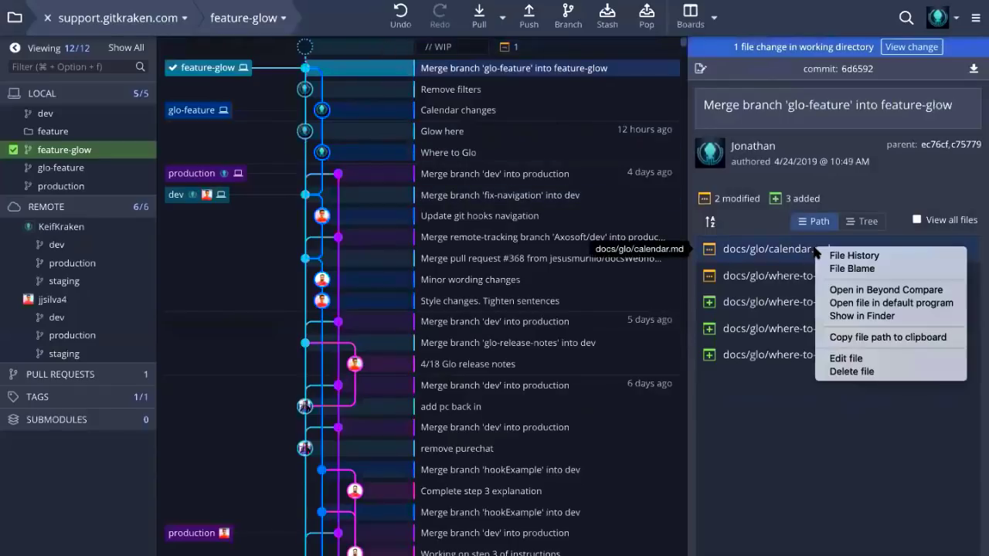
click(776, 249)
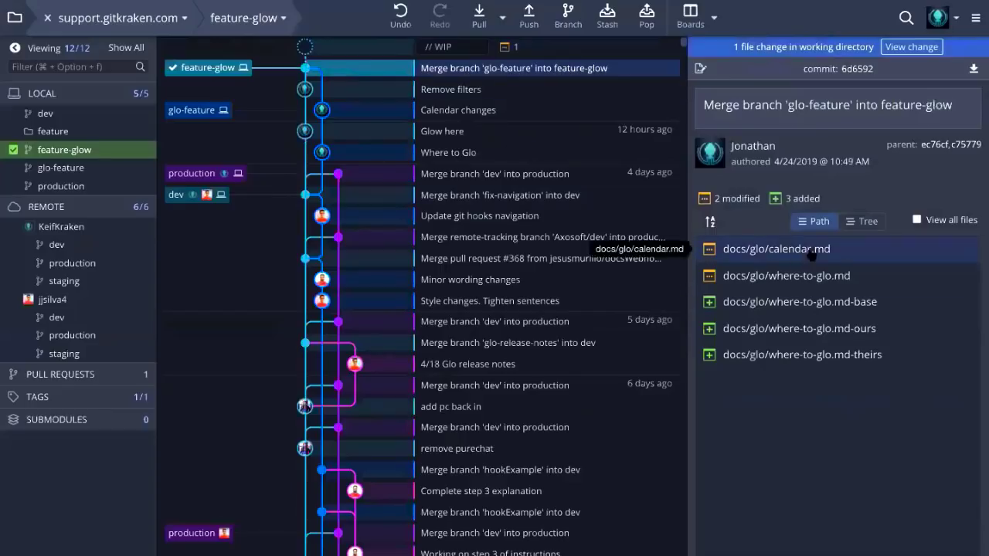
right_click(776, 248)
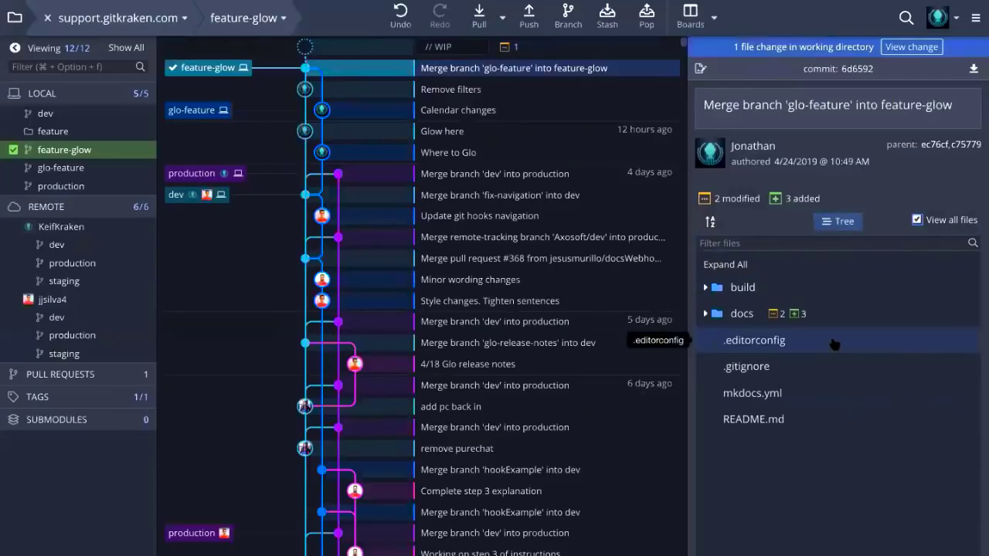
right_click(754, 340)
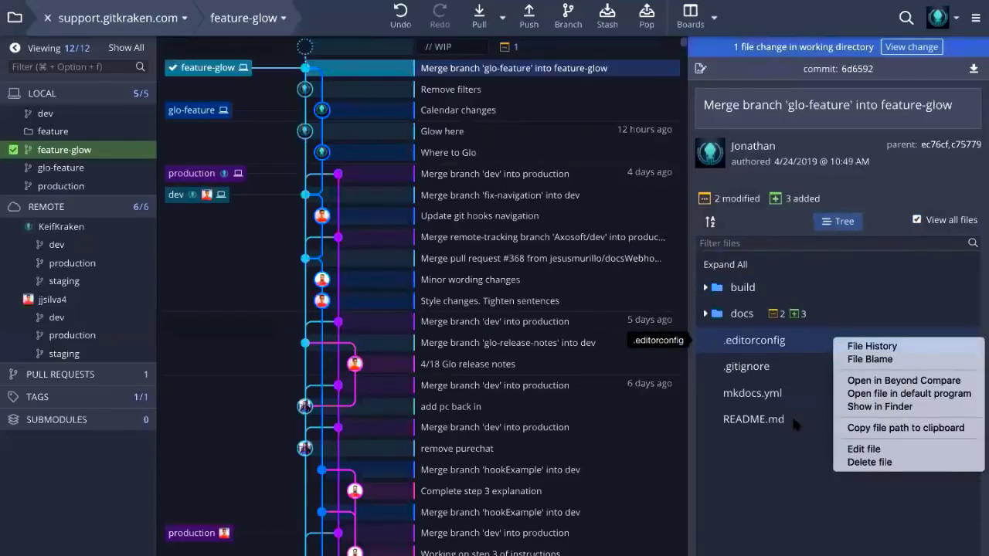
mouse_move(879, 406)
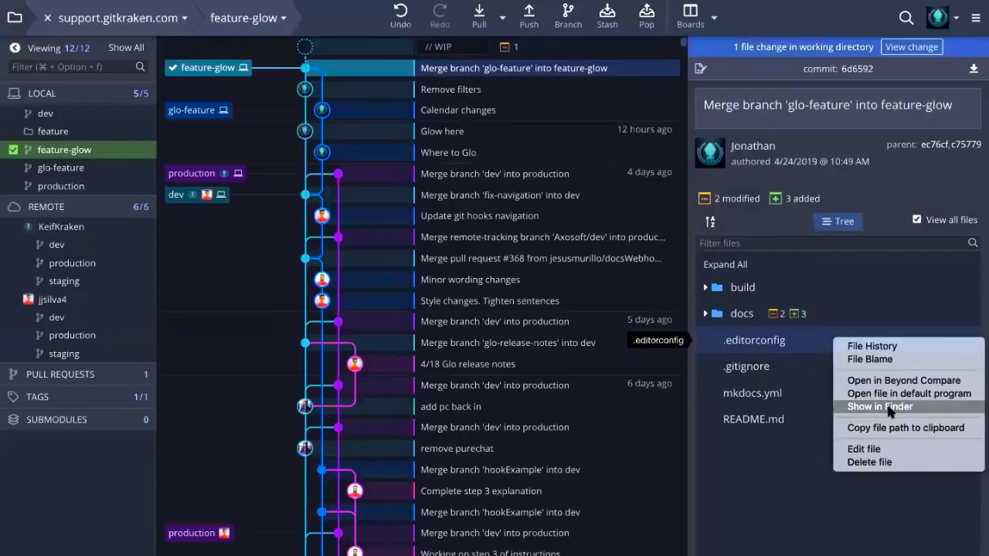
click(879, 406)
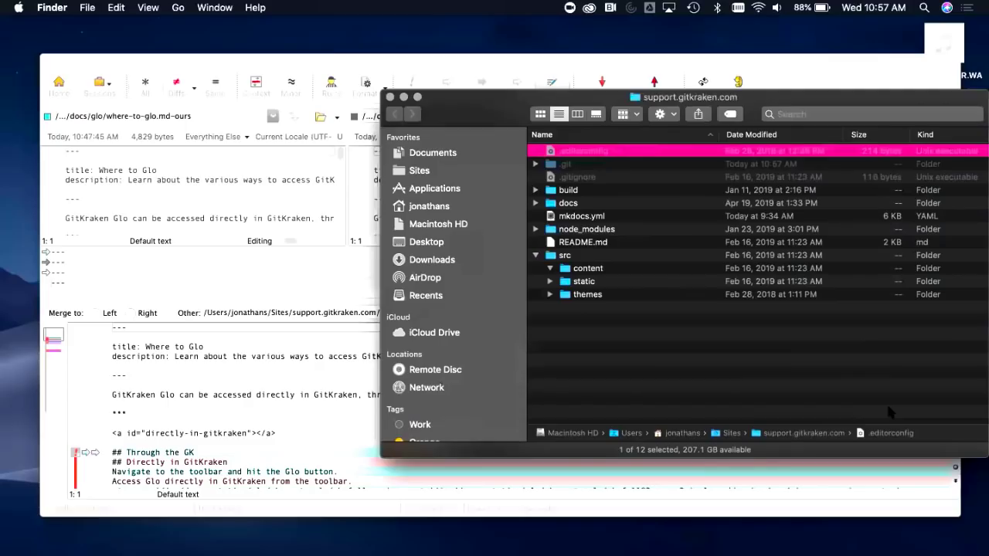
In Finder, drill into the docs folder and select faq.md to rename it frequently-asked-questions.md.
drag(689, 95, 526, 35)
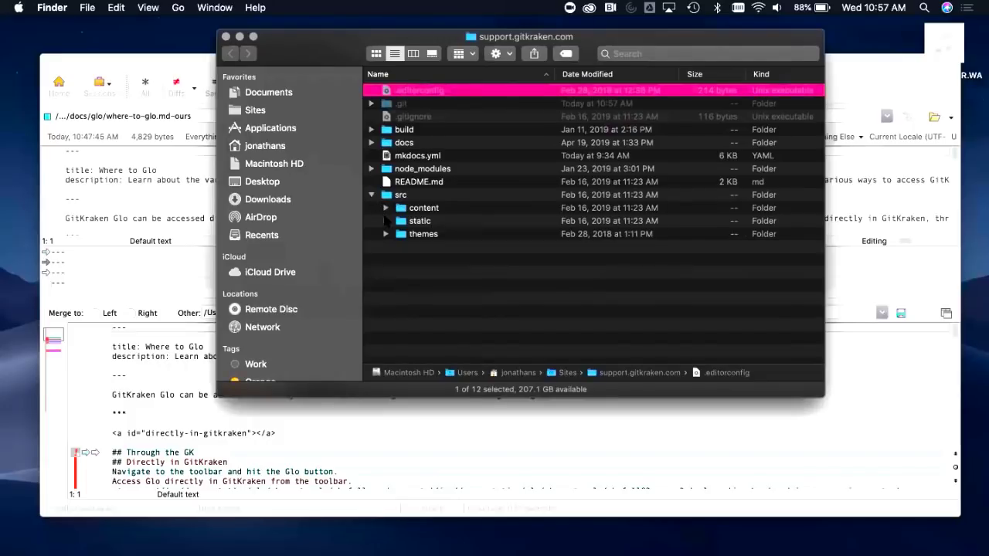
click(401, 234)
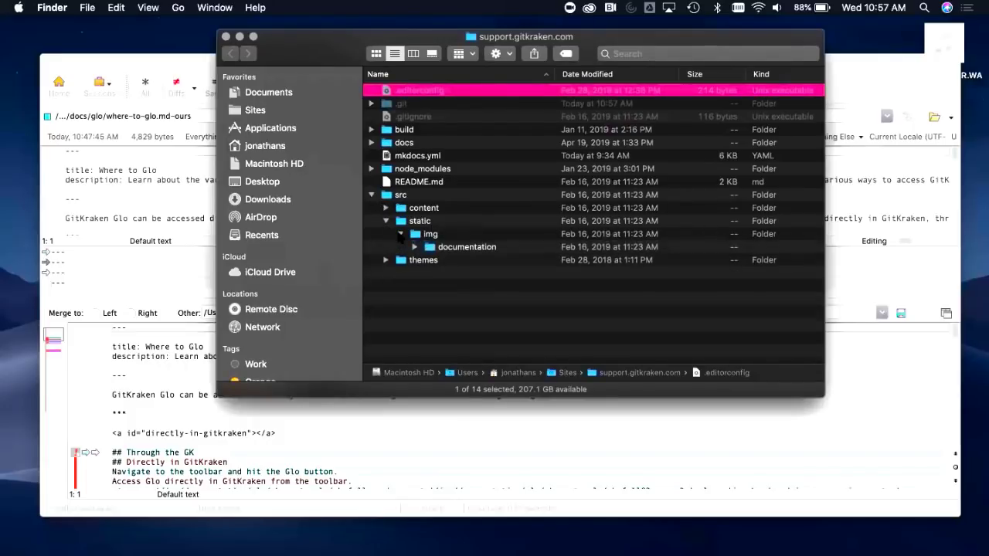
click(414, 248)
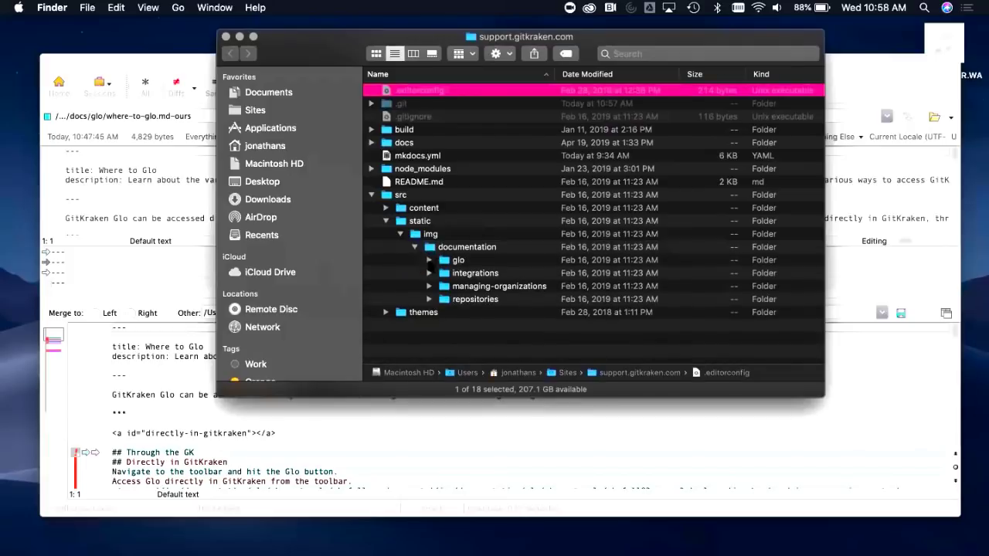
click(445, 259)
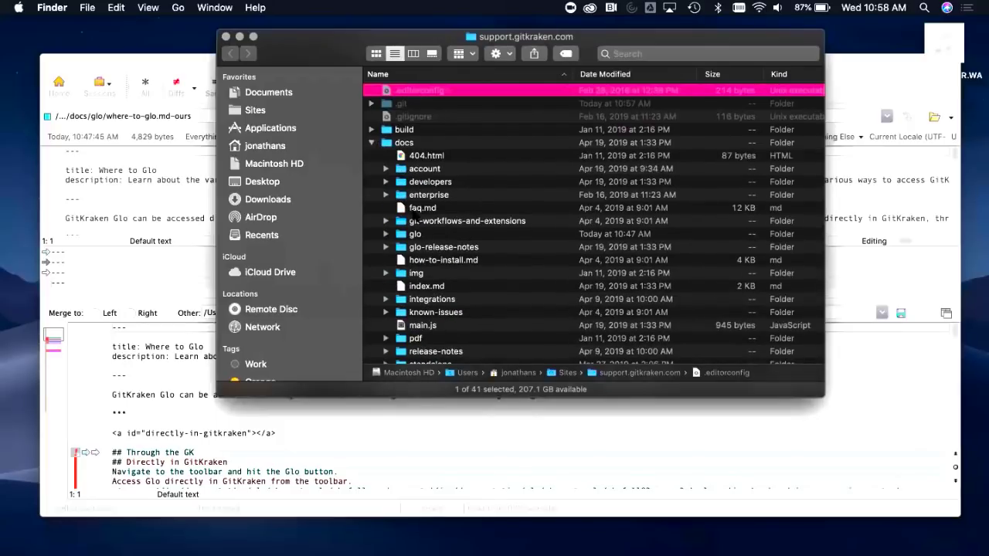
click(423, 207)
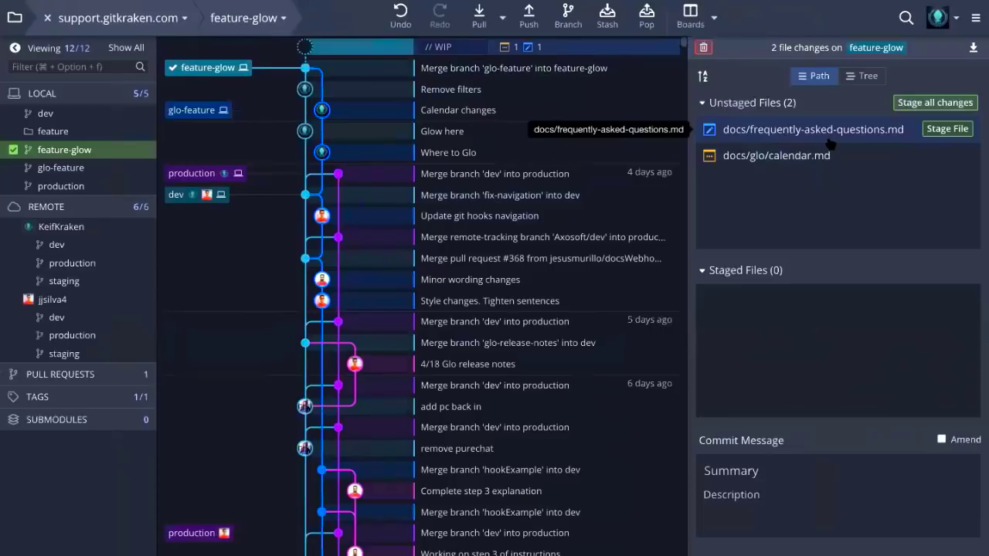
click(813, 130)
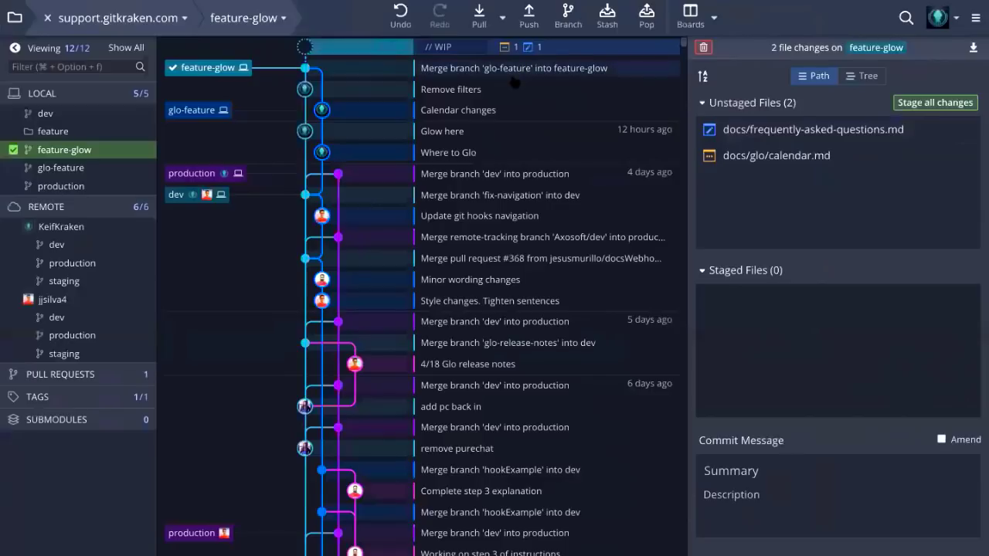
mouse_move(781, 216)
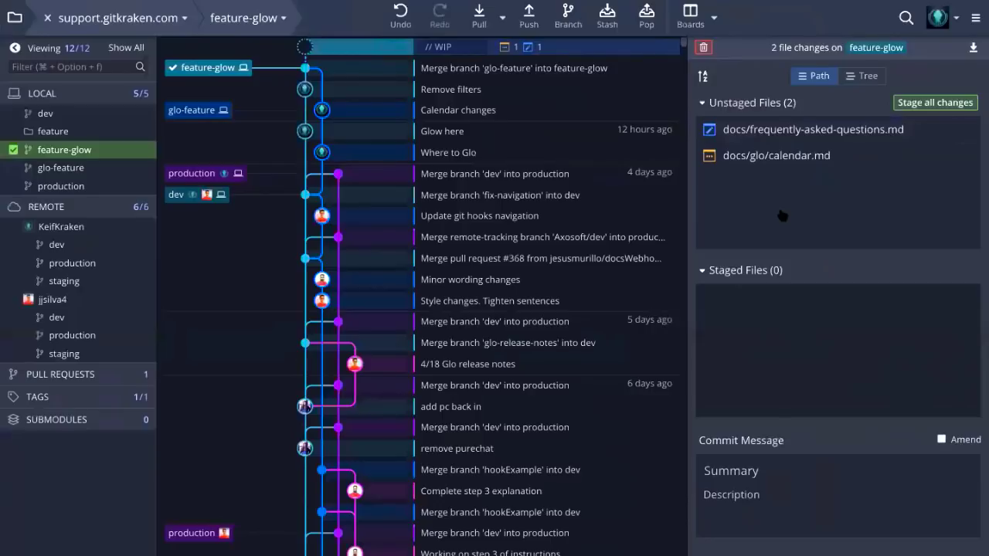
Delete docs/glo/calendar.md, view its diff and stage the deletion alongside the FAQ rename.
right_click(775, 155)
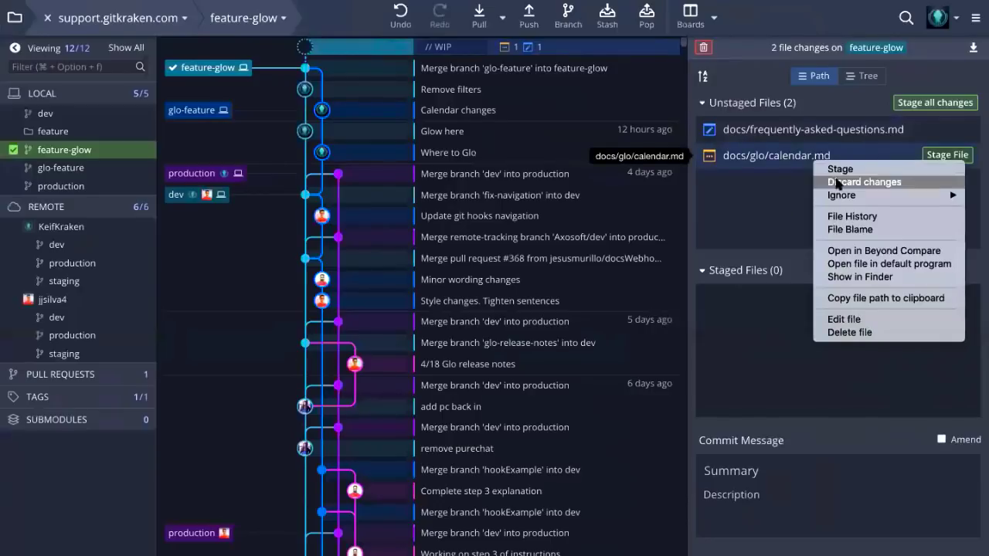
mouse_move(865, 332)
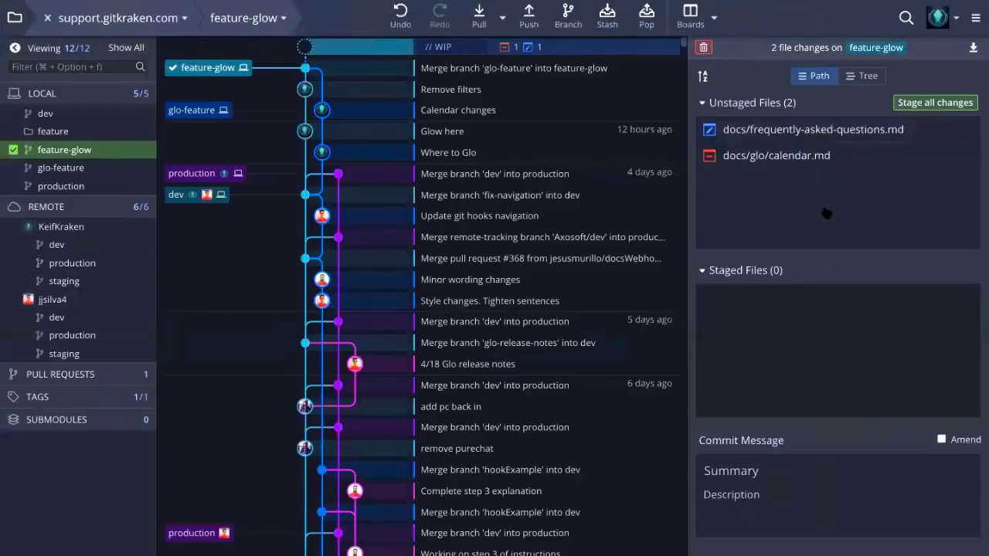
mouse_move(776, 154)
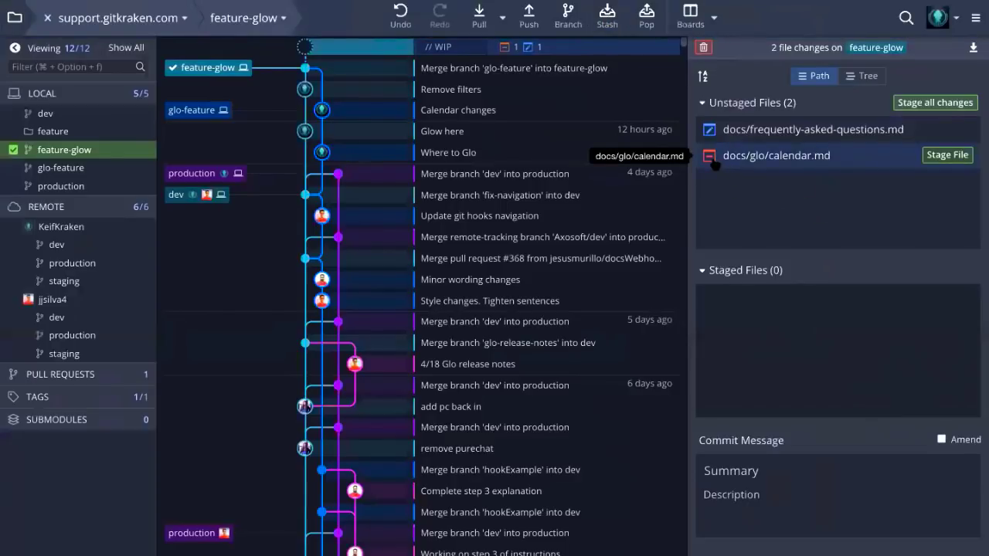
click(776, 154)
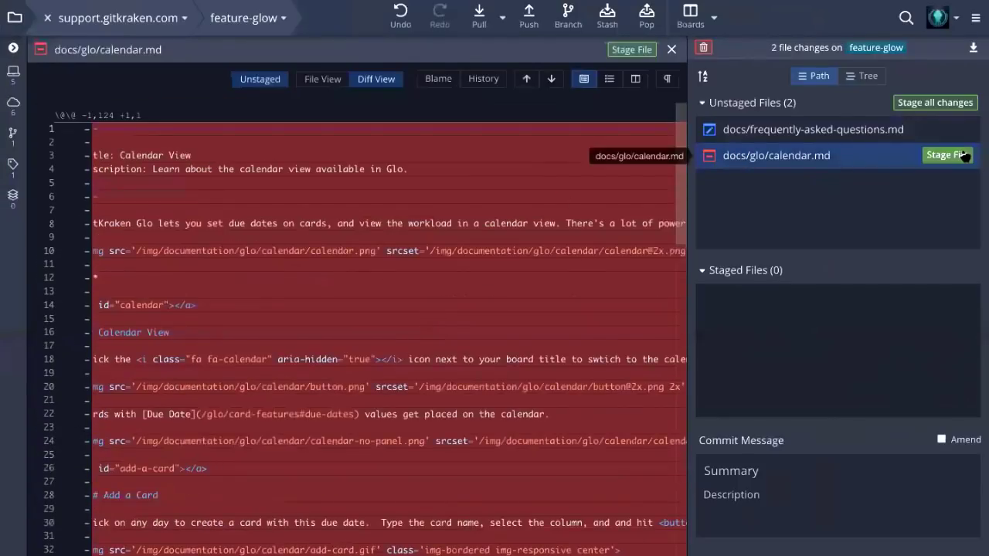
click(949, 155)
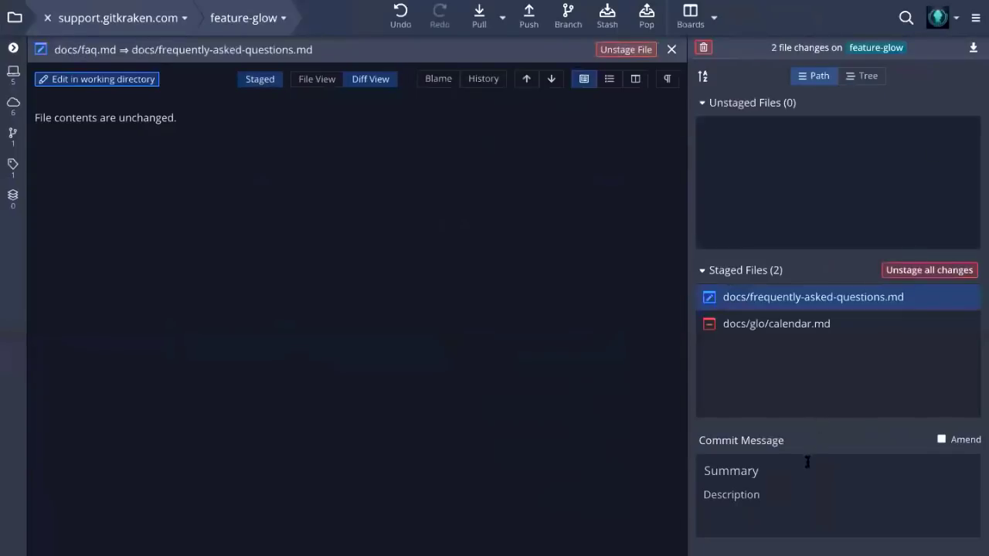
Close the FAQ rename comparison and return to the commit graph with both changes staged.
click(773, 470)
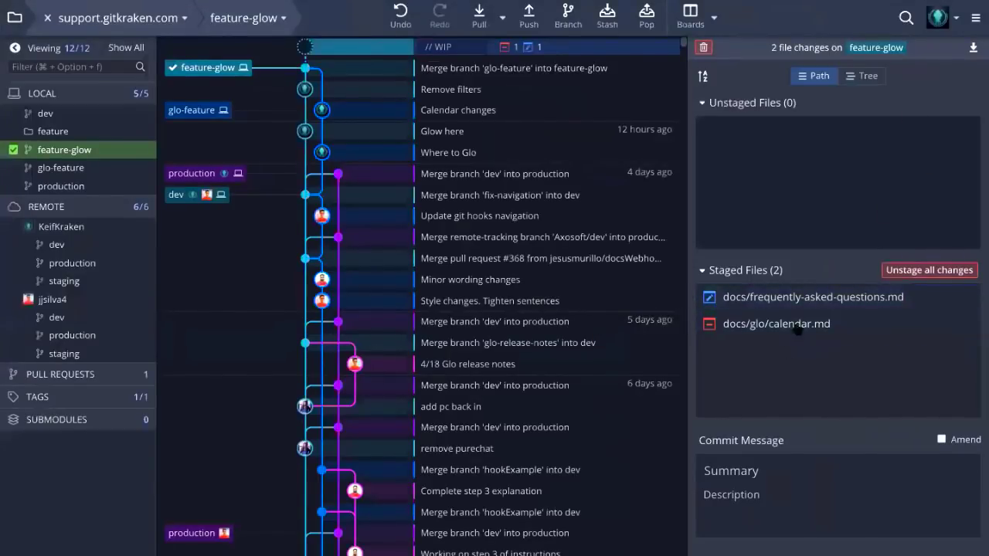
click(775, 323)
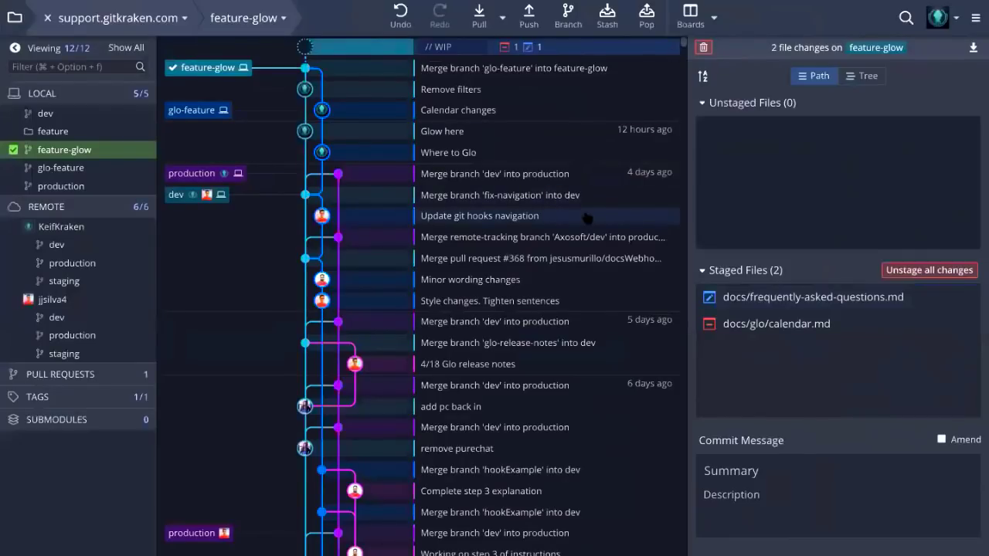
mouse_move(784, 36)
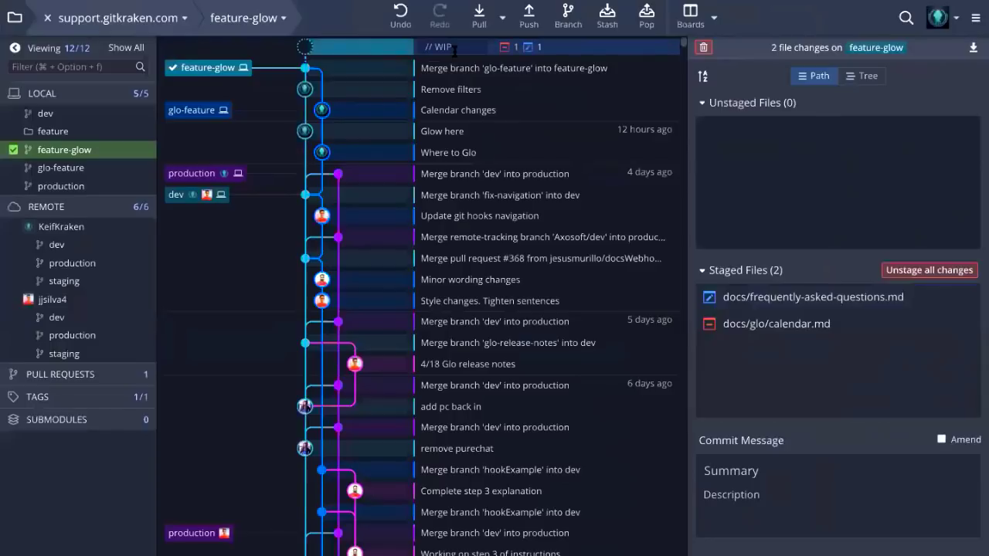
Name the work in progress 'webcast' and stash the staged changes on feature-glow.
click(451, 46)
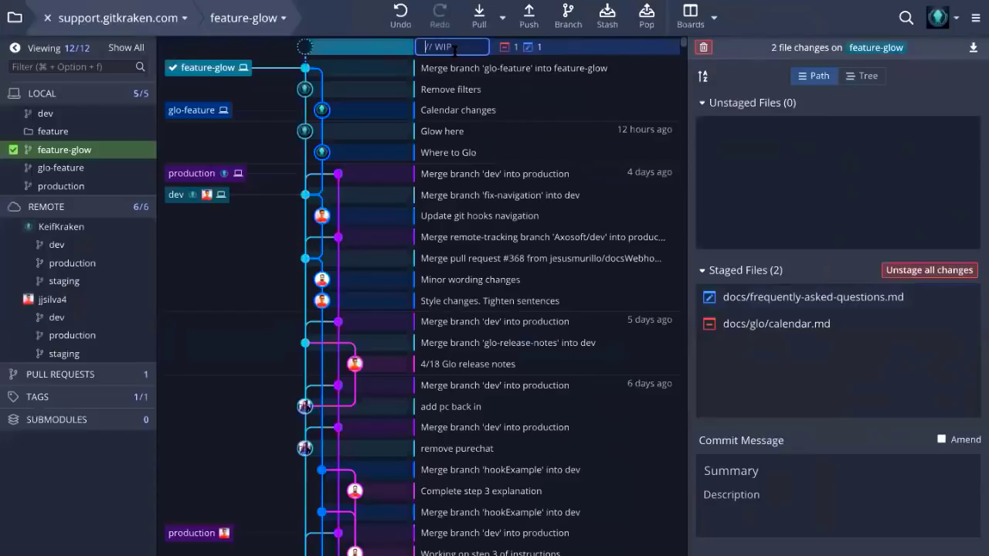
text(webcast)
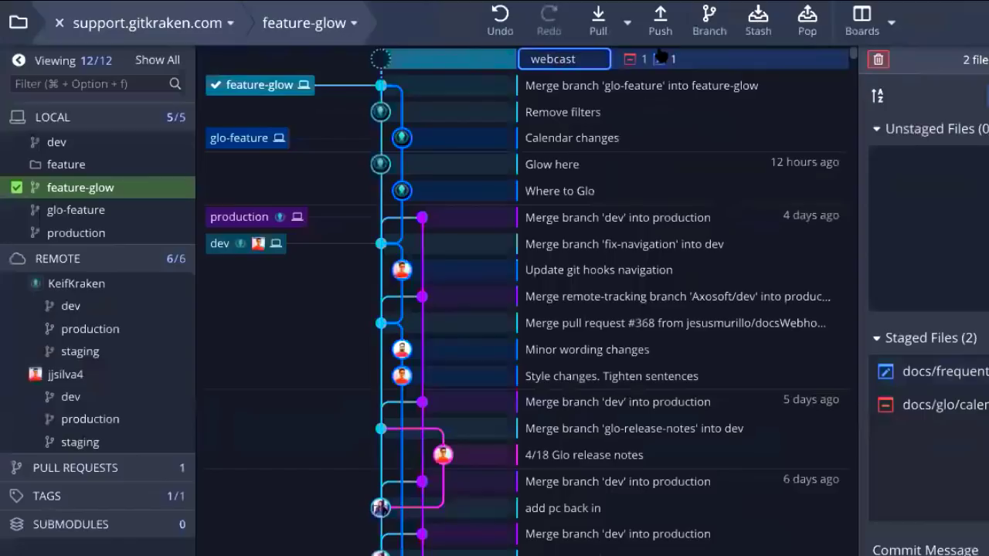
mouse_move(757, 18)
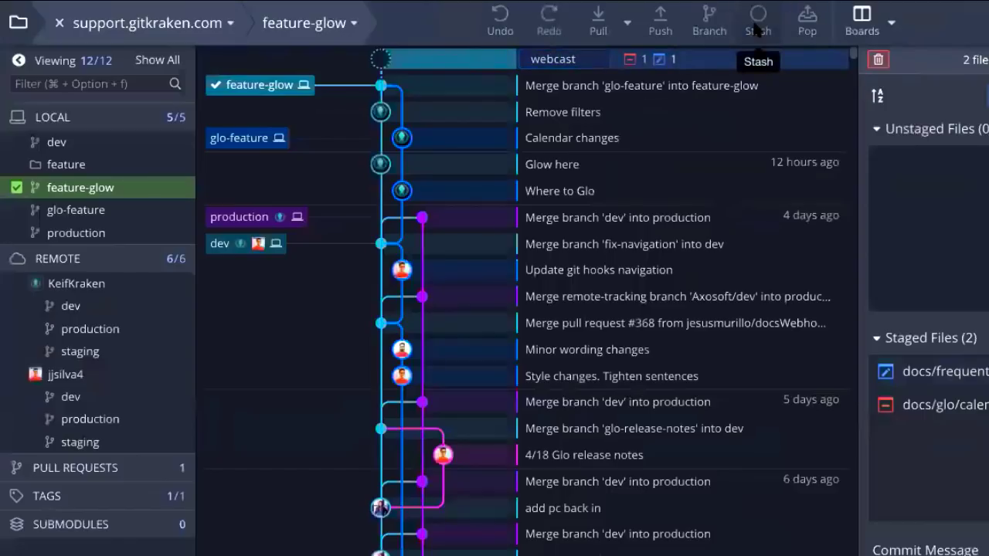
click(757, 19)
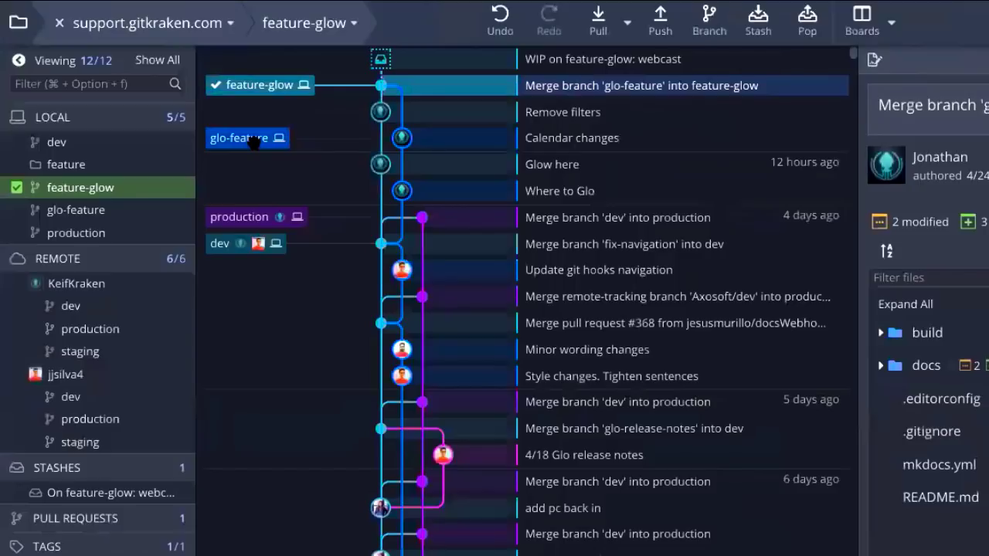
Check out glo-feature and pop the webcast stash onto it, hitting a file conflict.
click(571, 138)
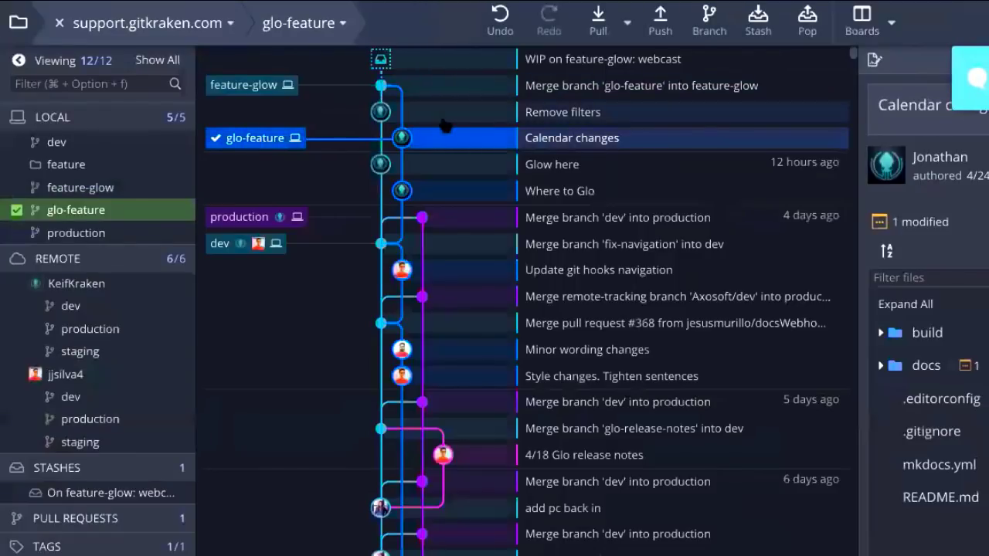
mouse_move(807, 18)
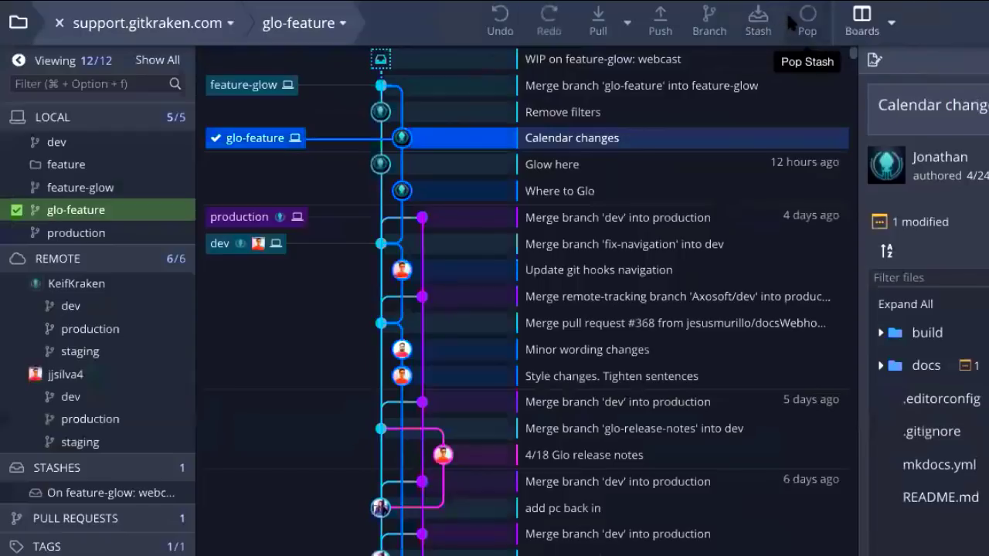
click(806, 18)
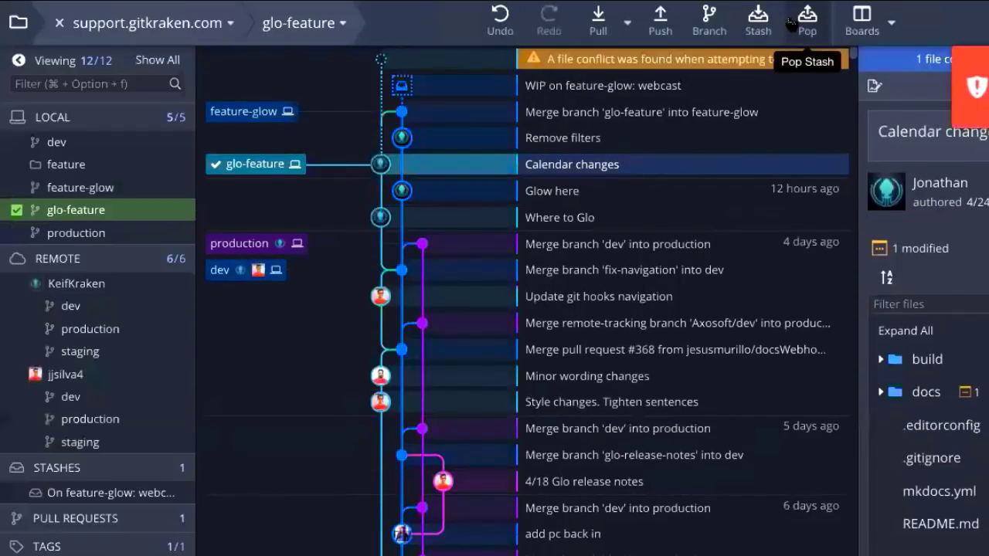
mouse_move(719, 69)
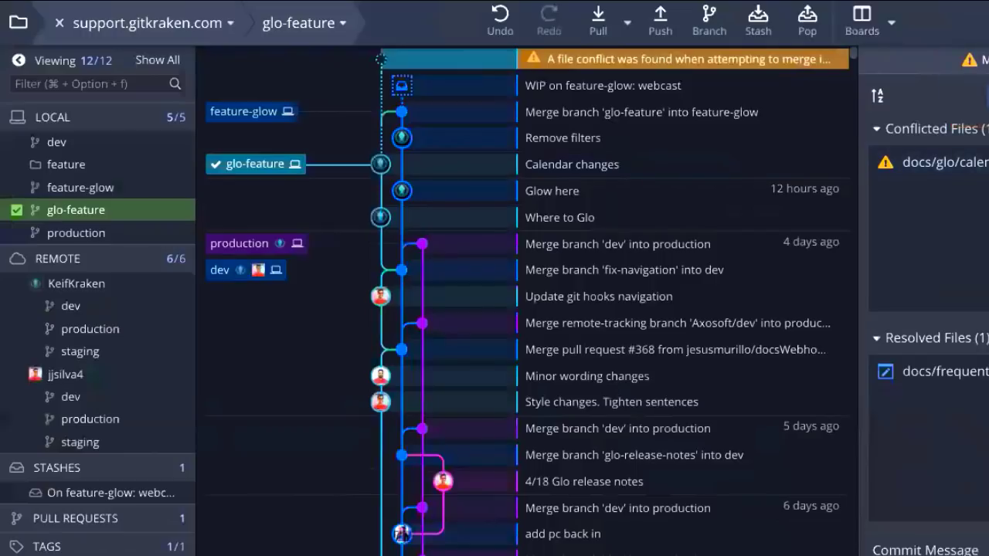
mouse_move(547, 17)
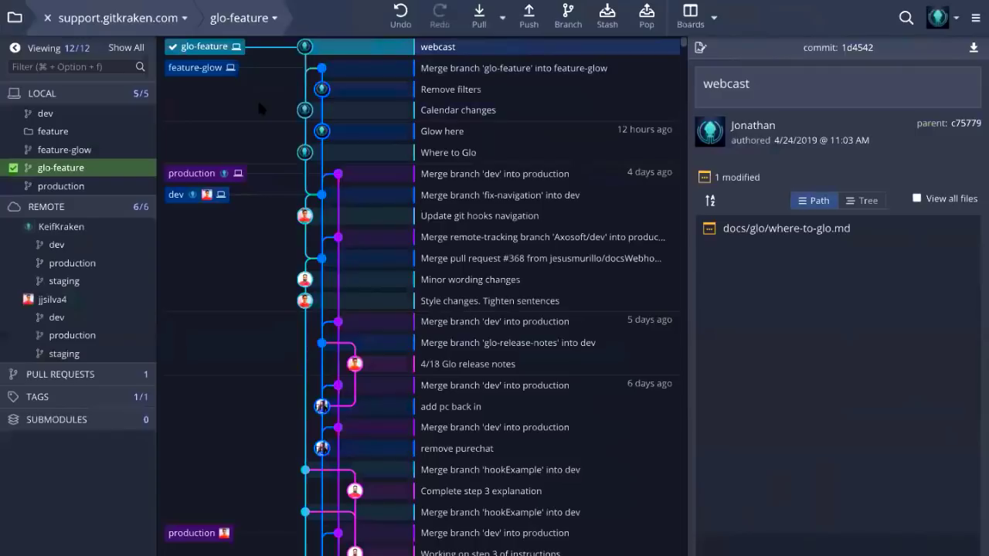
mouse_move(270, 99)
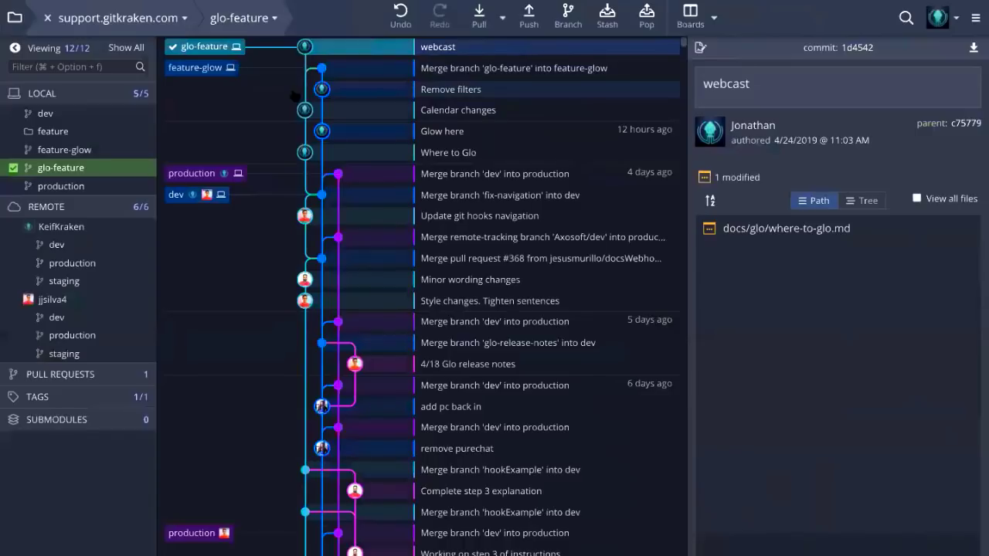
mouse_move(304, 46)
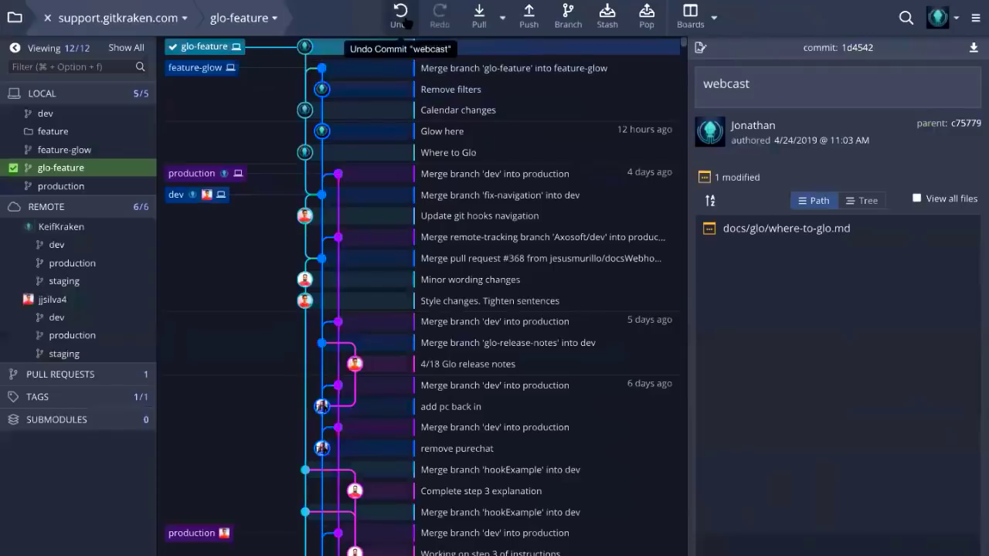
Undo the webcast commit so where-to-glo.md returns to staged changes.
click(398, 16)
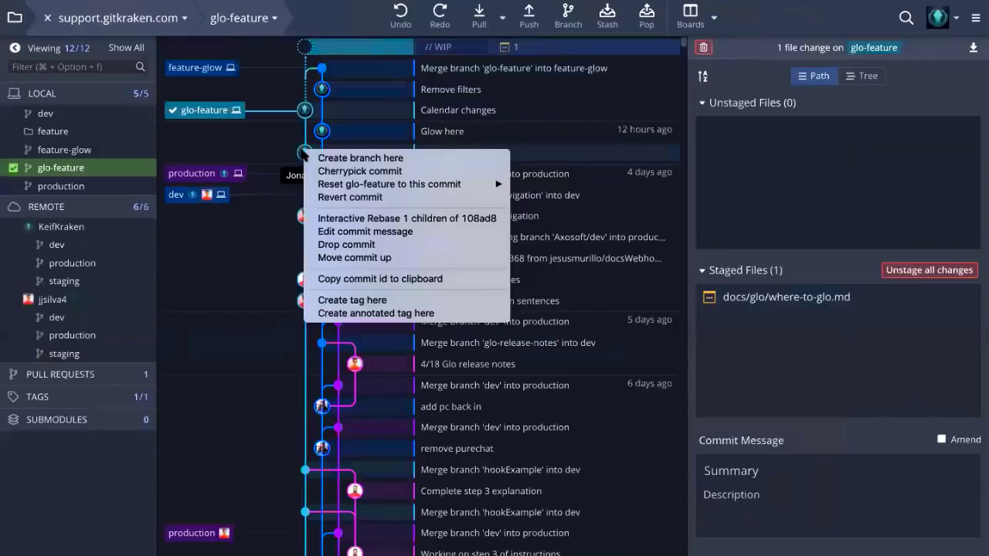
mouse_move(389, 184)
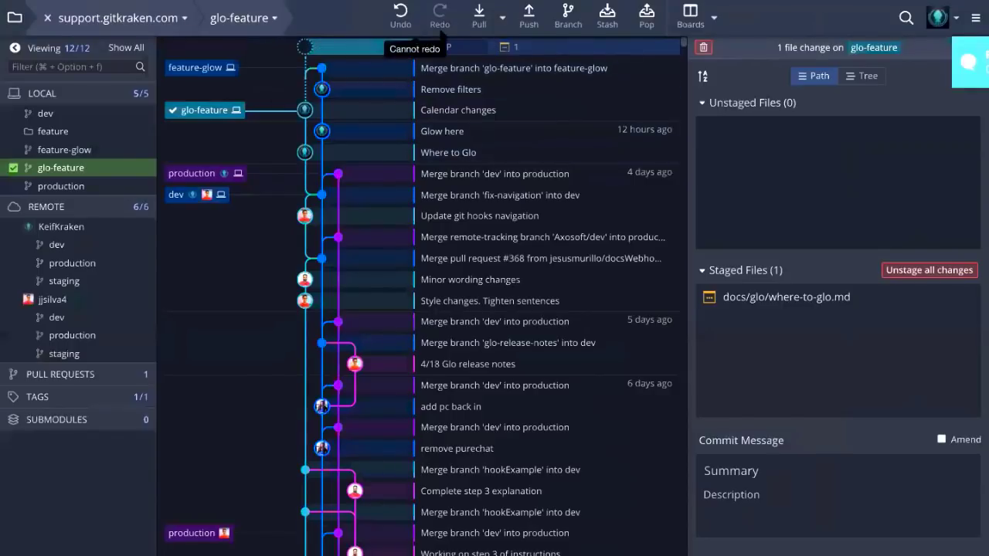
Redo the undone webcast commit back onto glo-feature.
click(439, 16)
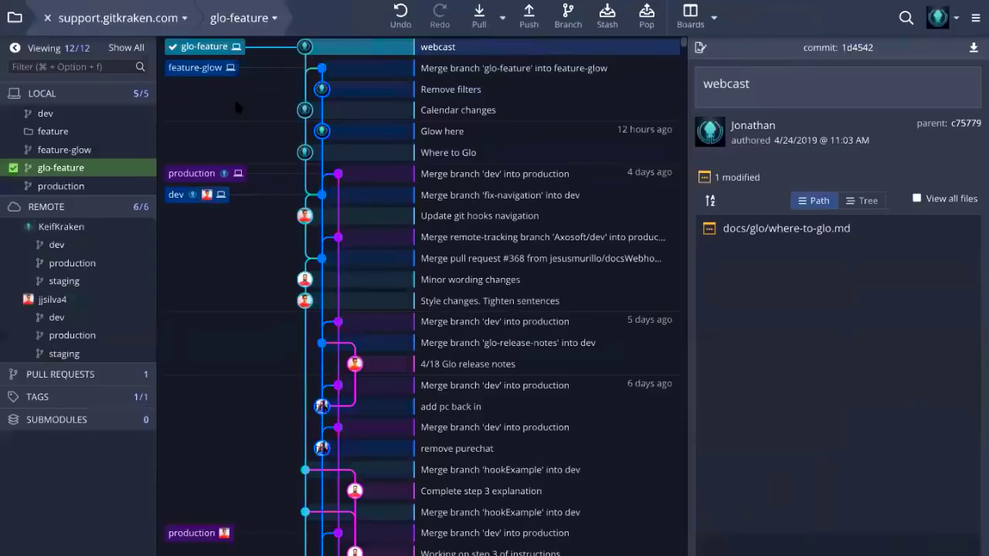
mouse_move(249, 96)
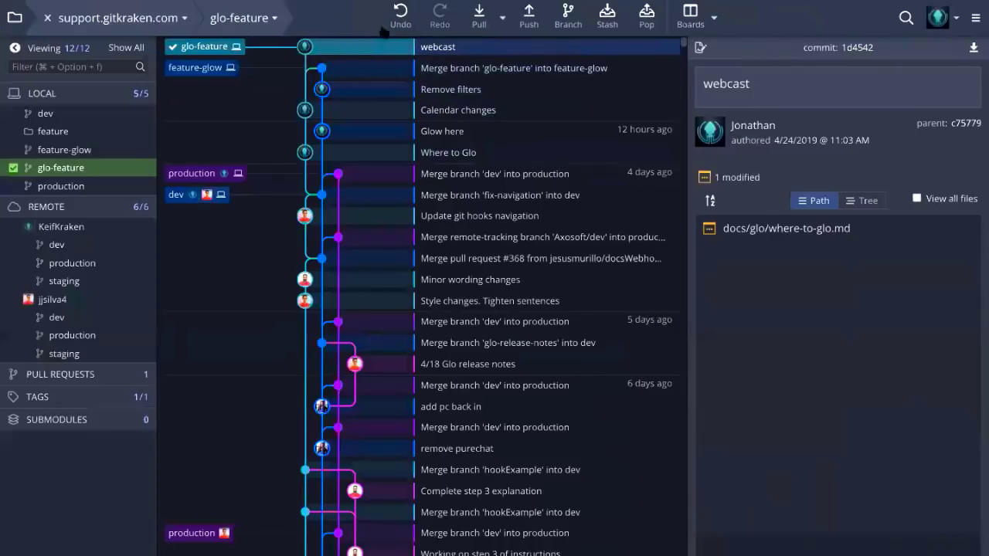
mouse_move(228, 121)
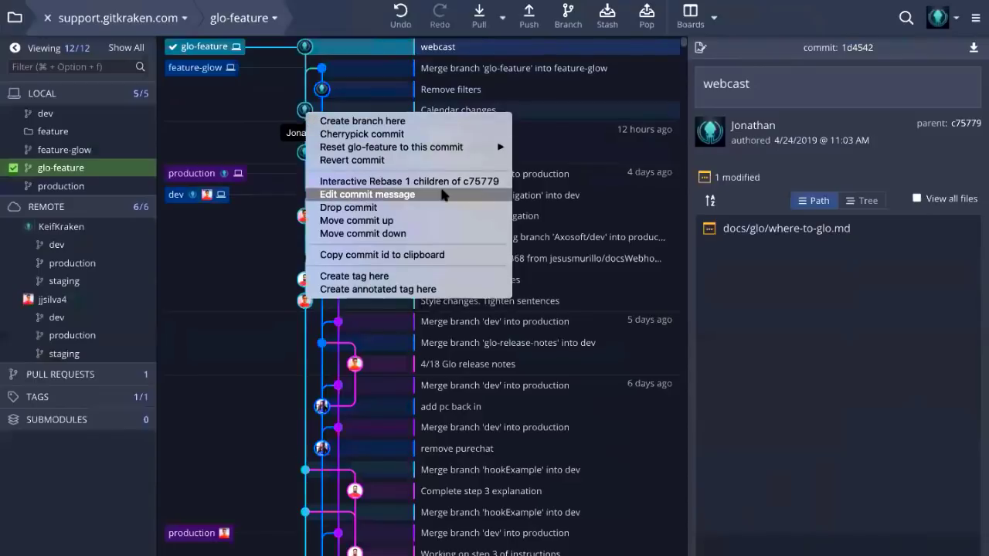
mouse_move(393, 147)
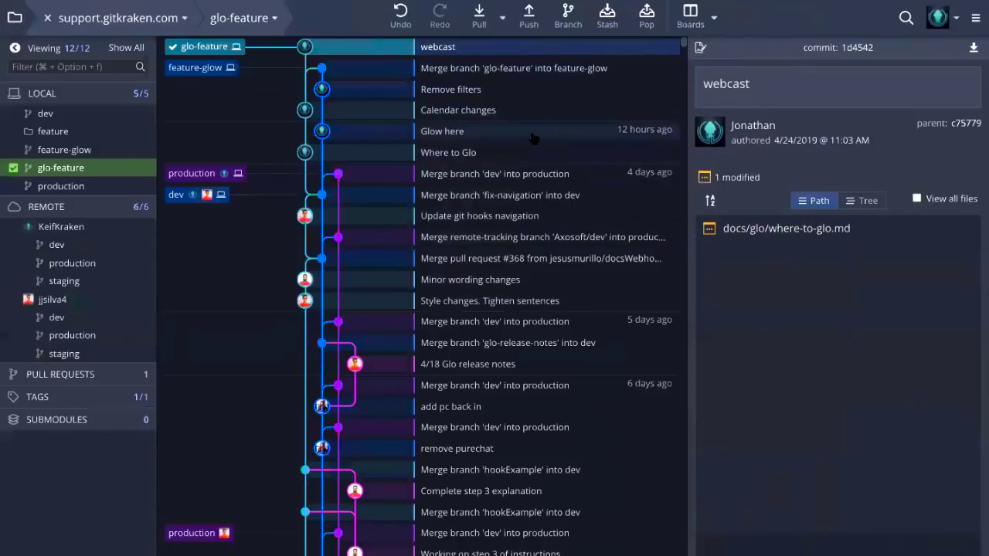
mouse_move(535, 110)
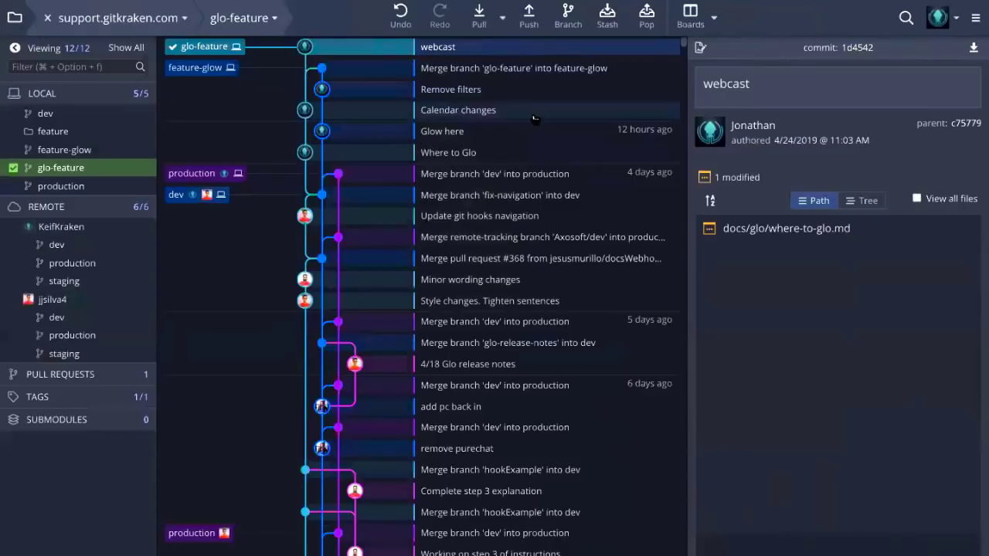
scroll(down, 3)
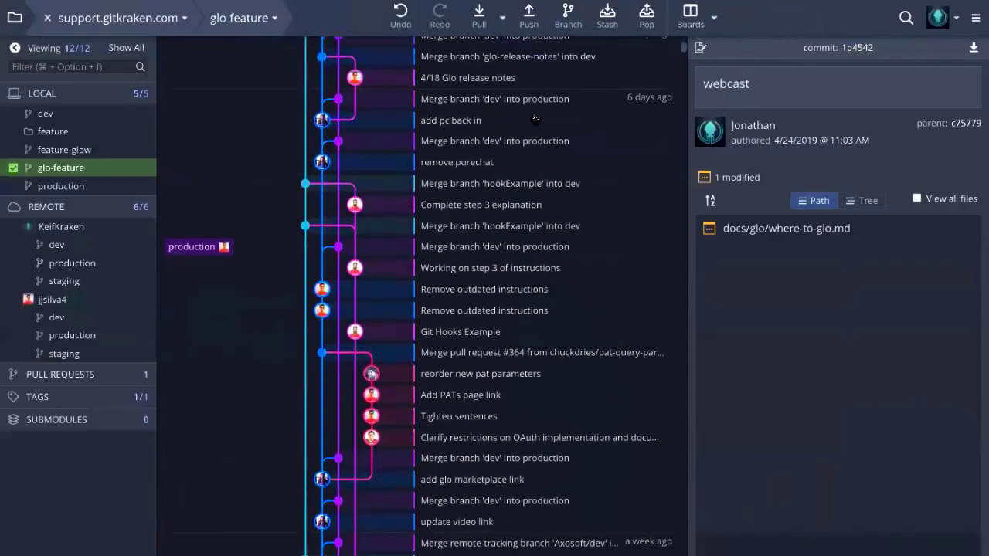
scroll(down, 3)
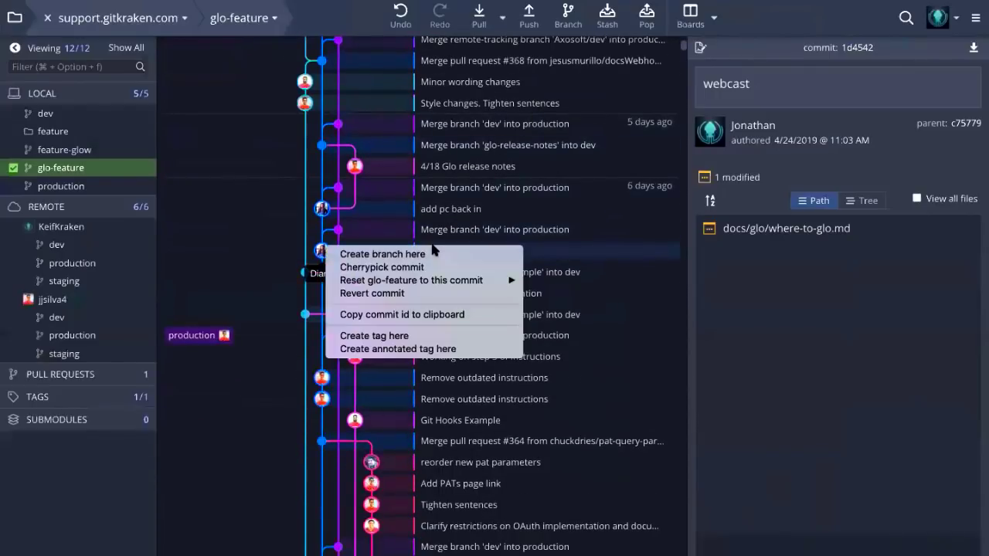
mouse_move(425, 253)
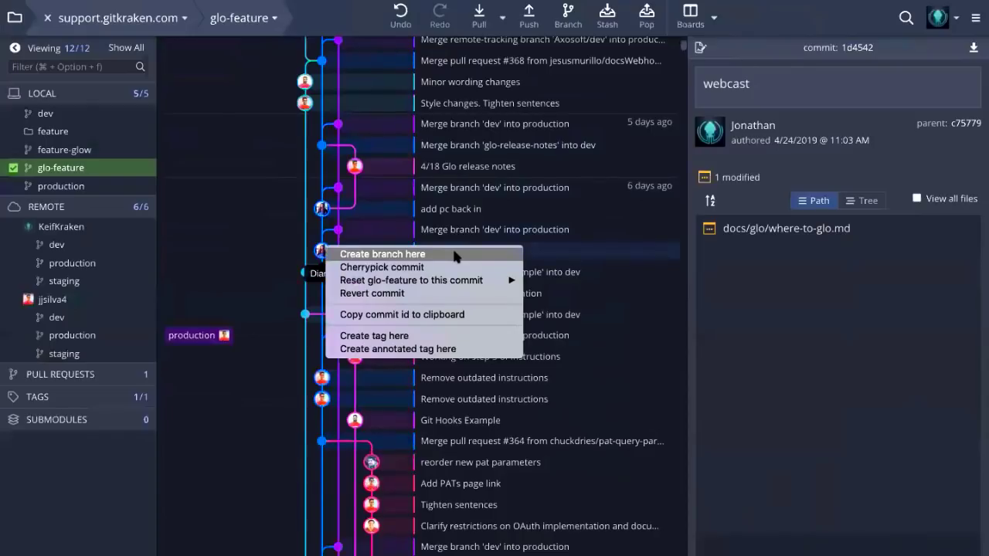
mouse_move(411, 279)
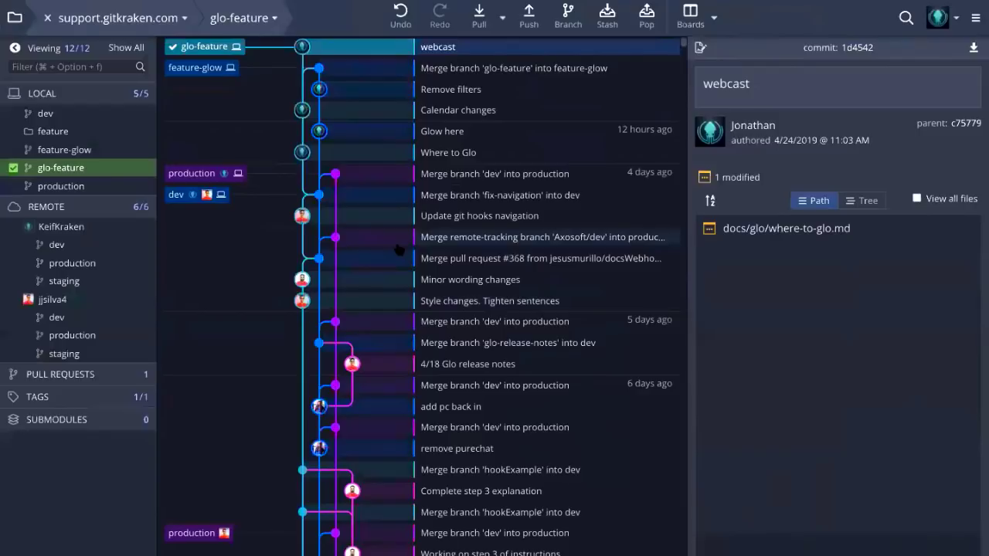
scroll(down, 3)
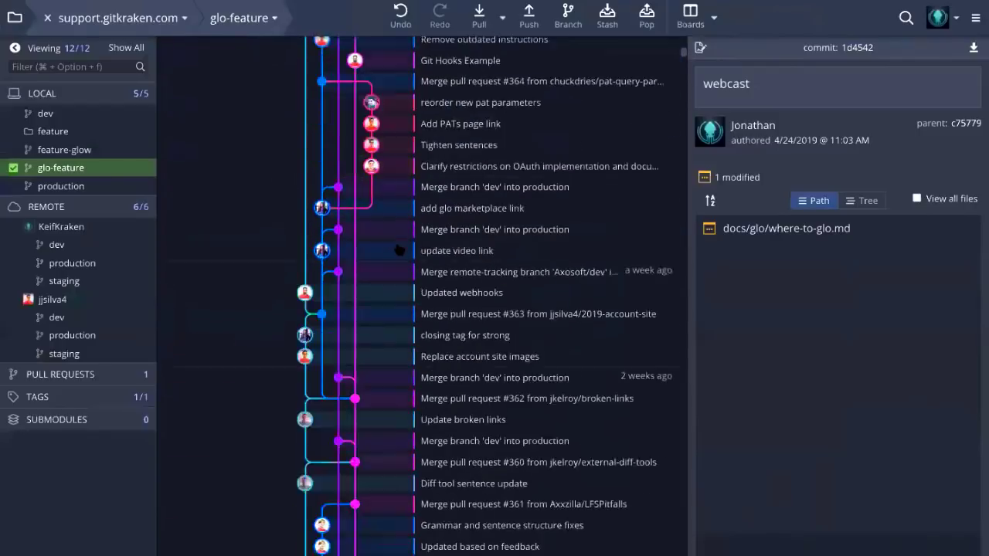
scroll(down, 3)
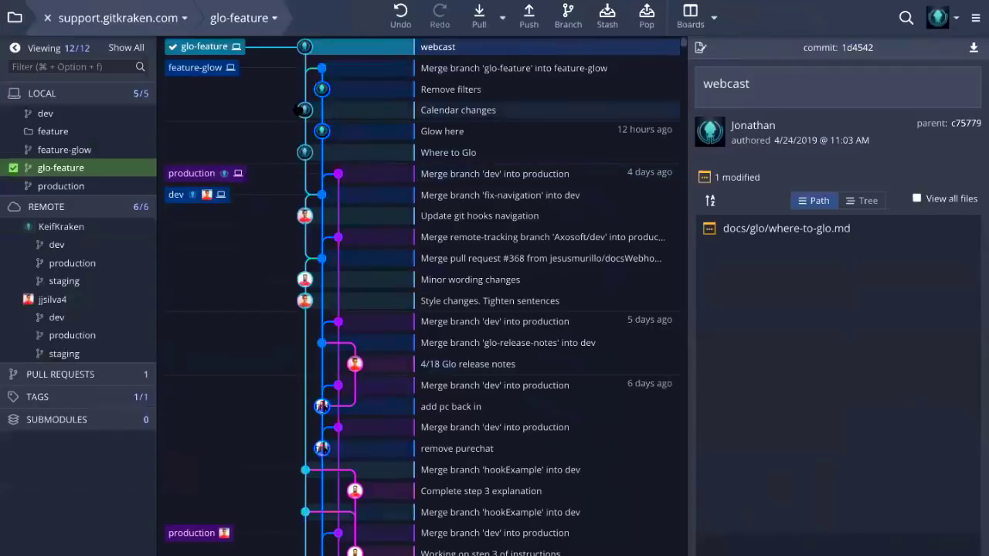
Review the feature-glow merge and webcast commits, then undo webcast to leave where-to-glo.md staged.
right_click(304, 110)
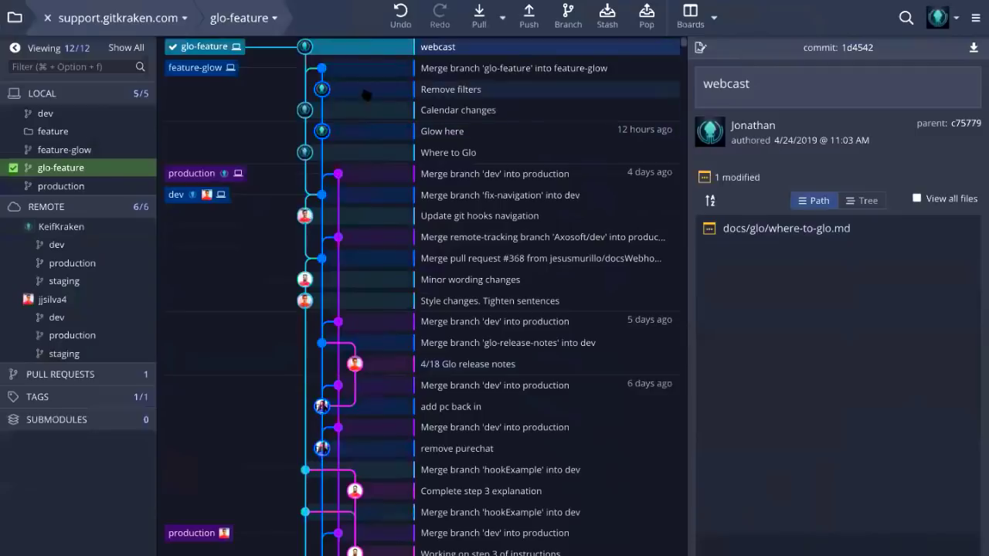
click(513, 68)
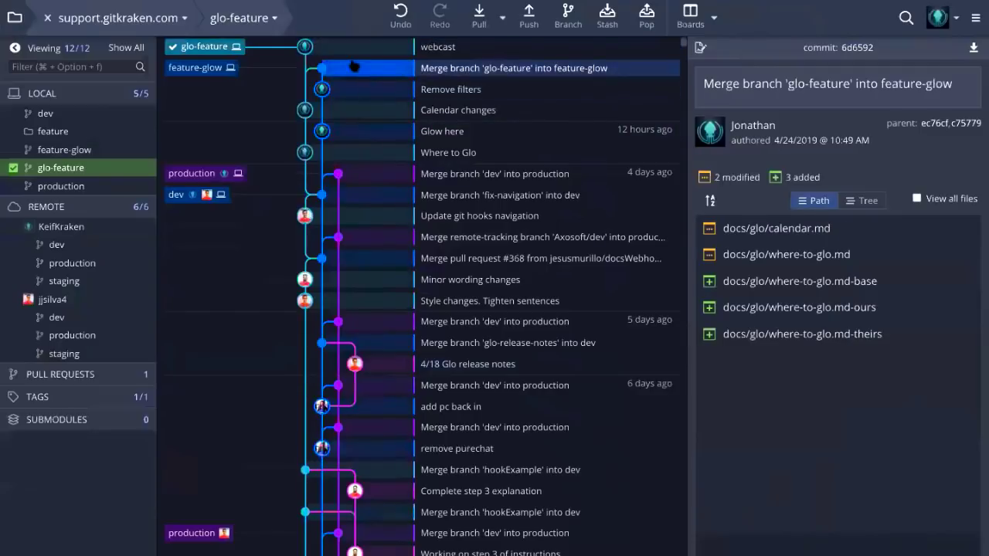
click(437, 46)
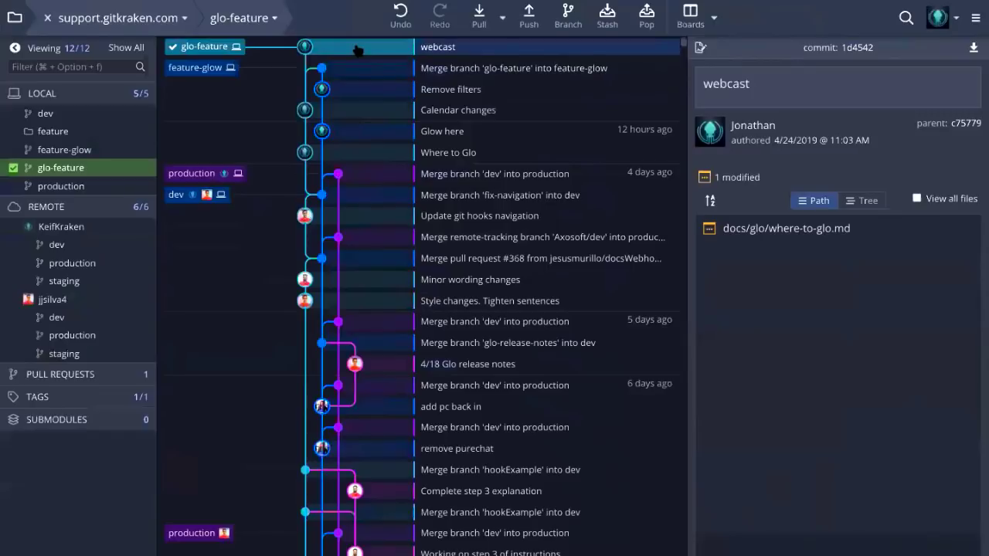
mouse_move(400, 14)
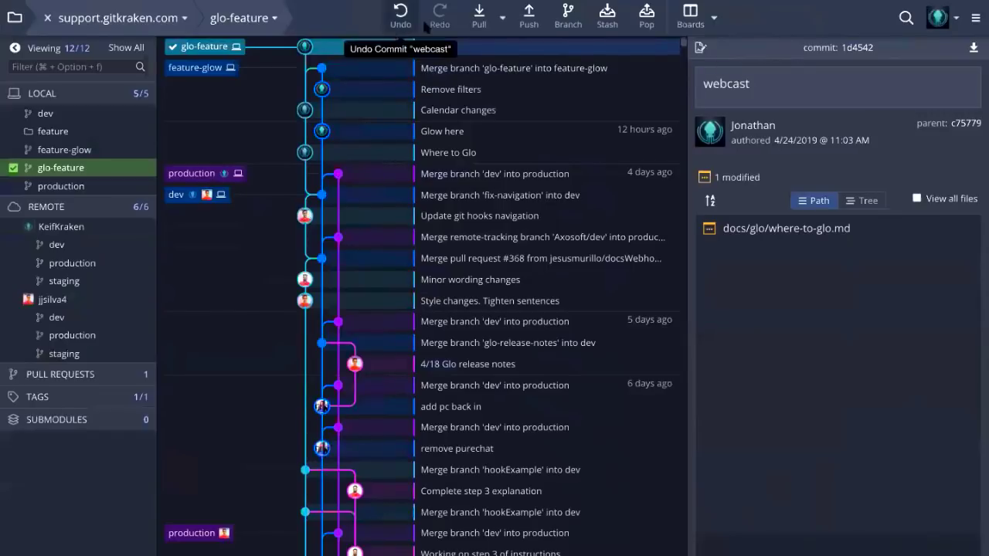
click(399, 14)
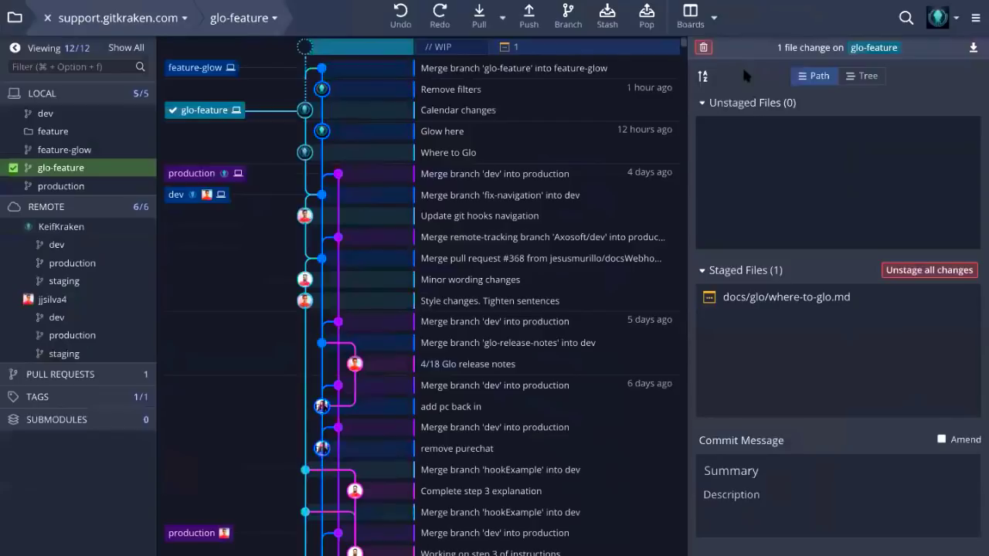
mouse_move(741, 74)
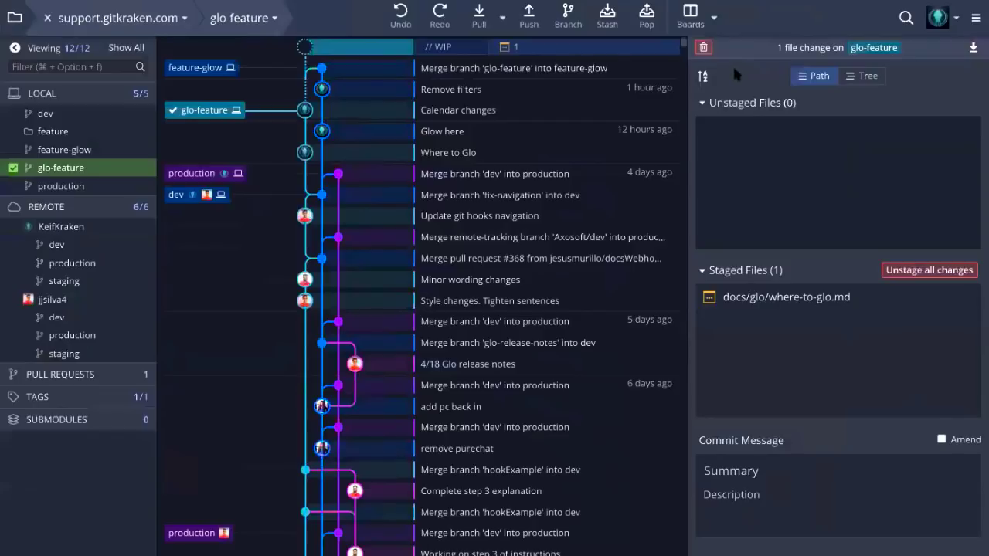
mouse_move(703, 47)
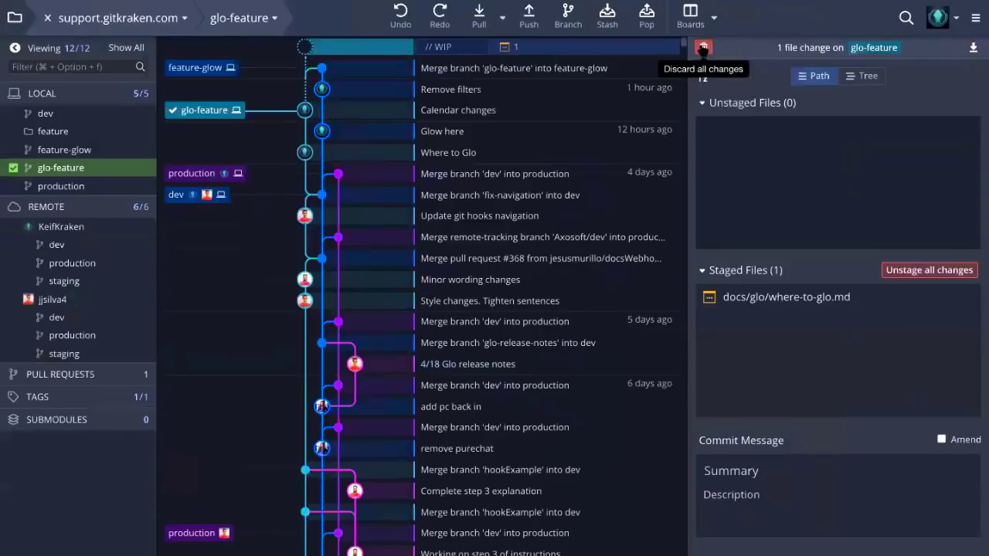
Discard all work-in-progress changes on glo-feature.
click(703, 48)
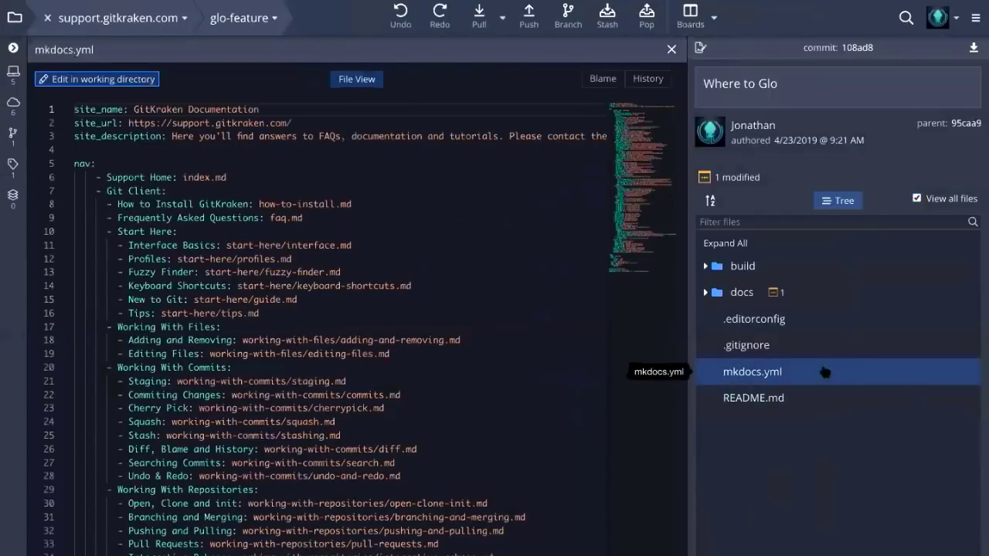
Show the file history of mkdocs.yml with its Git Hooks diff.
click(648, 77)
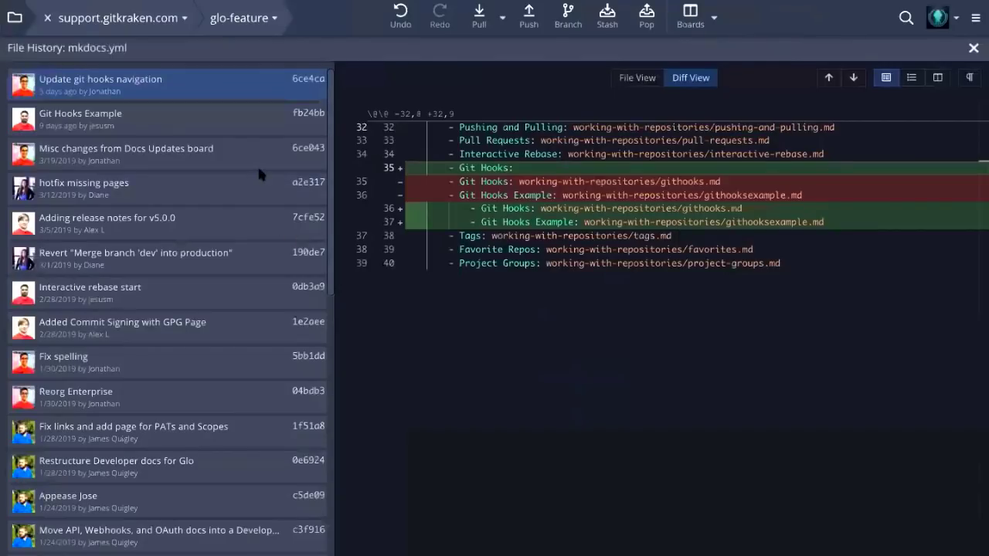
scroll(down, 3)
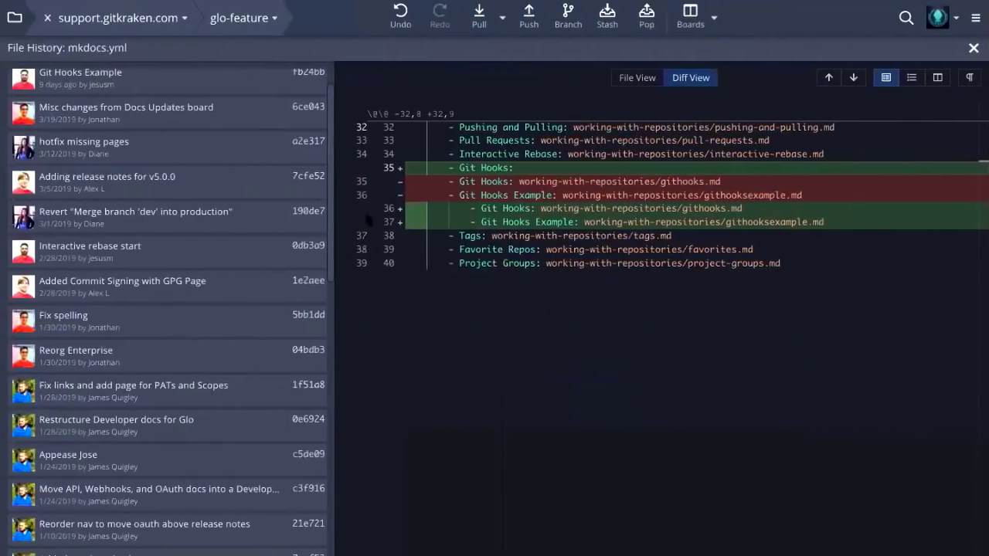
mouse_move(547, 327)
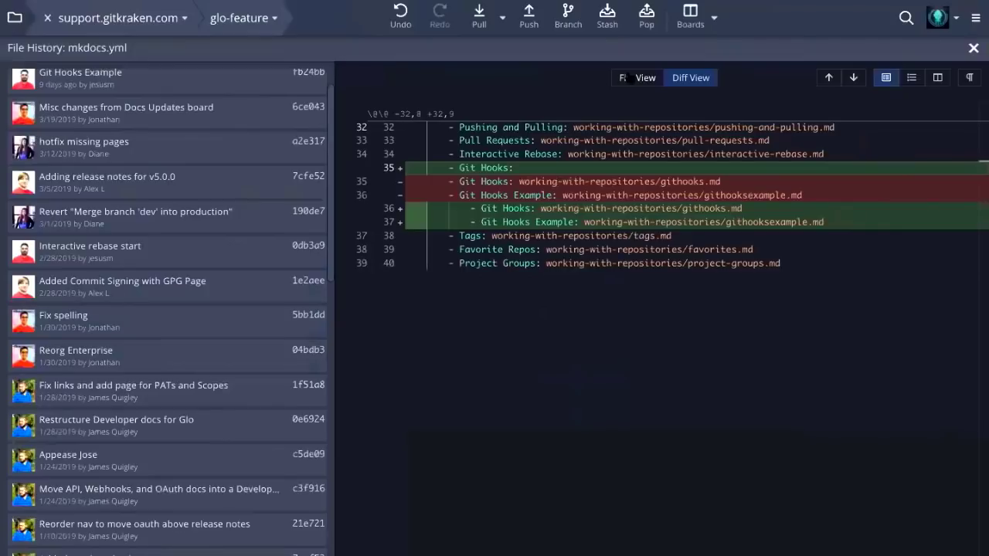
View the whole mkdocs.yml file and scroll its history back to early commits.
click(101, 83)
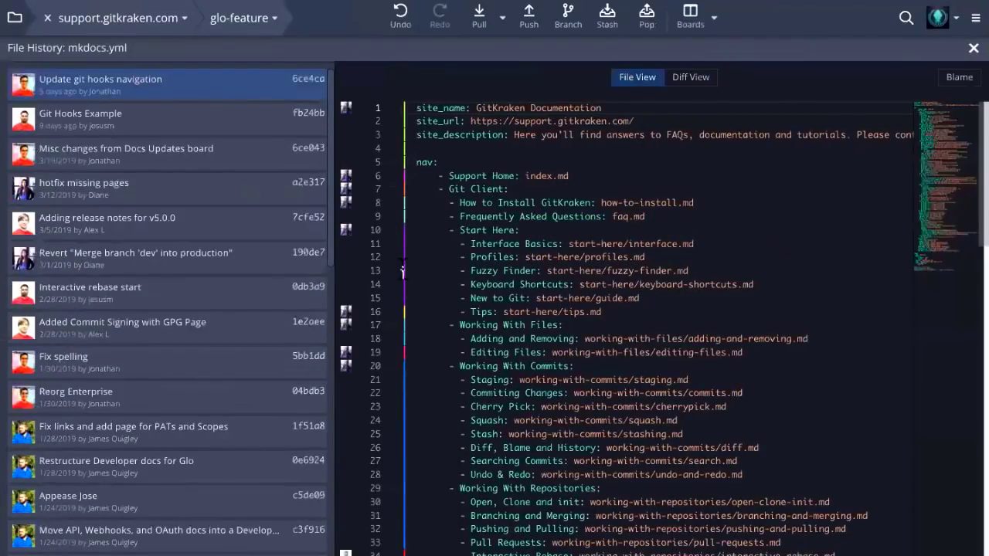
scroll(down, 3)
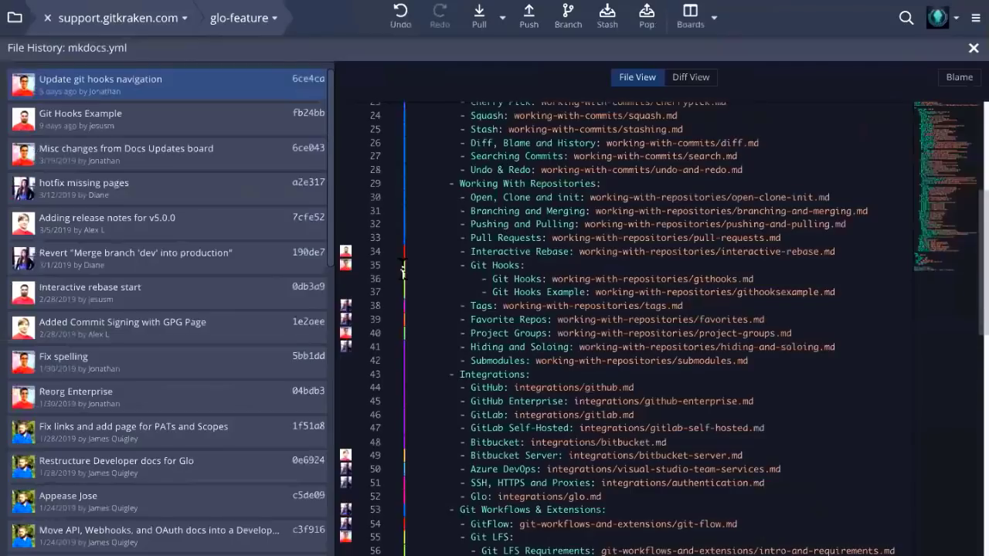
scroll(down, 3)
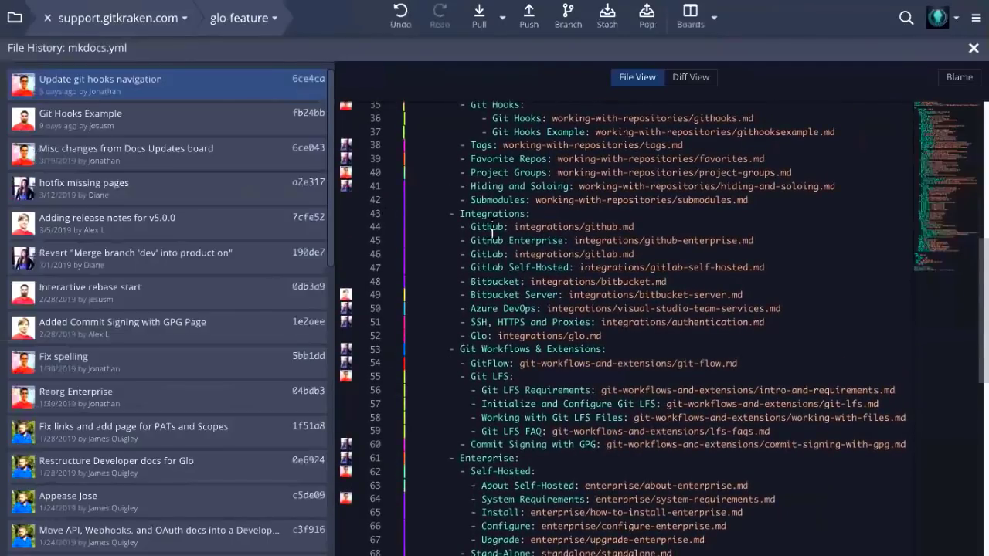
scroll(down, 3)
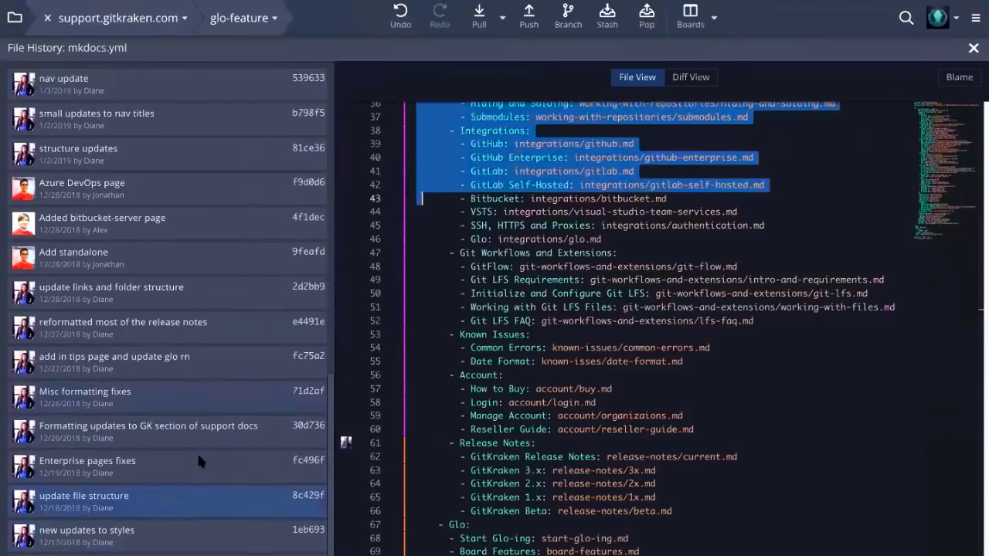
scroll(down, 3)
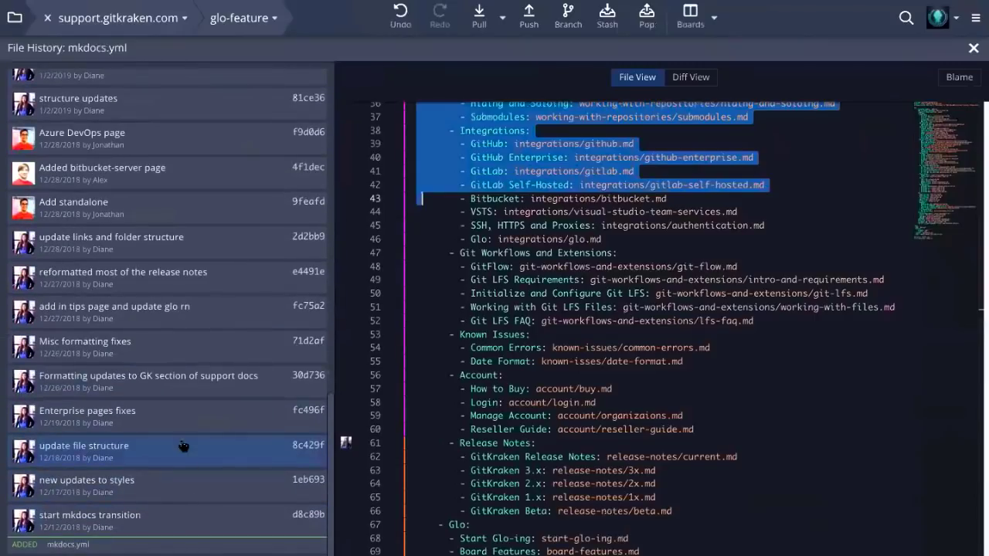
mouse_move(185, 448)
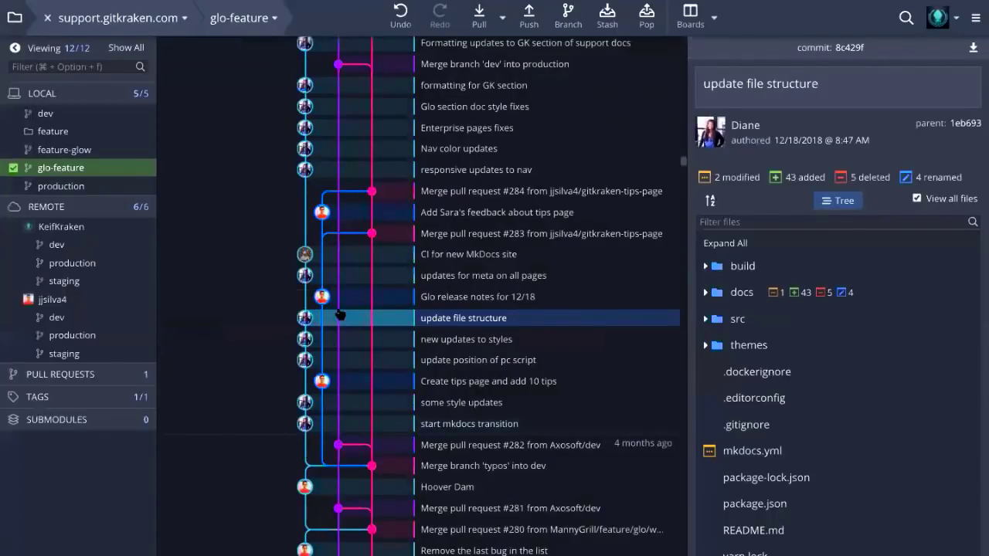
mouse_move(337, 320)
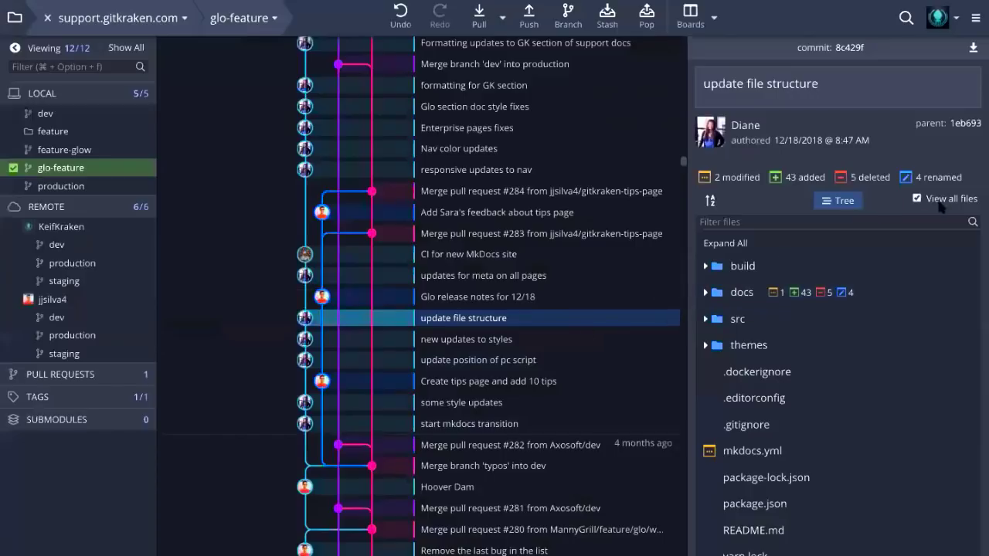
List the update file structure commit's changed files by full path.
click(812, 200)
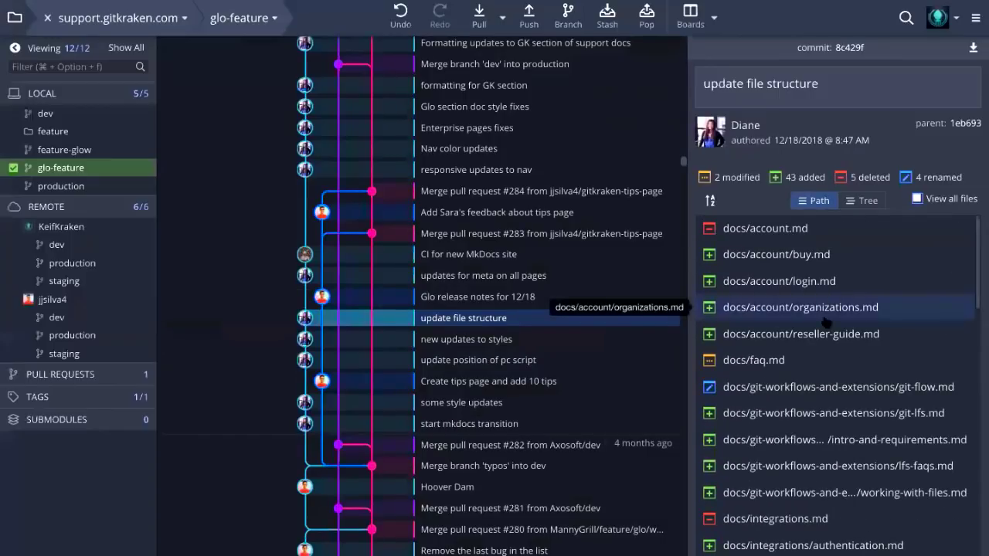
scroll(down, 3)
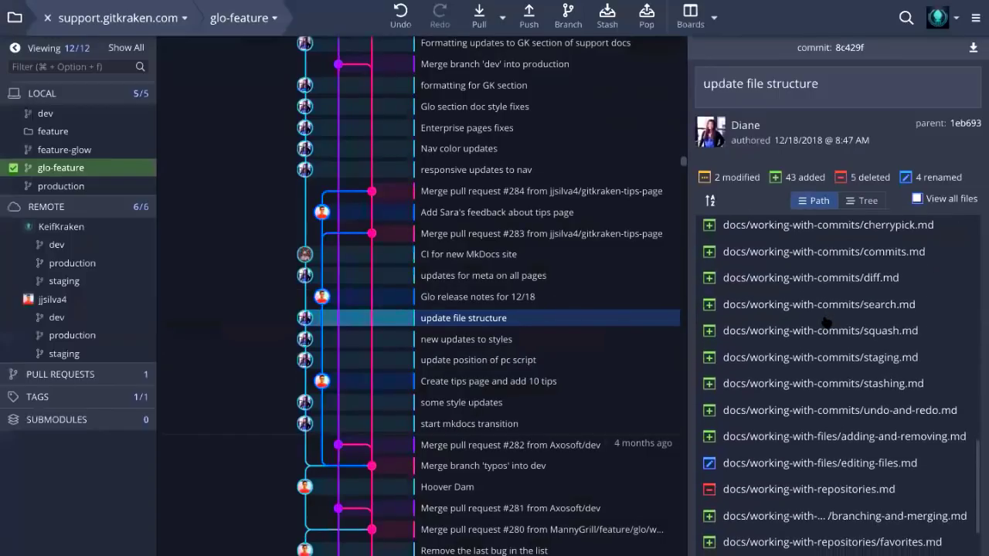
scroll(down, 3)
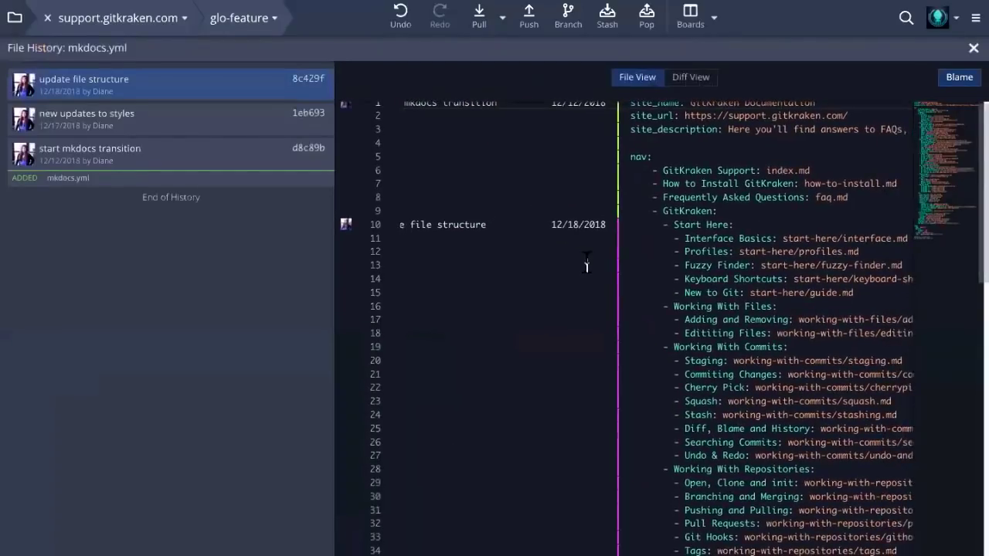
Review the mkdocs.yml blame annotations and close the history back to the graph.
scroll(down, 3)
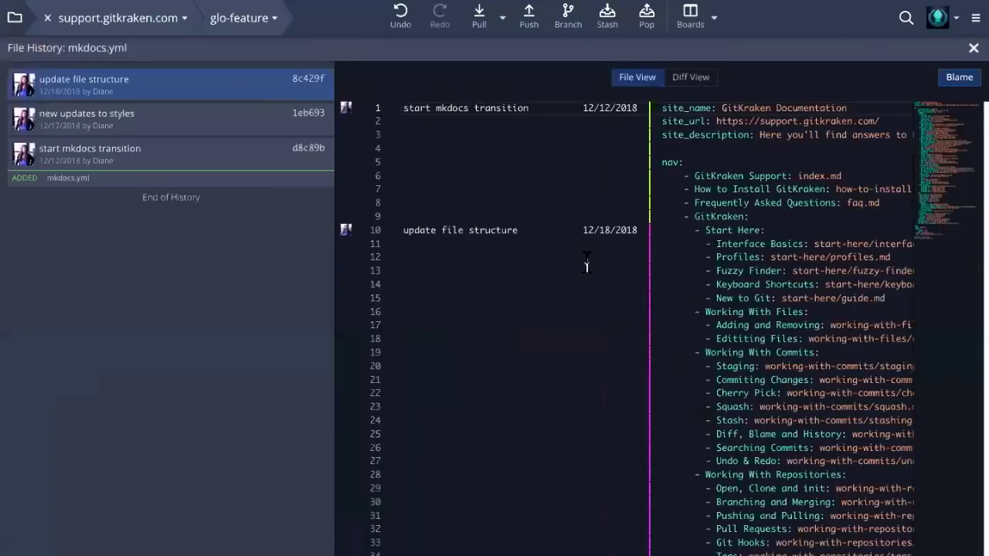
mouse_move(850, 84)
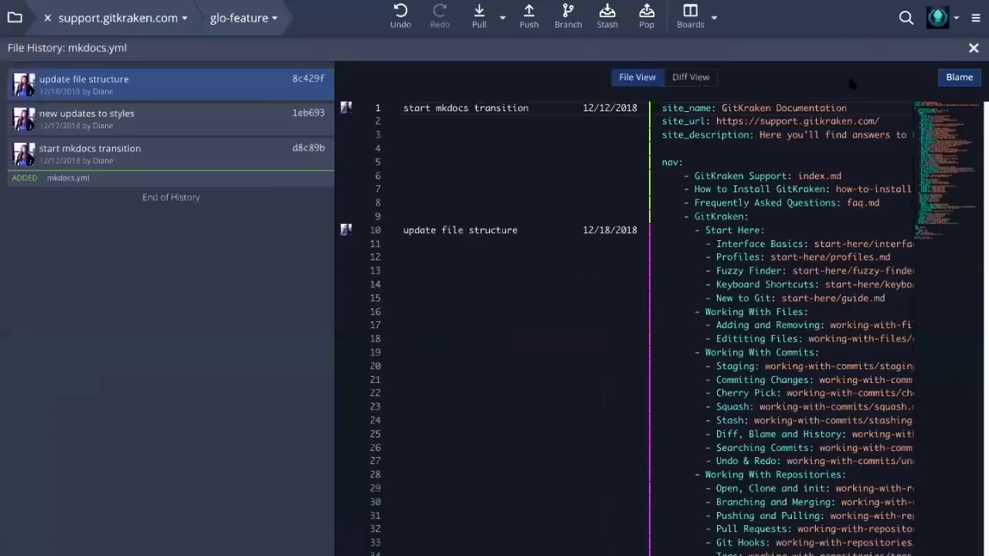
mouse_move(908, 50)
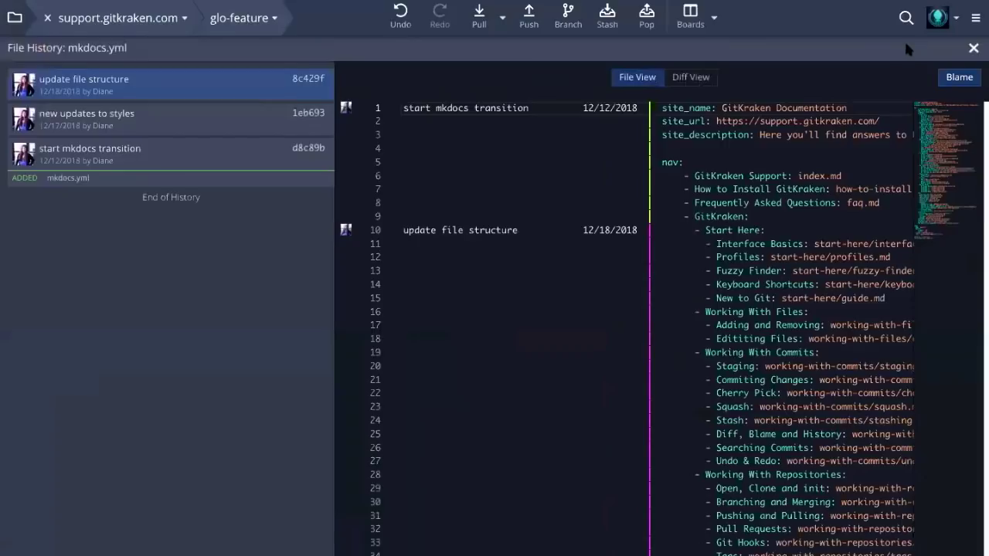
click(689, 78)
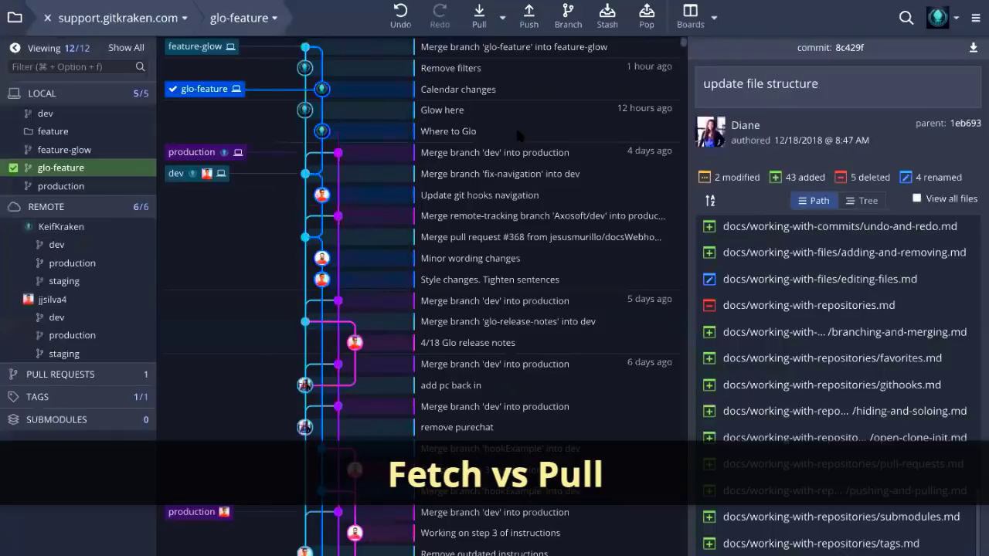
Set the Pull button's default action to Fetch All.
click(503, 25)
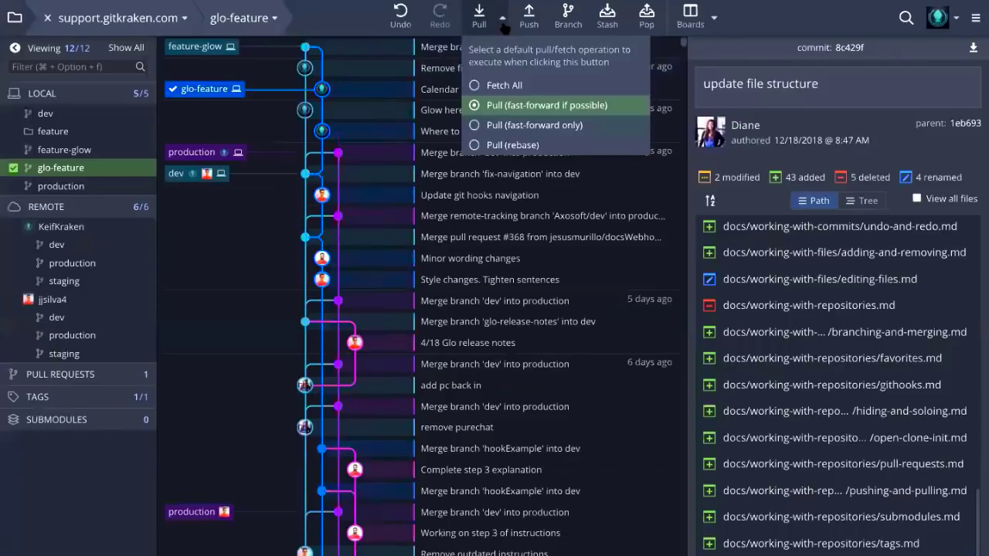
mouse_move(537, 108)
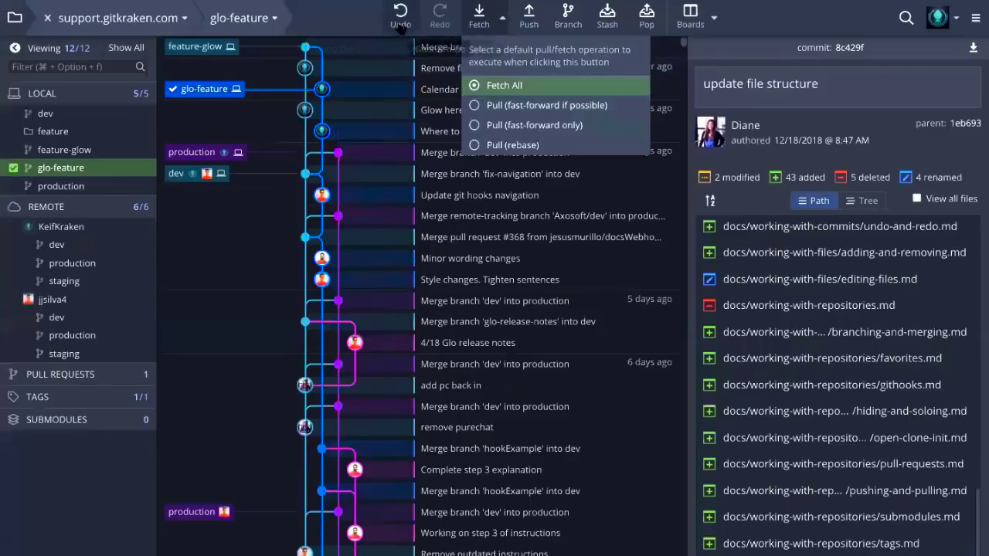
click(346, 25)
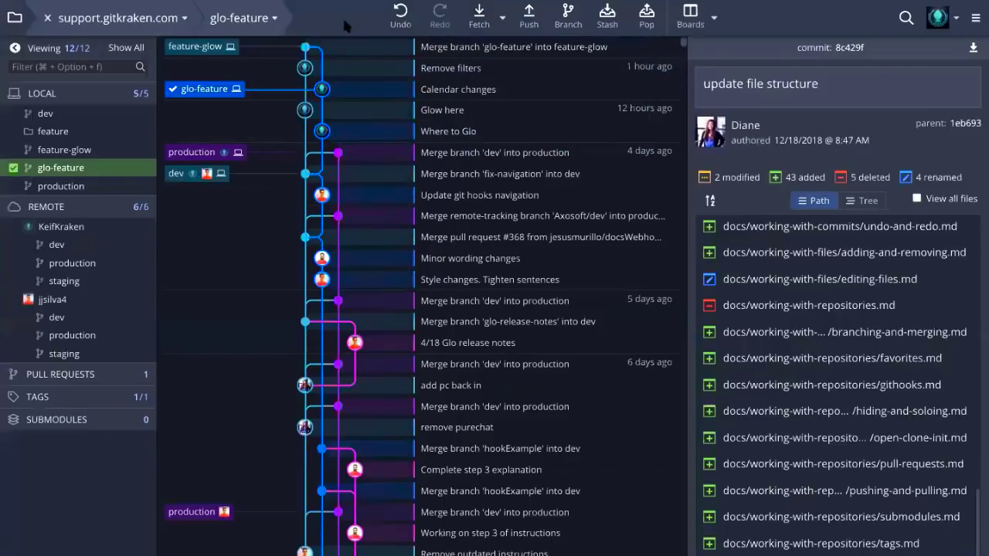
mouse_move(756, 25)
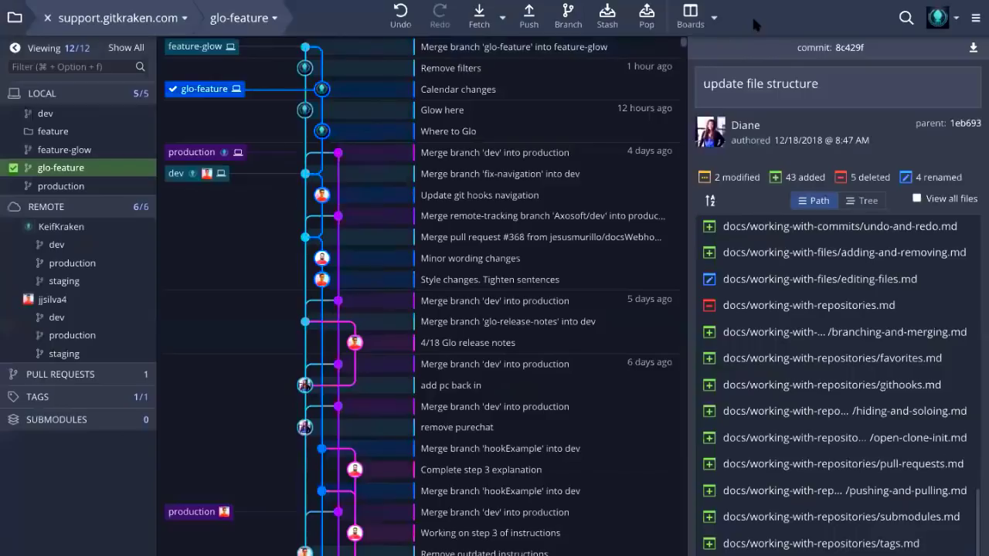
mouse_move(479, 14)
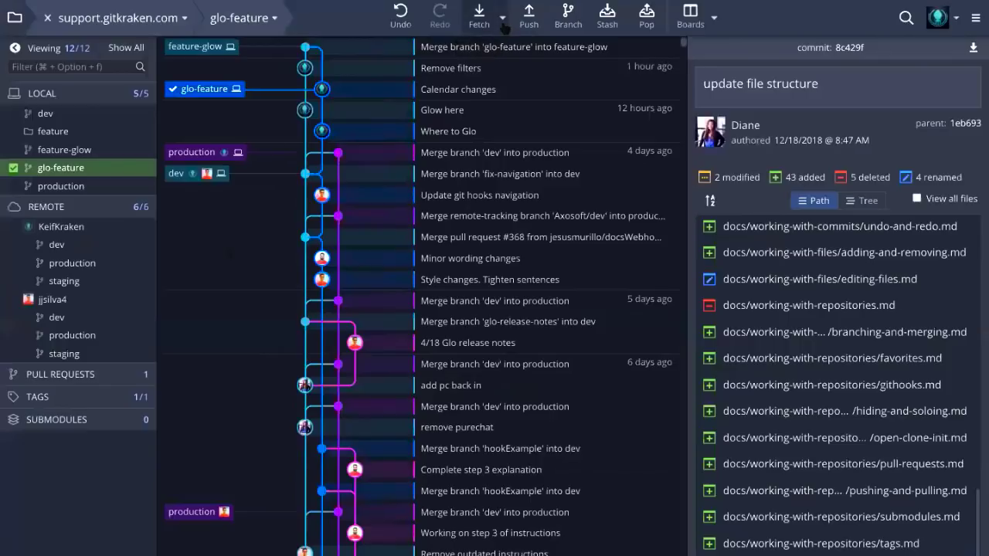
mouse_move(229, 255)
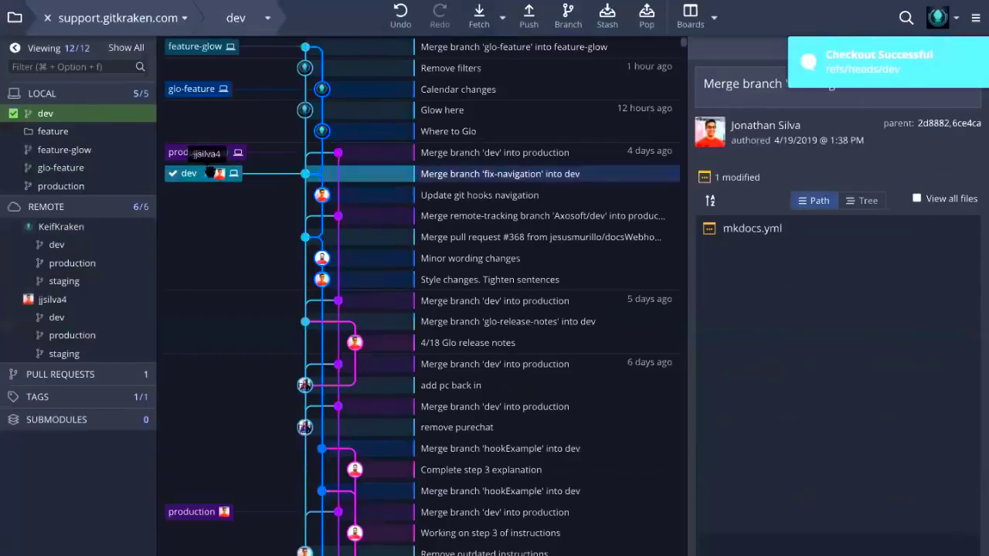
Dismiss the checkout toast and pull dev, which reports already up to date.
click(504, 16)
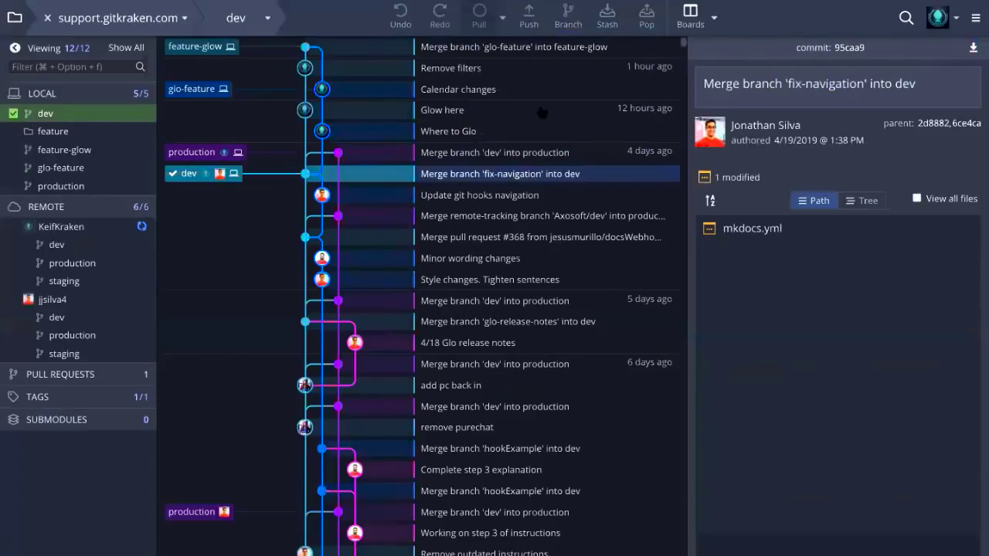
click(479, 17)
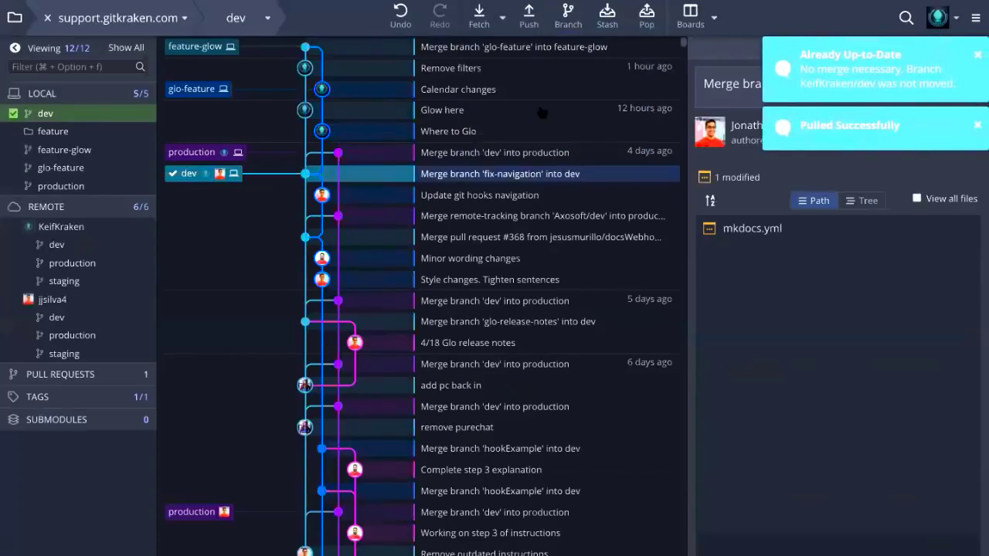
mouse_move(232, 234)
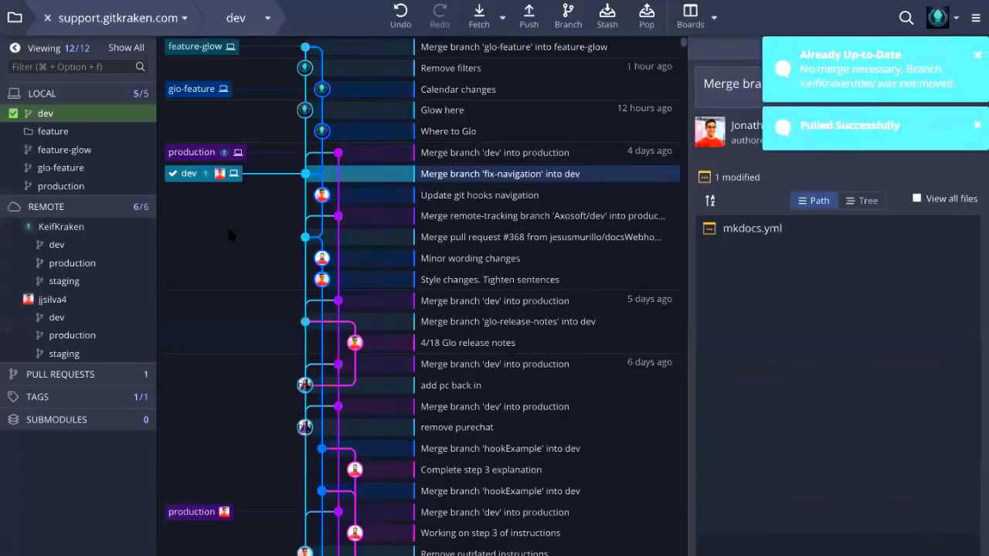